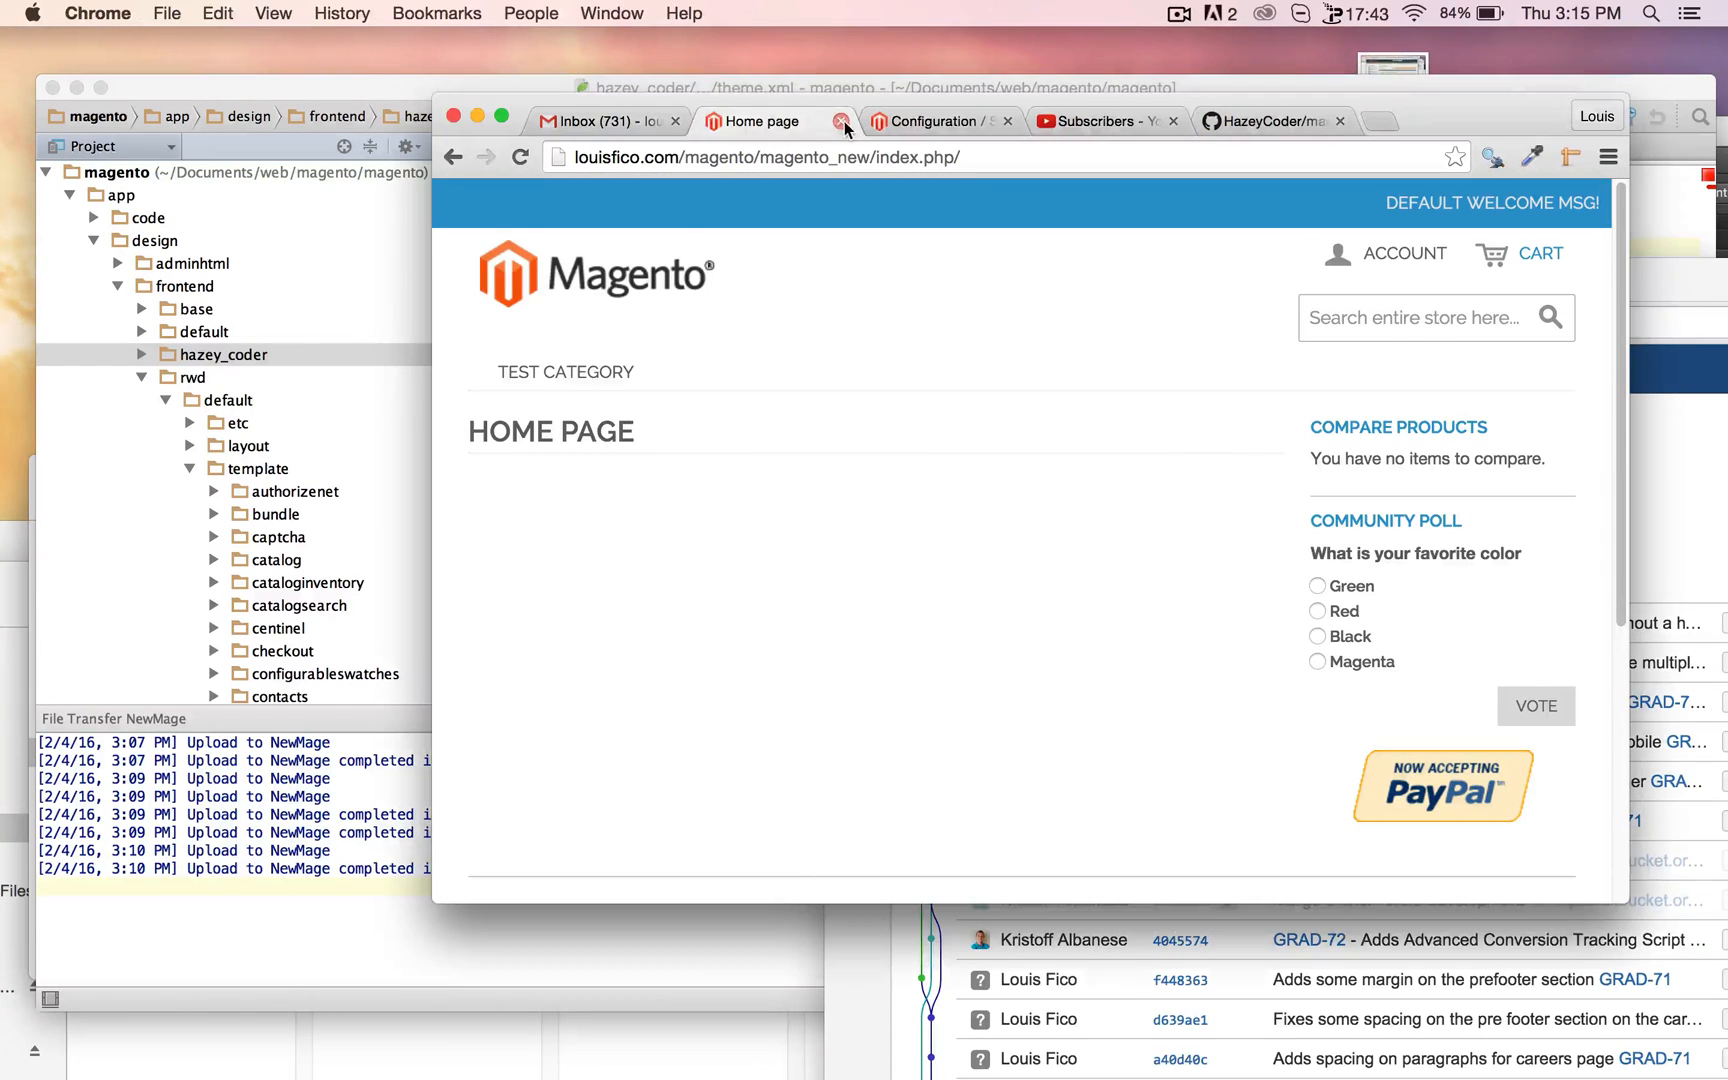
{"action": "mouse_move", "coordinate": [909, 121]}
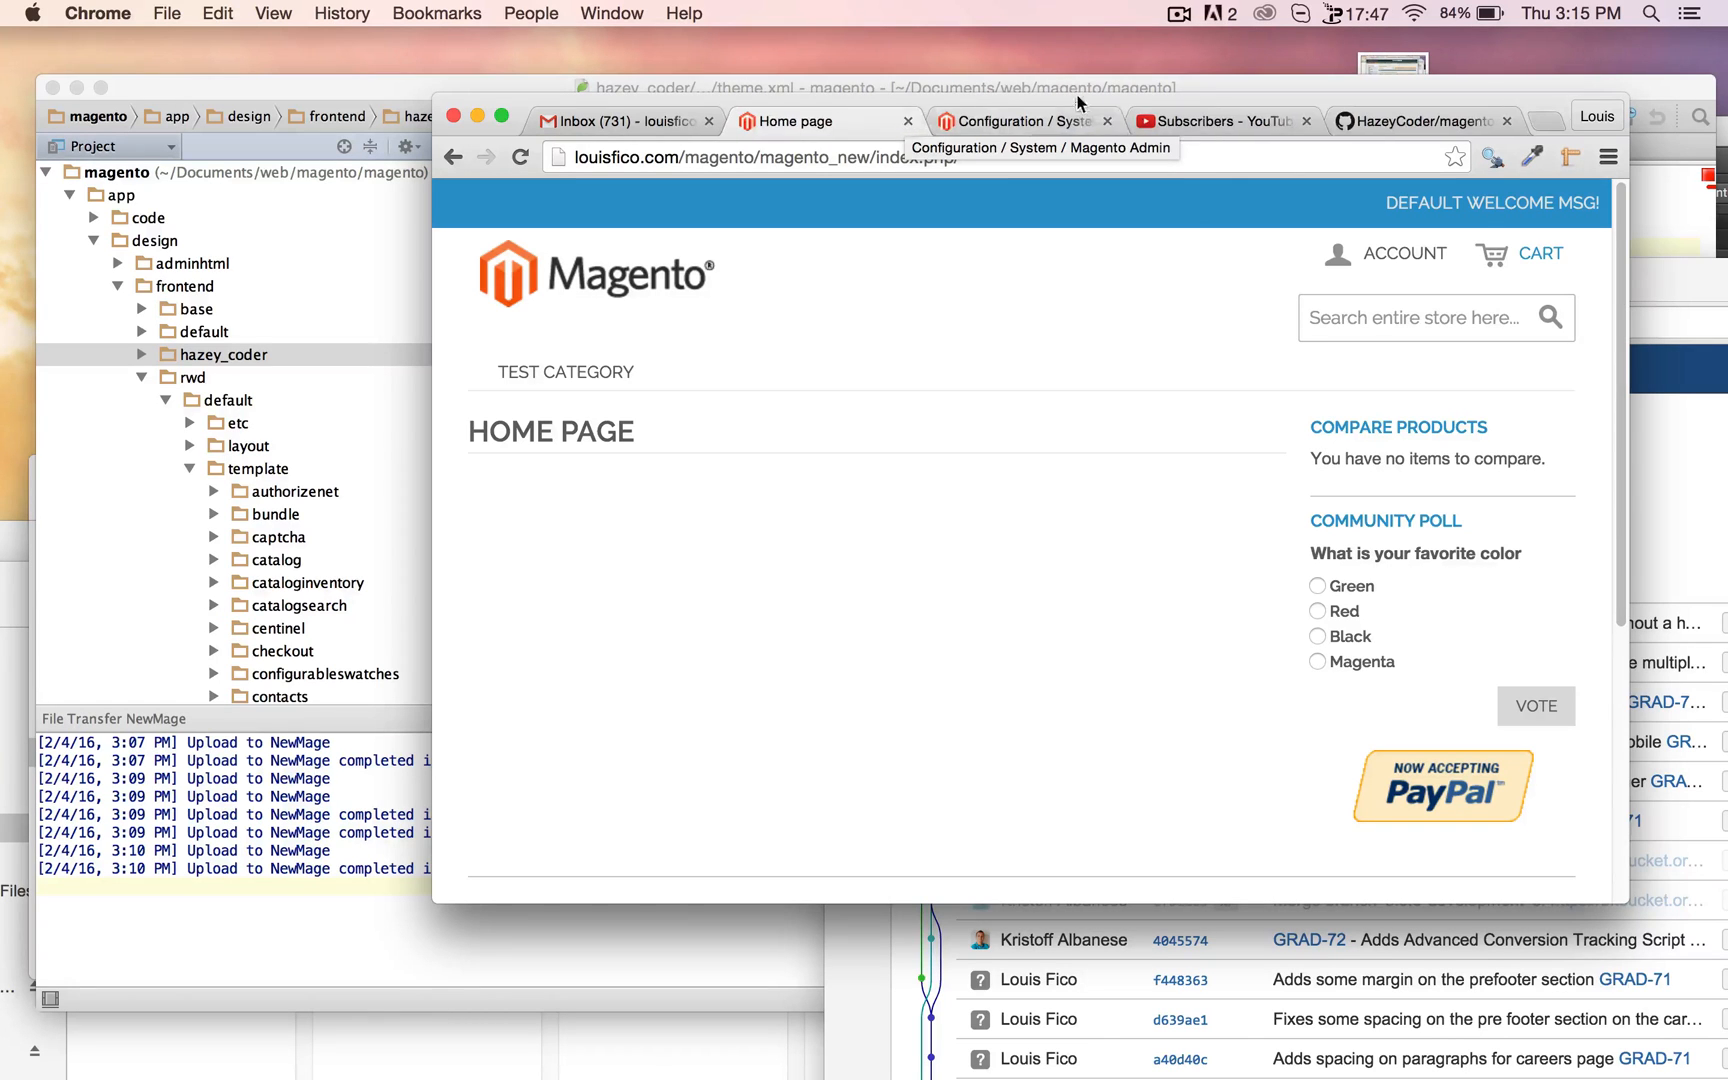
Browse the YouTube Subscribers tab, then bring PhpStorm with theme.xml to the front
{"action": "left_click", "coordinate": [1212, 121]}
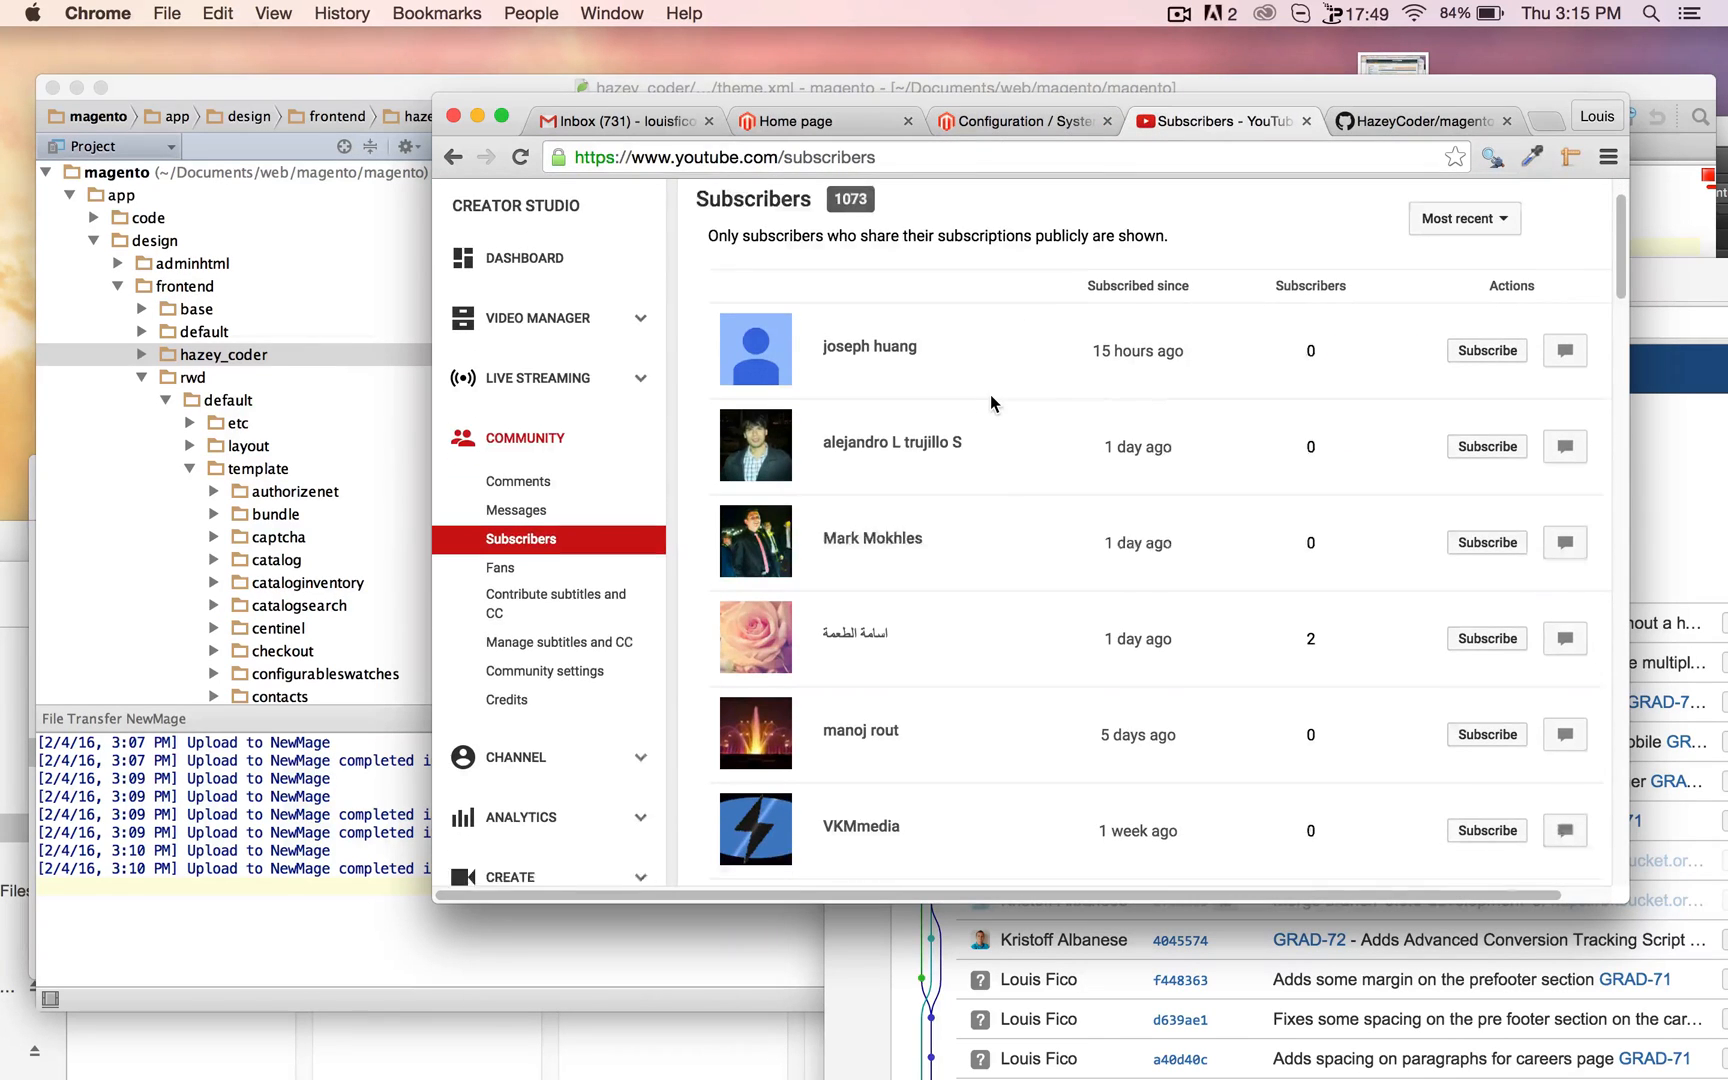
{"action": "scroll", "scroll_direction": "down", "scroll_amount": 3}
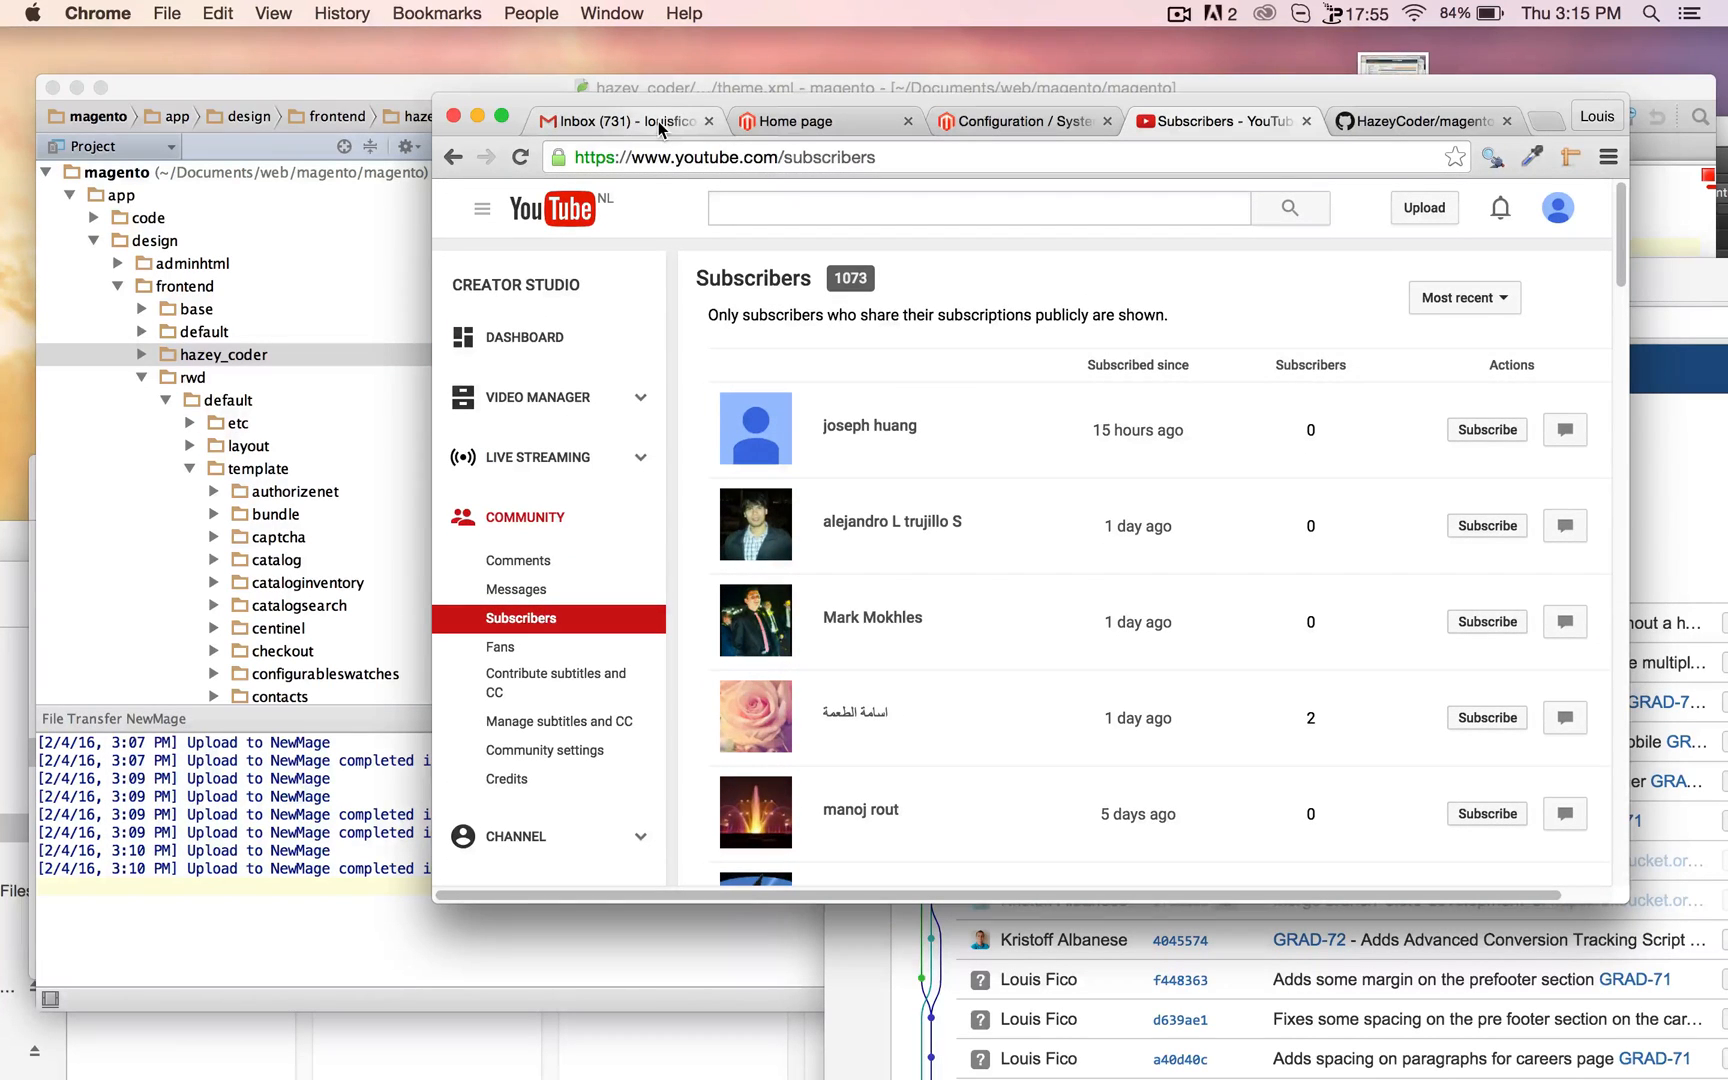
{"action": "mouse_move", "coordinate": [617, 121]}
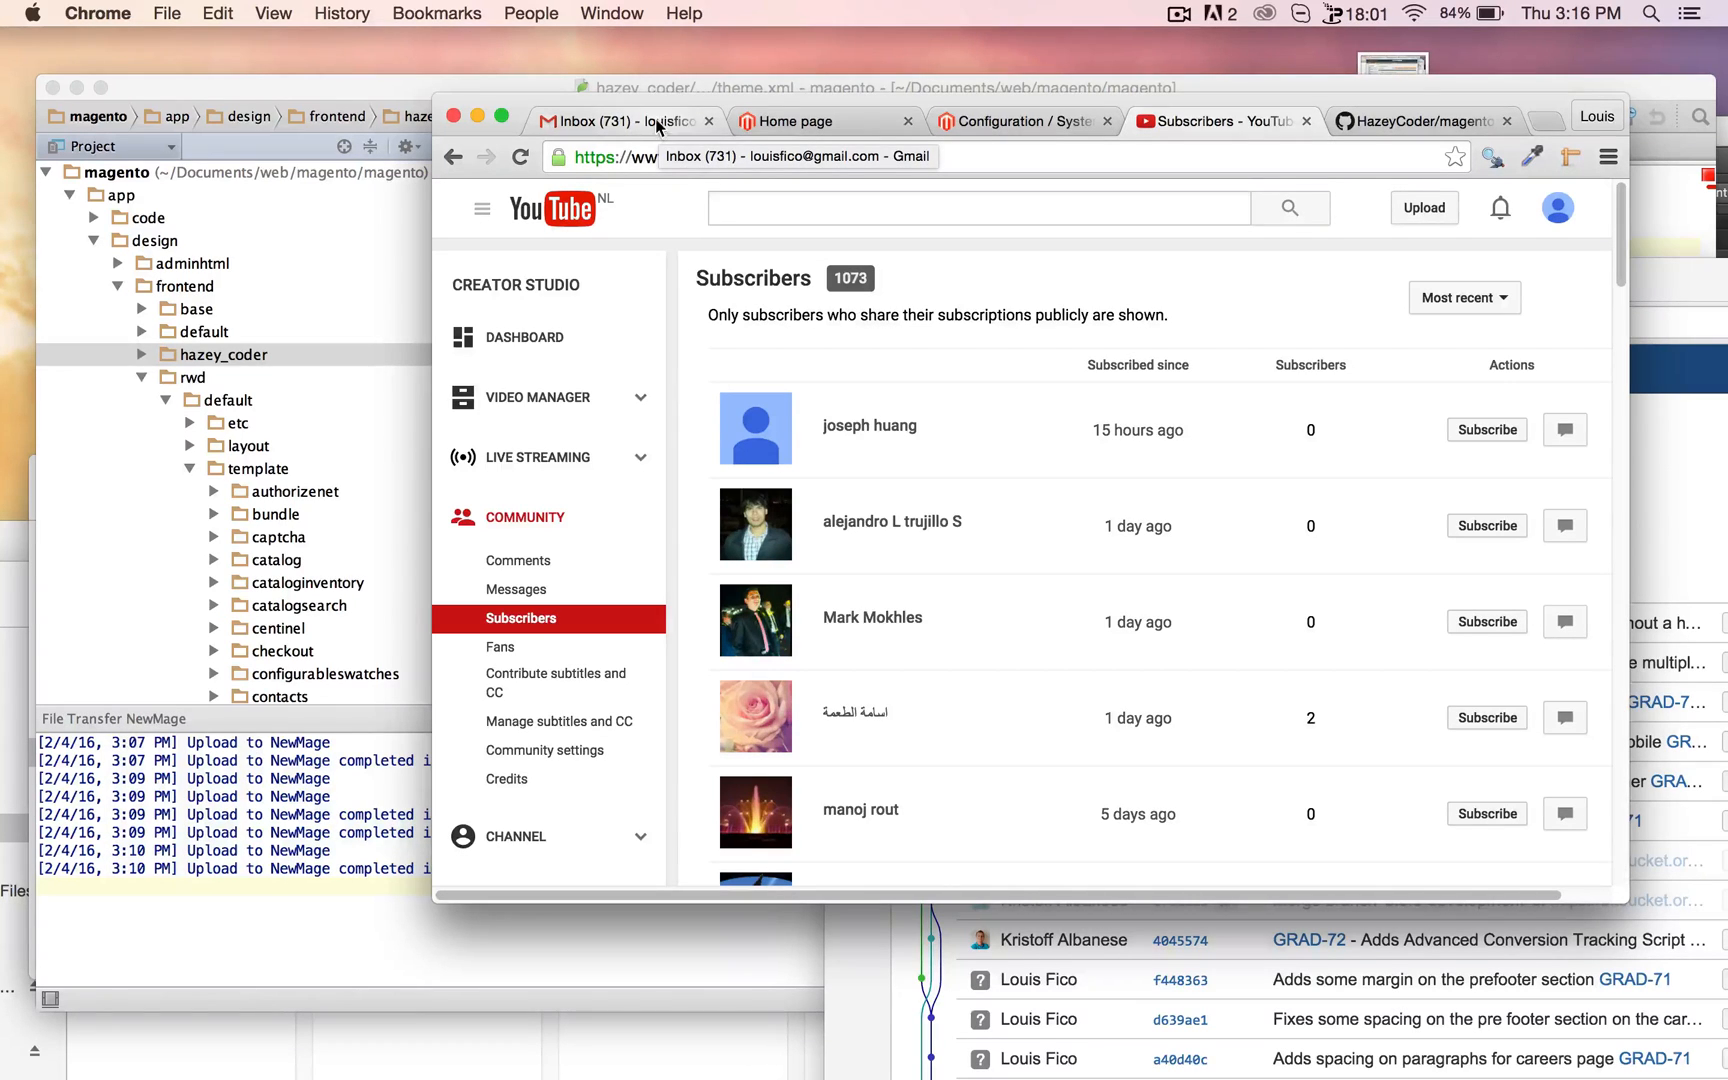
{"action": "left_click", "coordinate": [824, 121]}
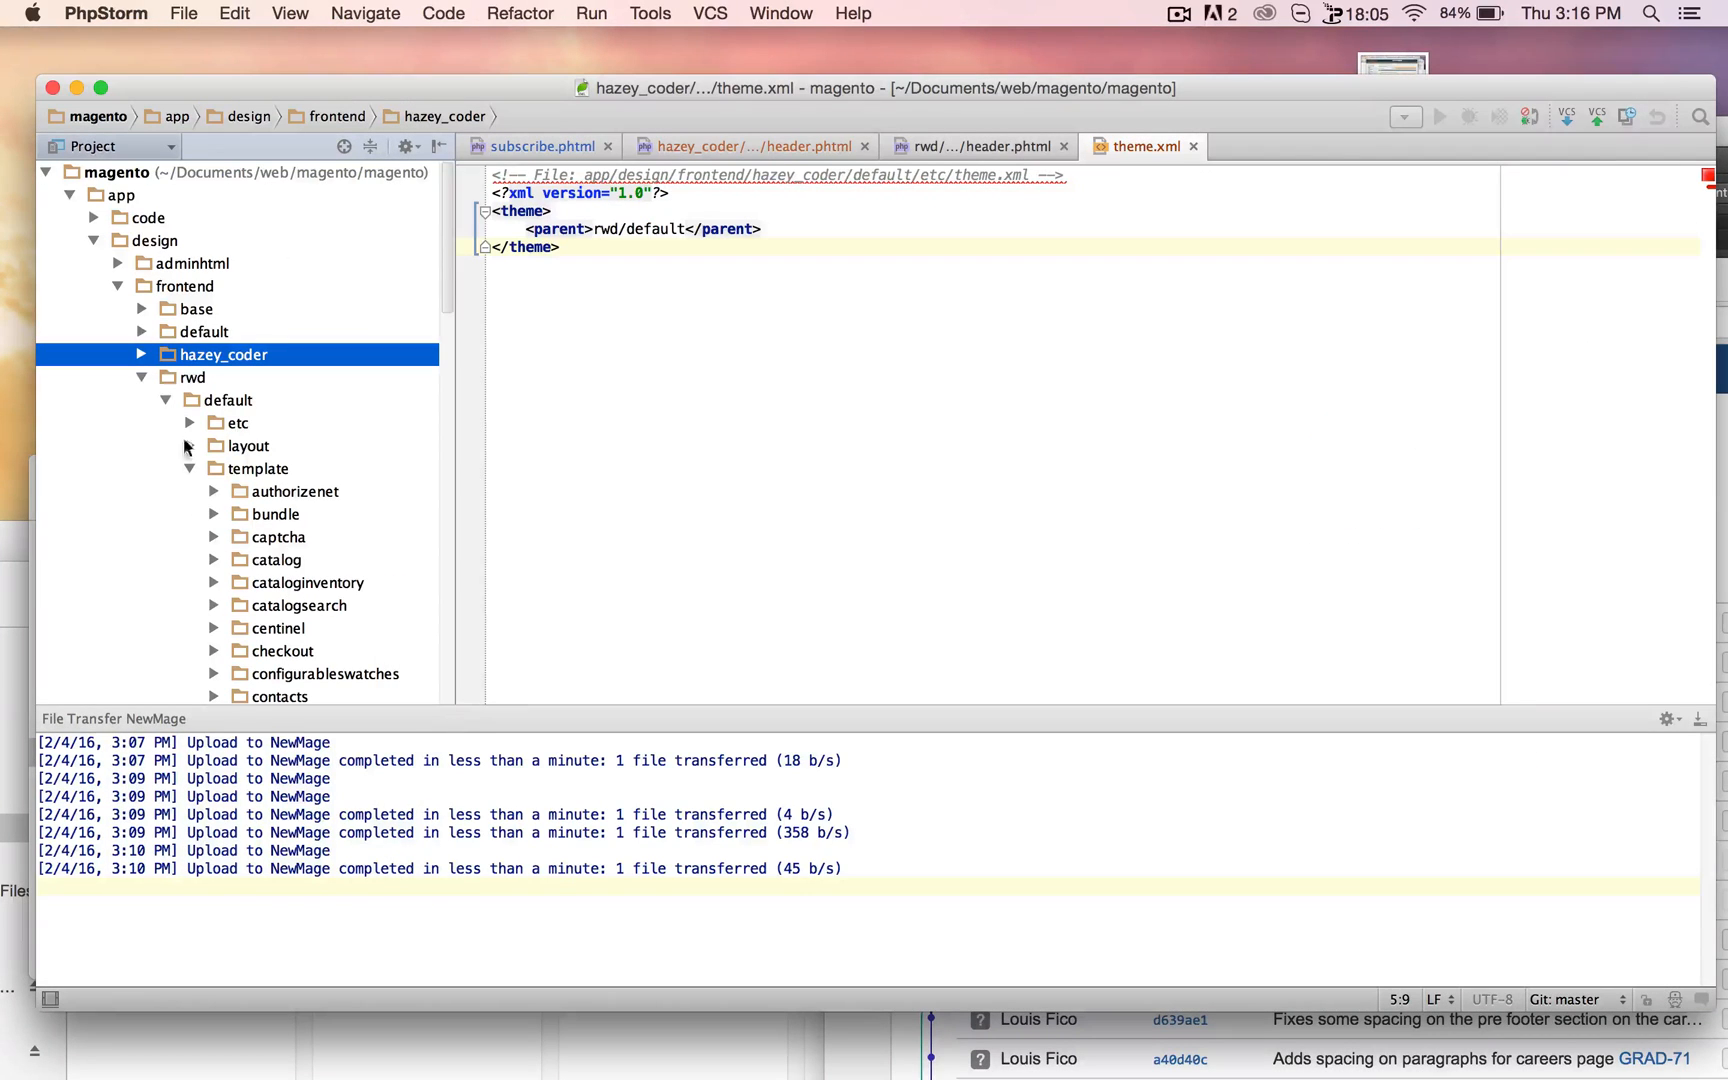
Collapse the rwd folder and point out the rwd, default and base frontend packages
{"action": "left_click", "coordinate": [142, 377]}
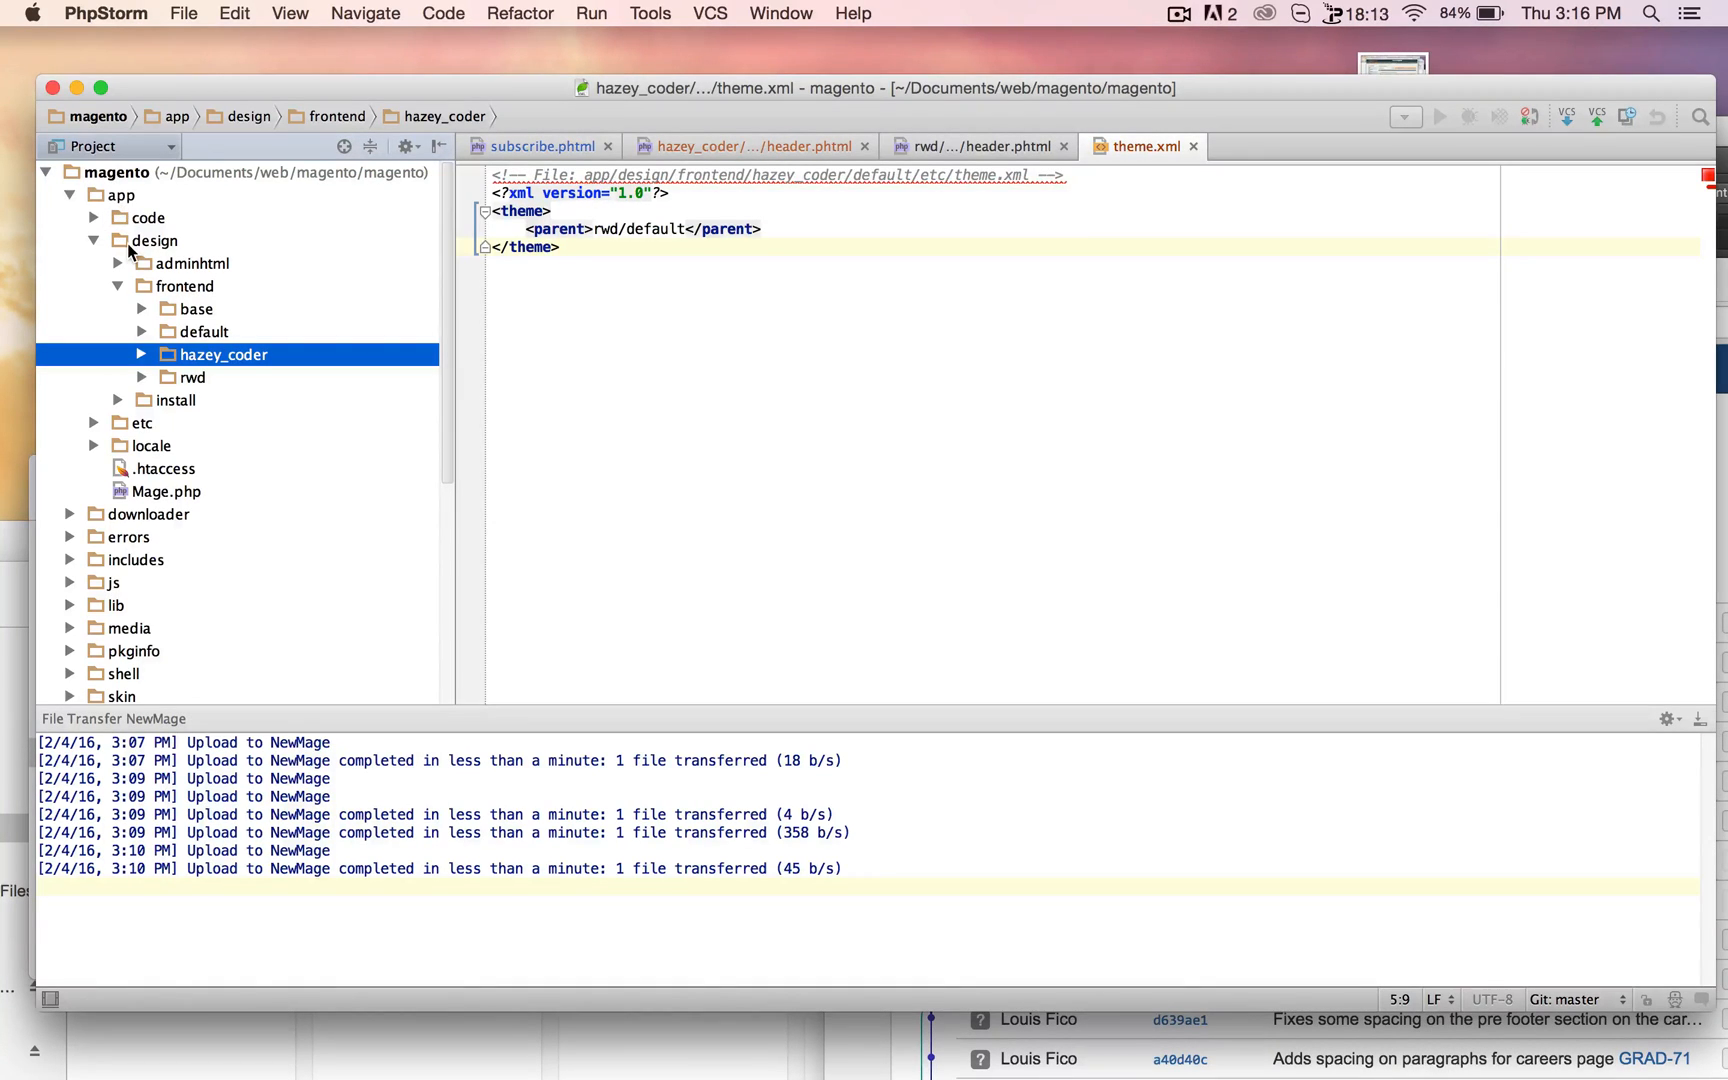
{"action": "left_click", "coordinate": [192, 377]}
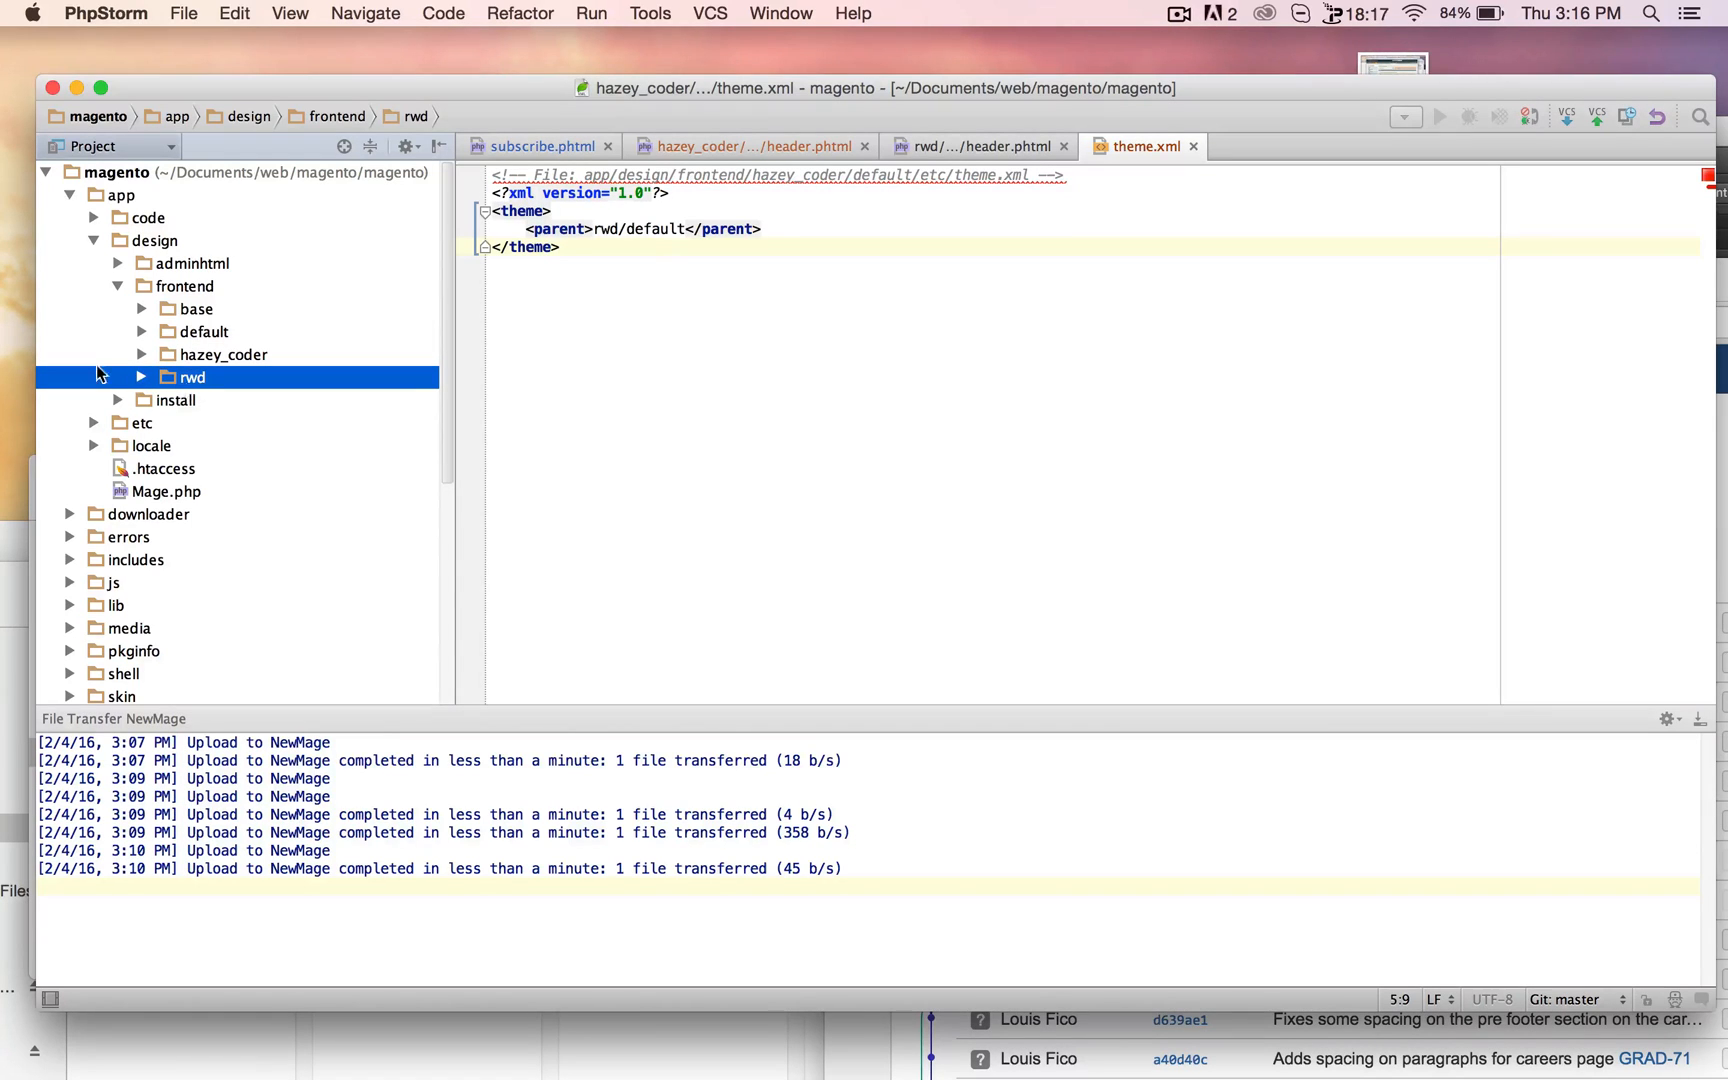
{"action": "left_click", "coordinate": [204, 331]}
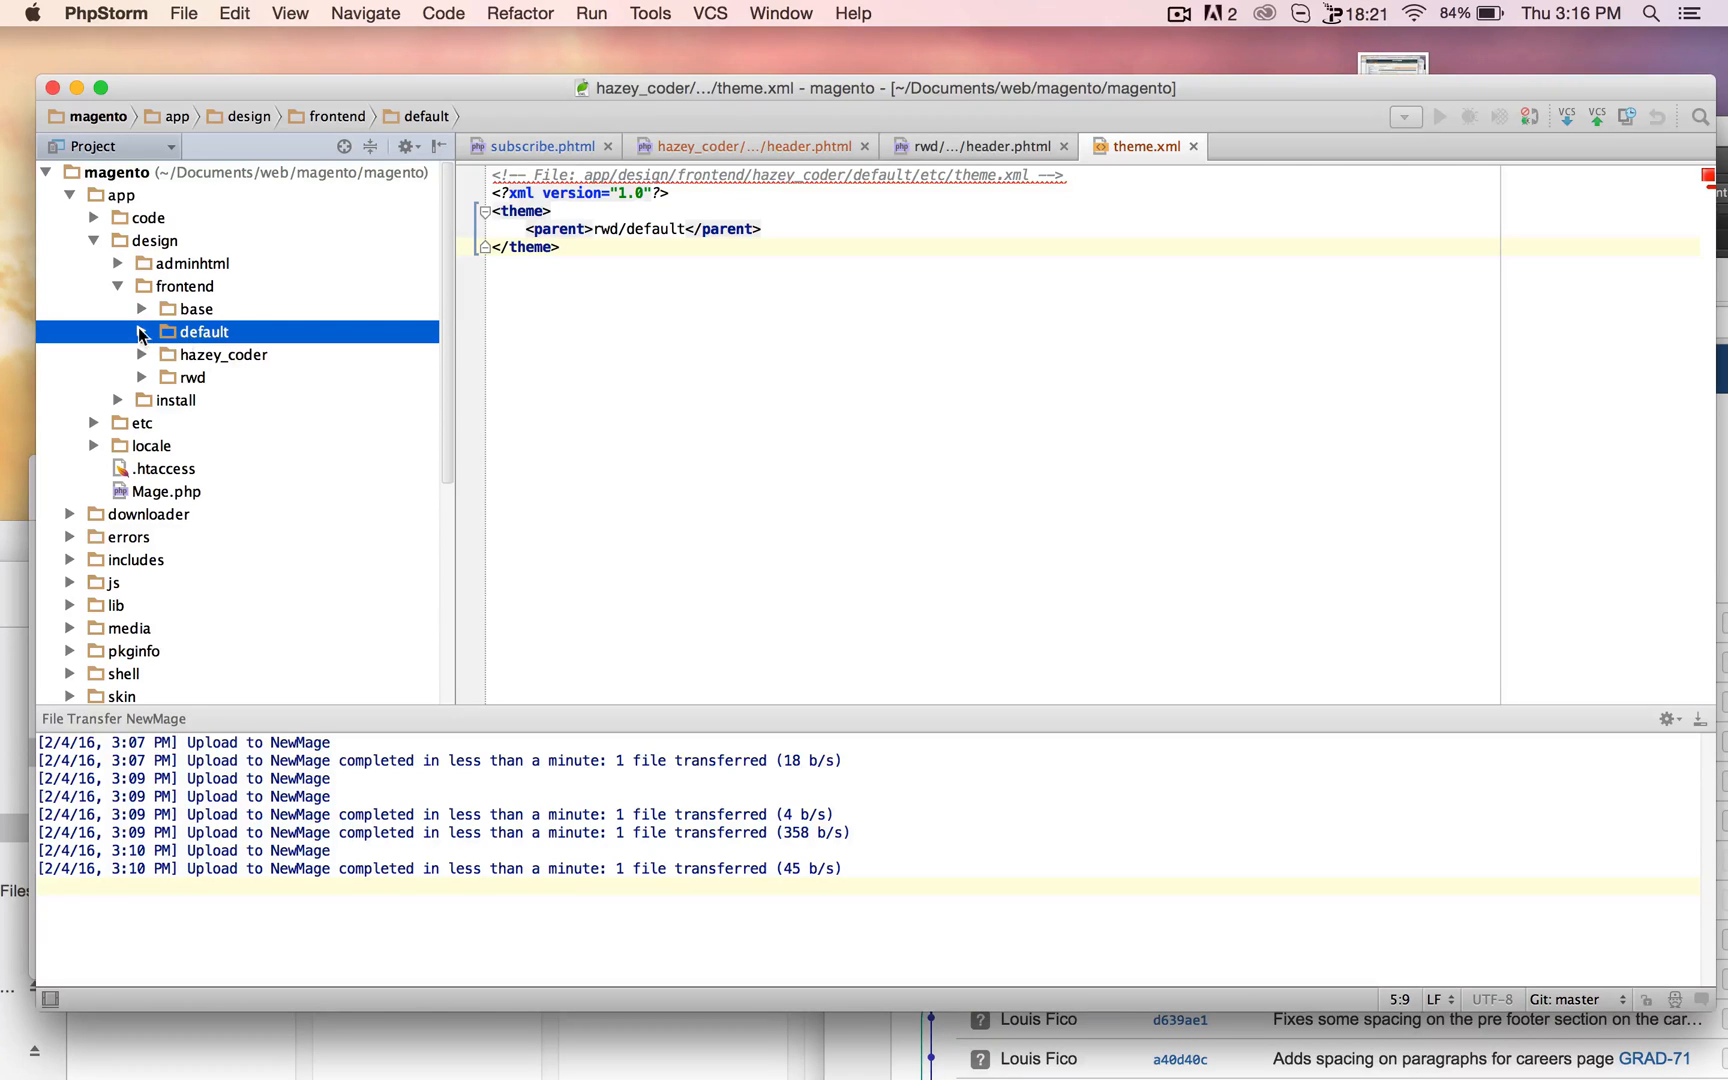
{"action": "left_click", "coordinate": [196, 309]}
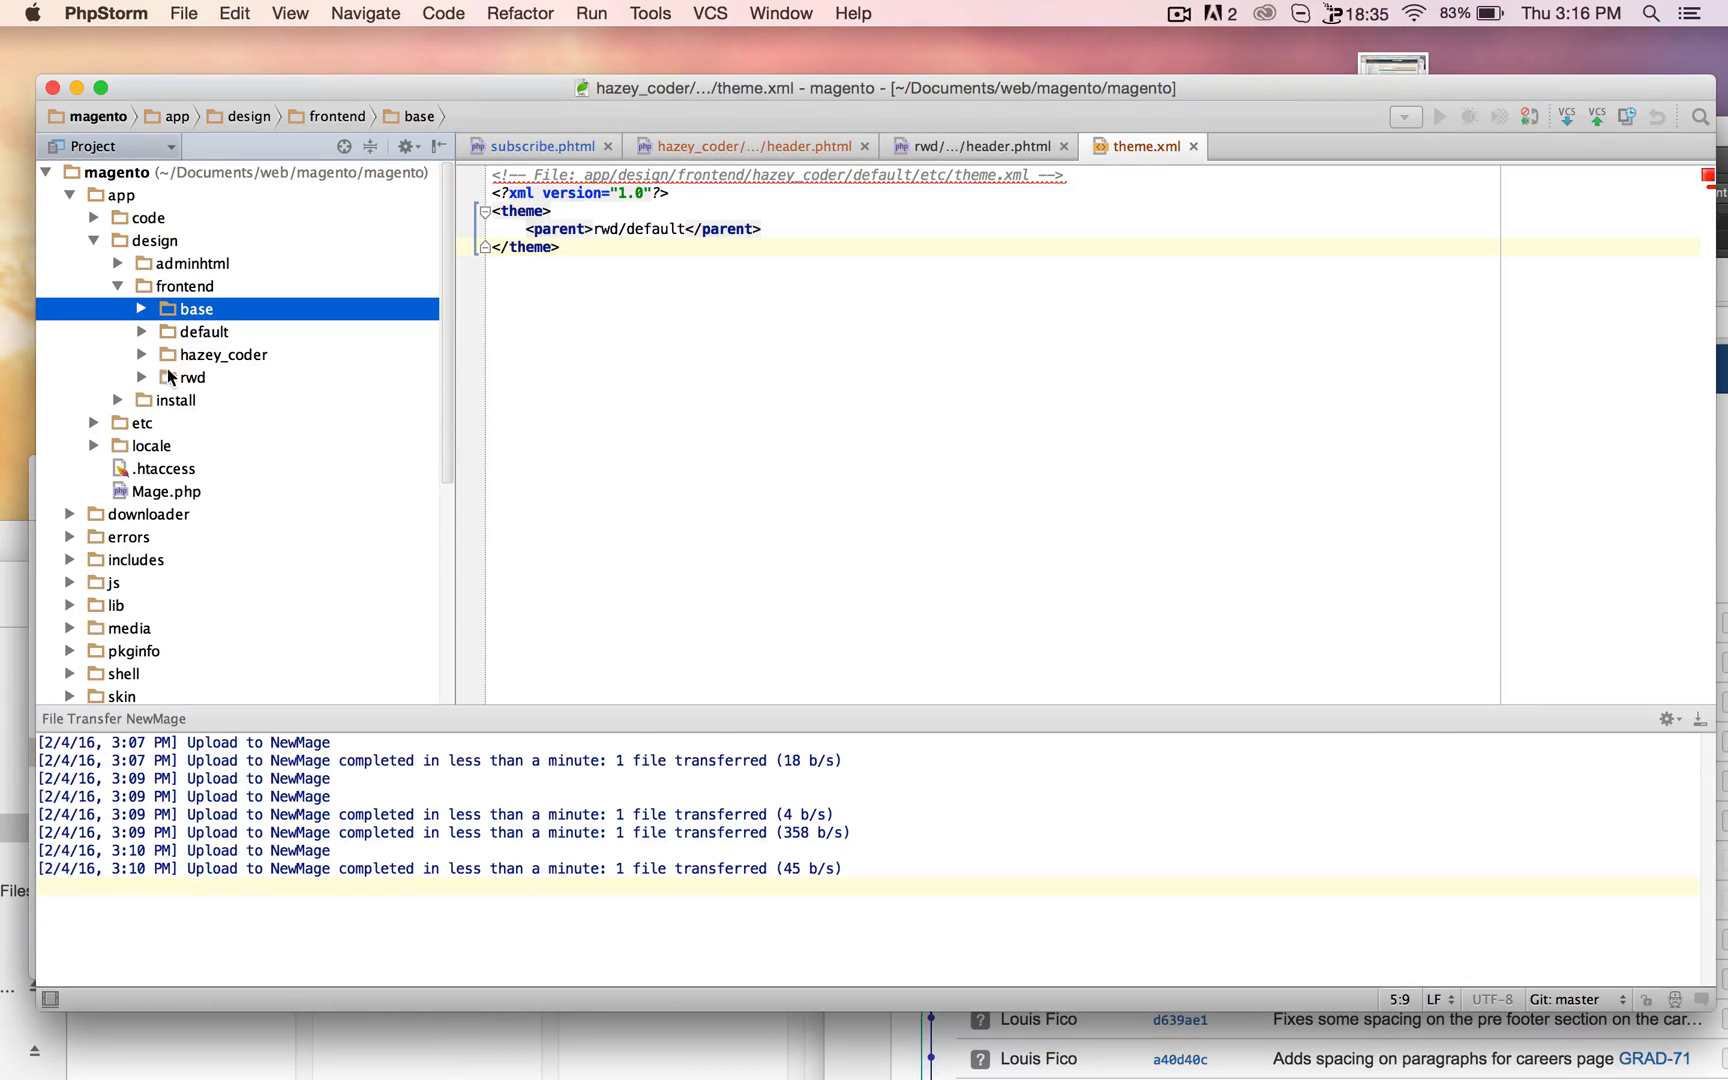
{"action": "left_click", "coordinate": [192, 377]}
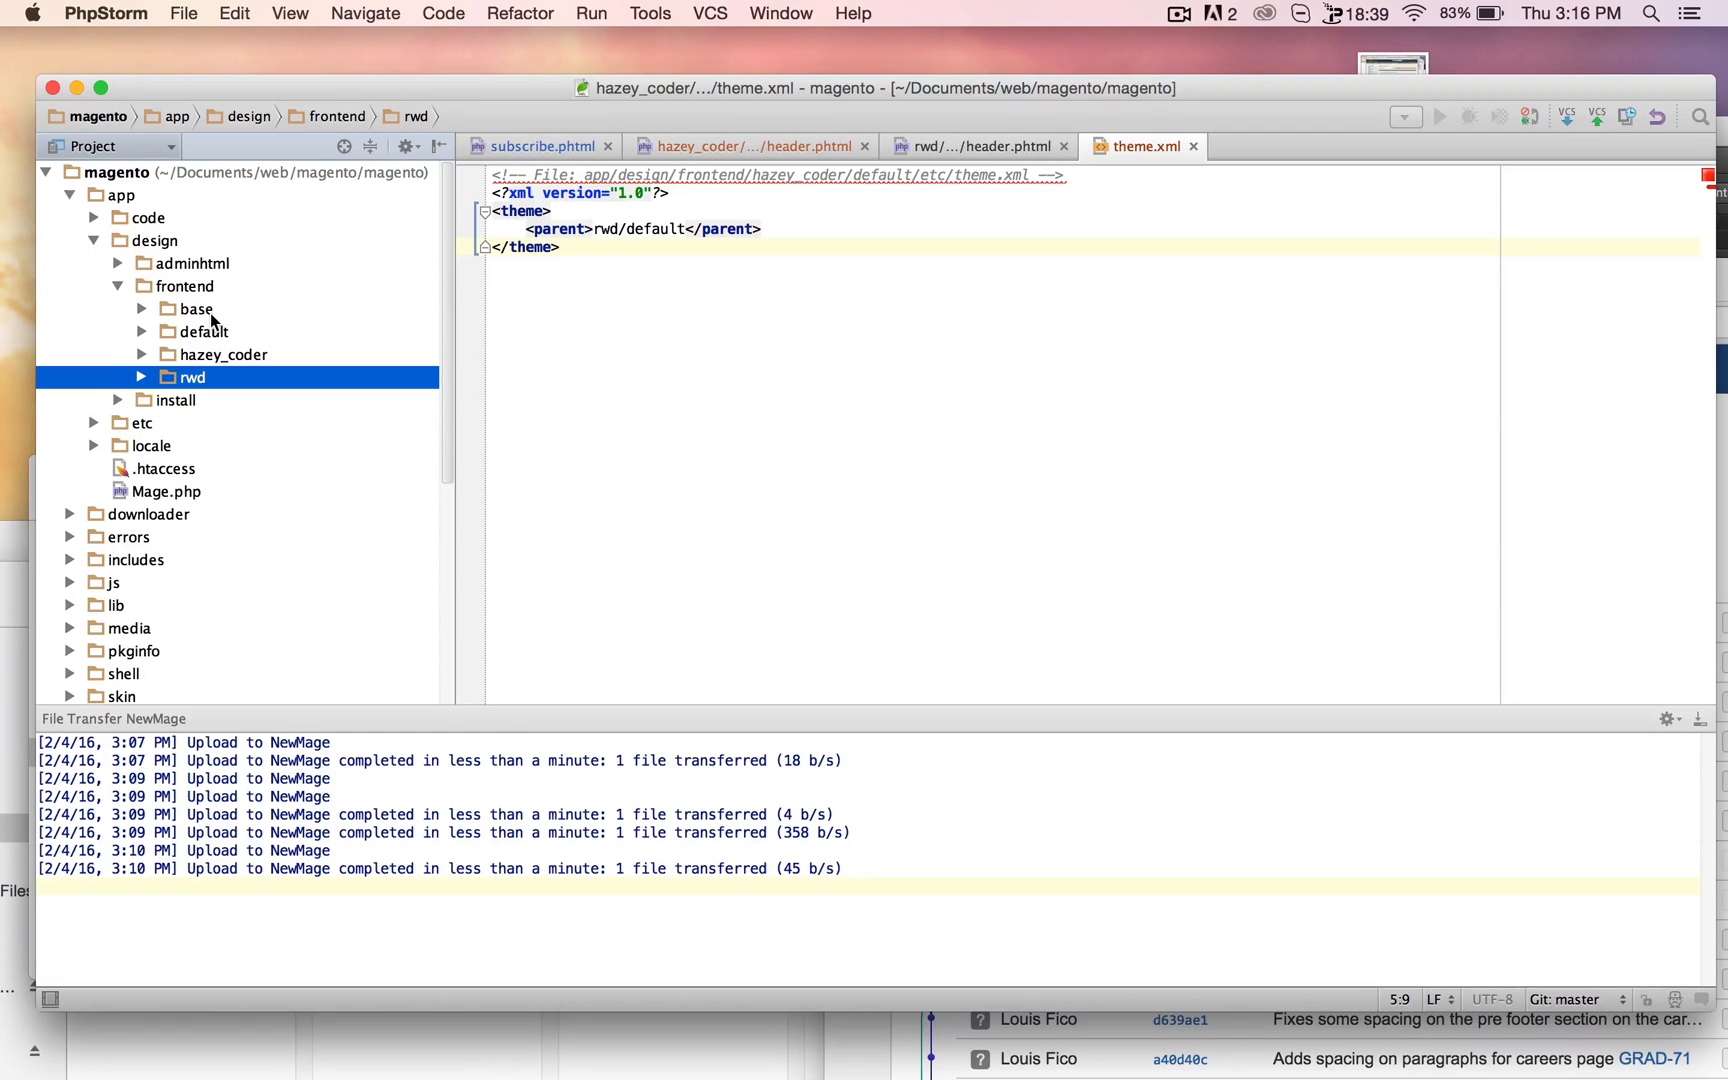
{"action": "mouse_move", "coordinate": [209, 378]}
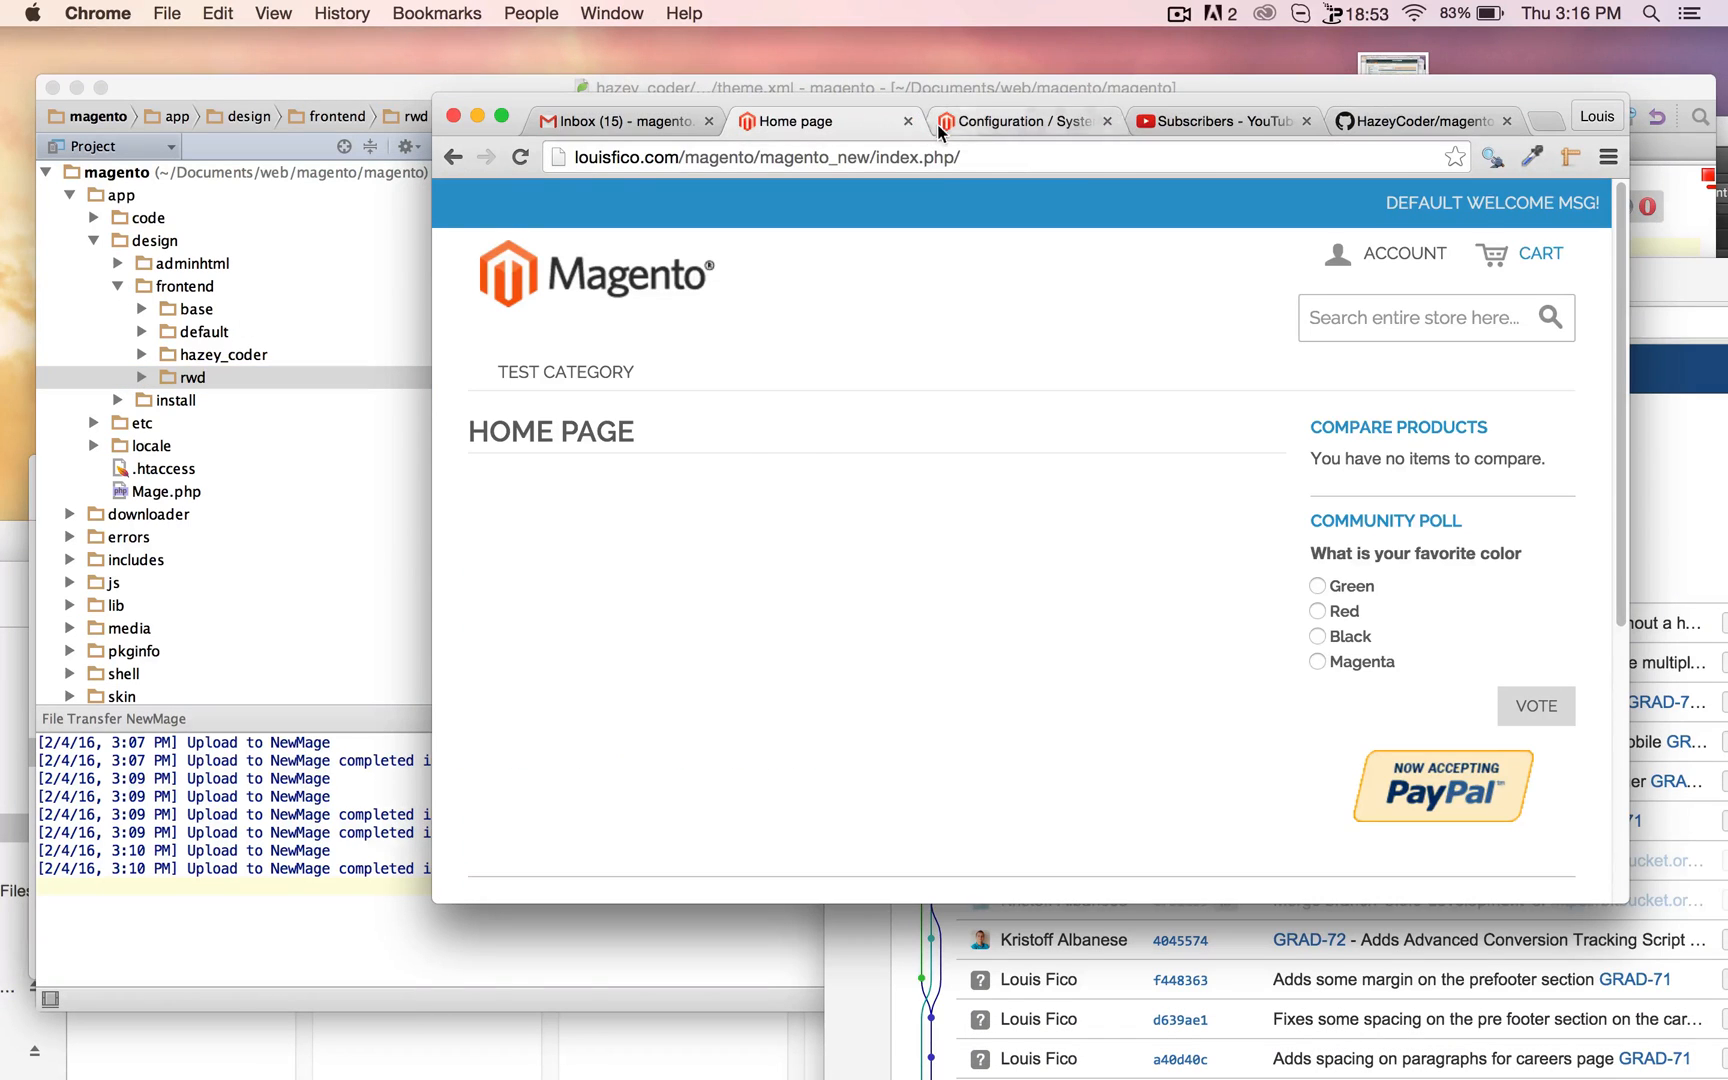
Under Advanced > Developer for Default Store View, set Template Path Hints to Yes and save
{"action": "left_click", "coordinate": [1019, 120]}
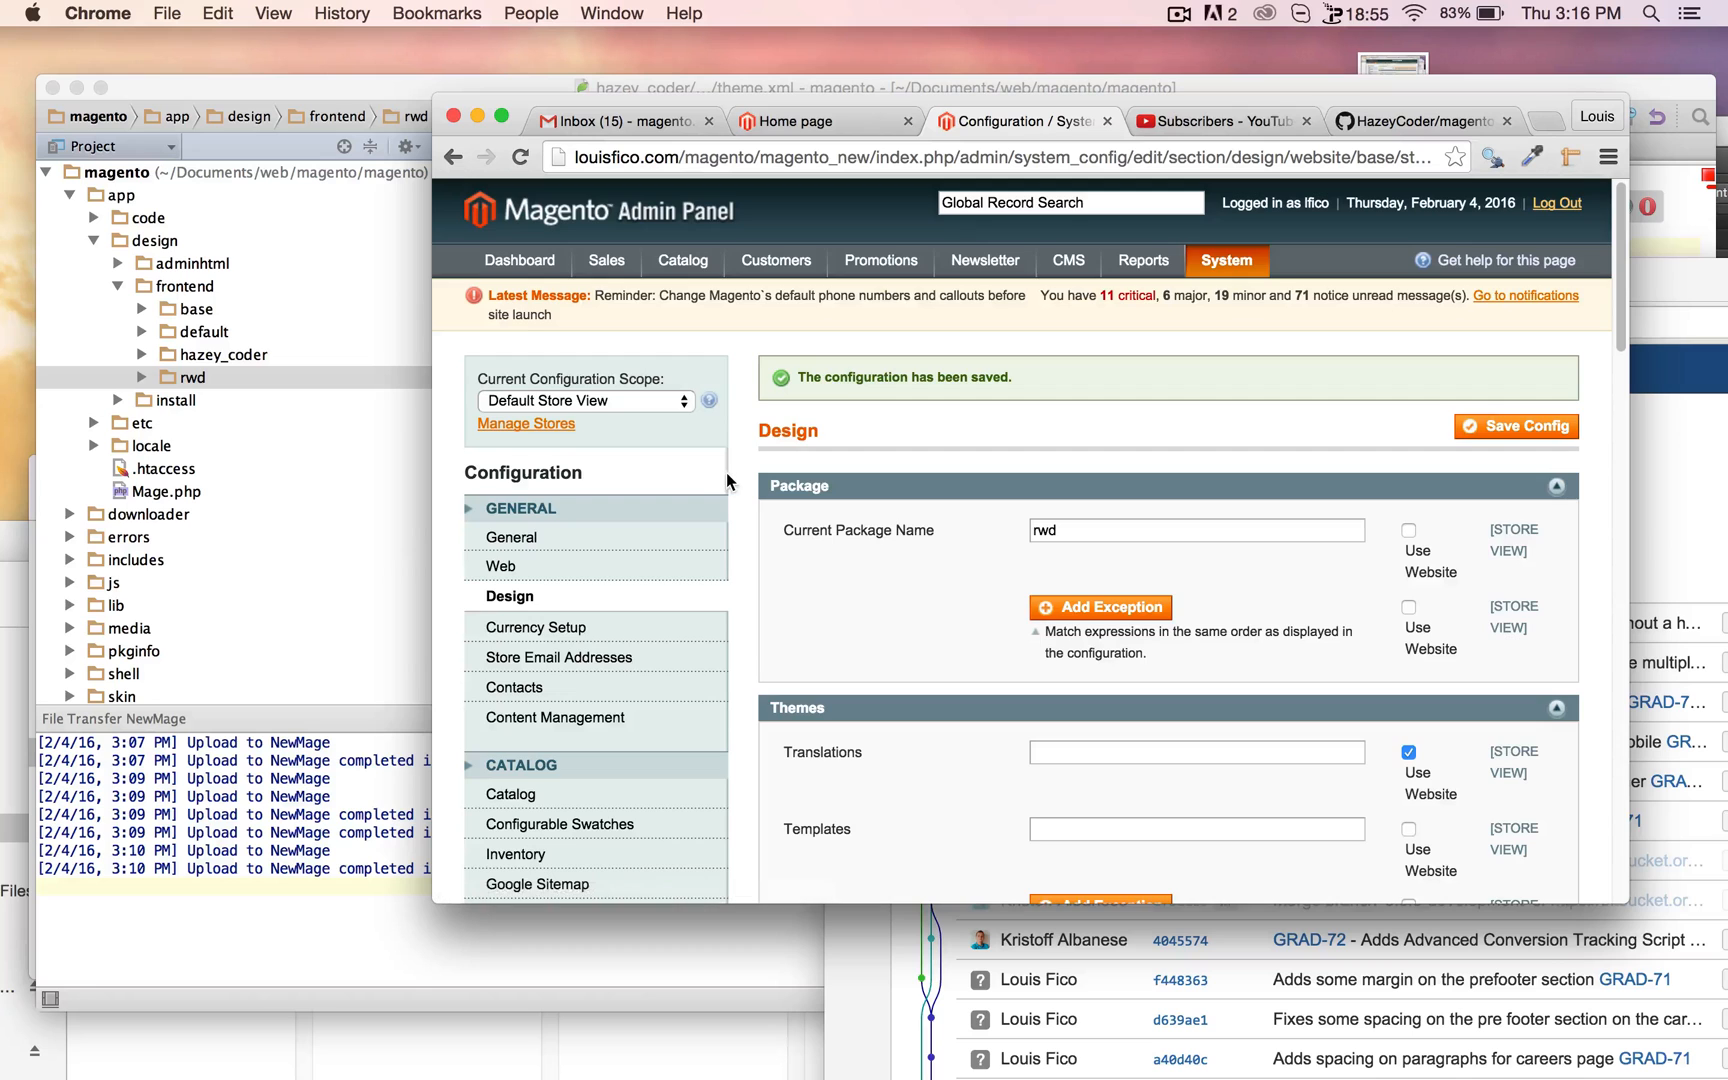
{"action": "scroll", "scroll_direction": "down", "scroll_amount": 3}
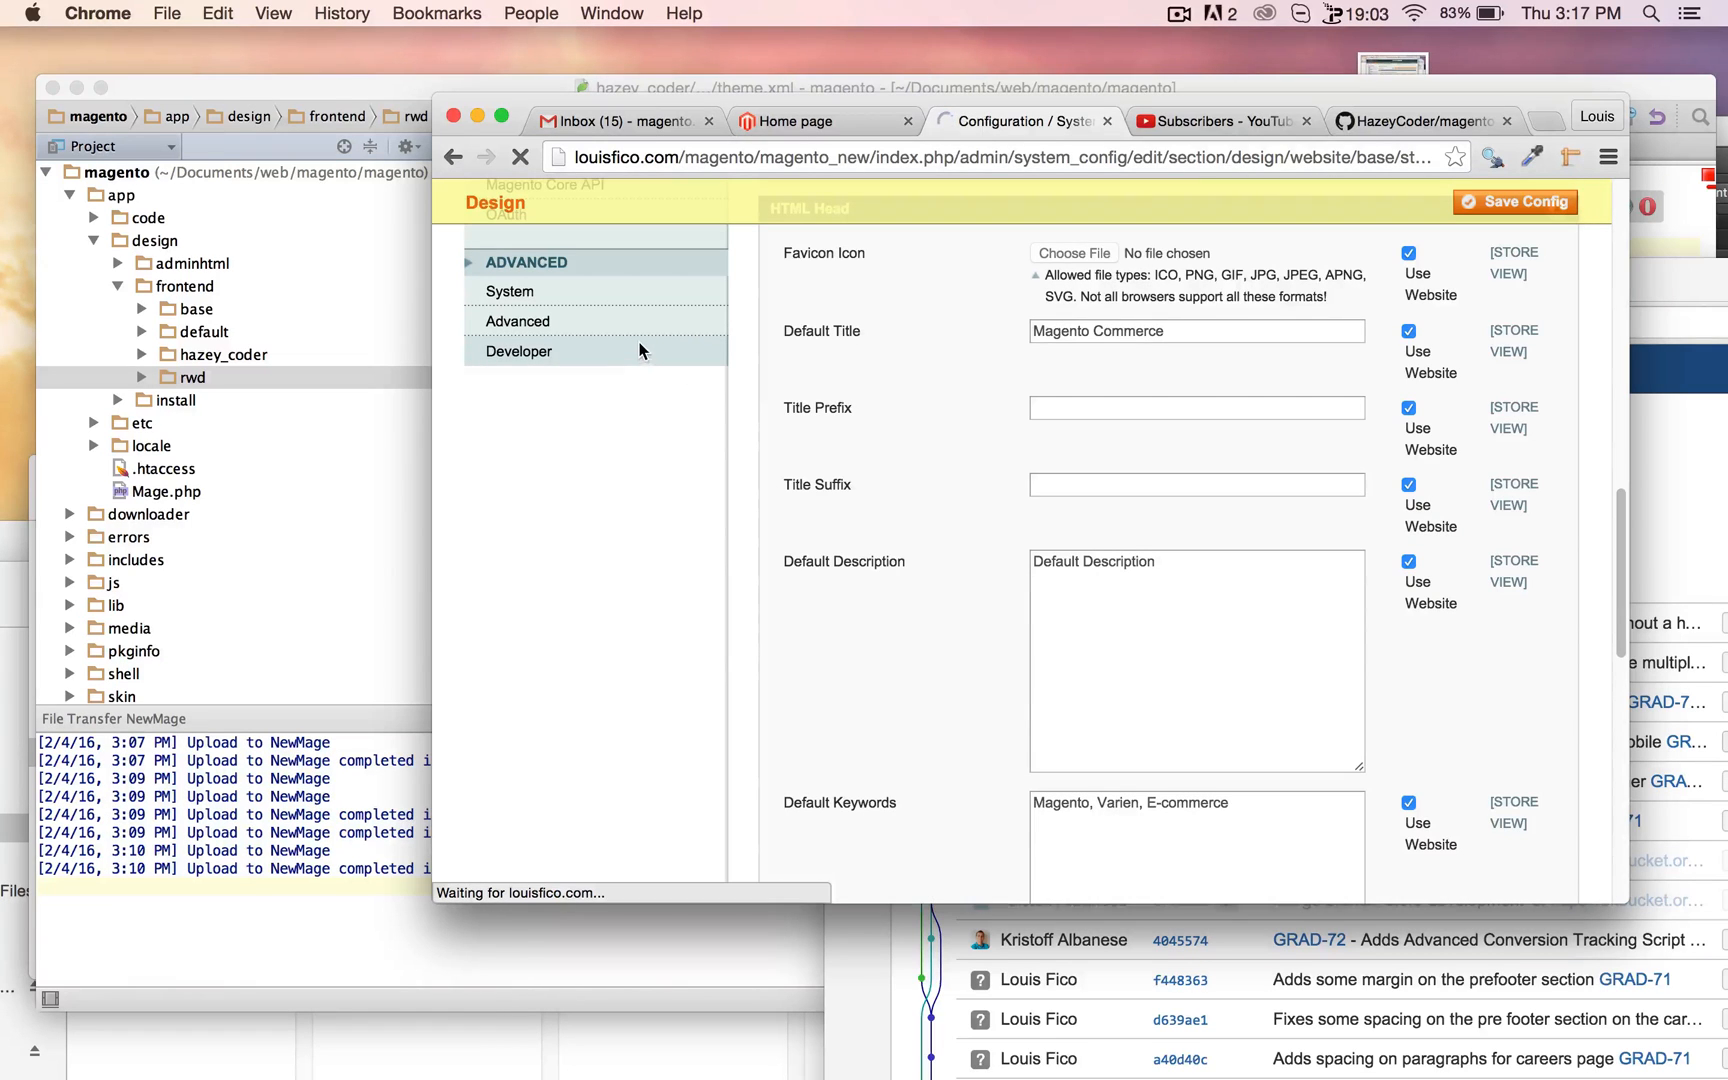
{"action": "left_click", "coordinate": [518, 350]}
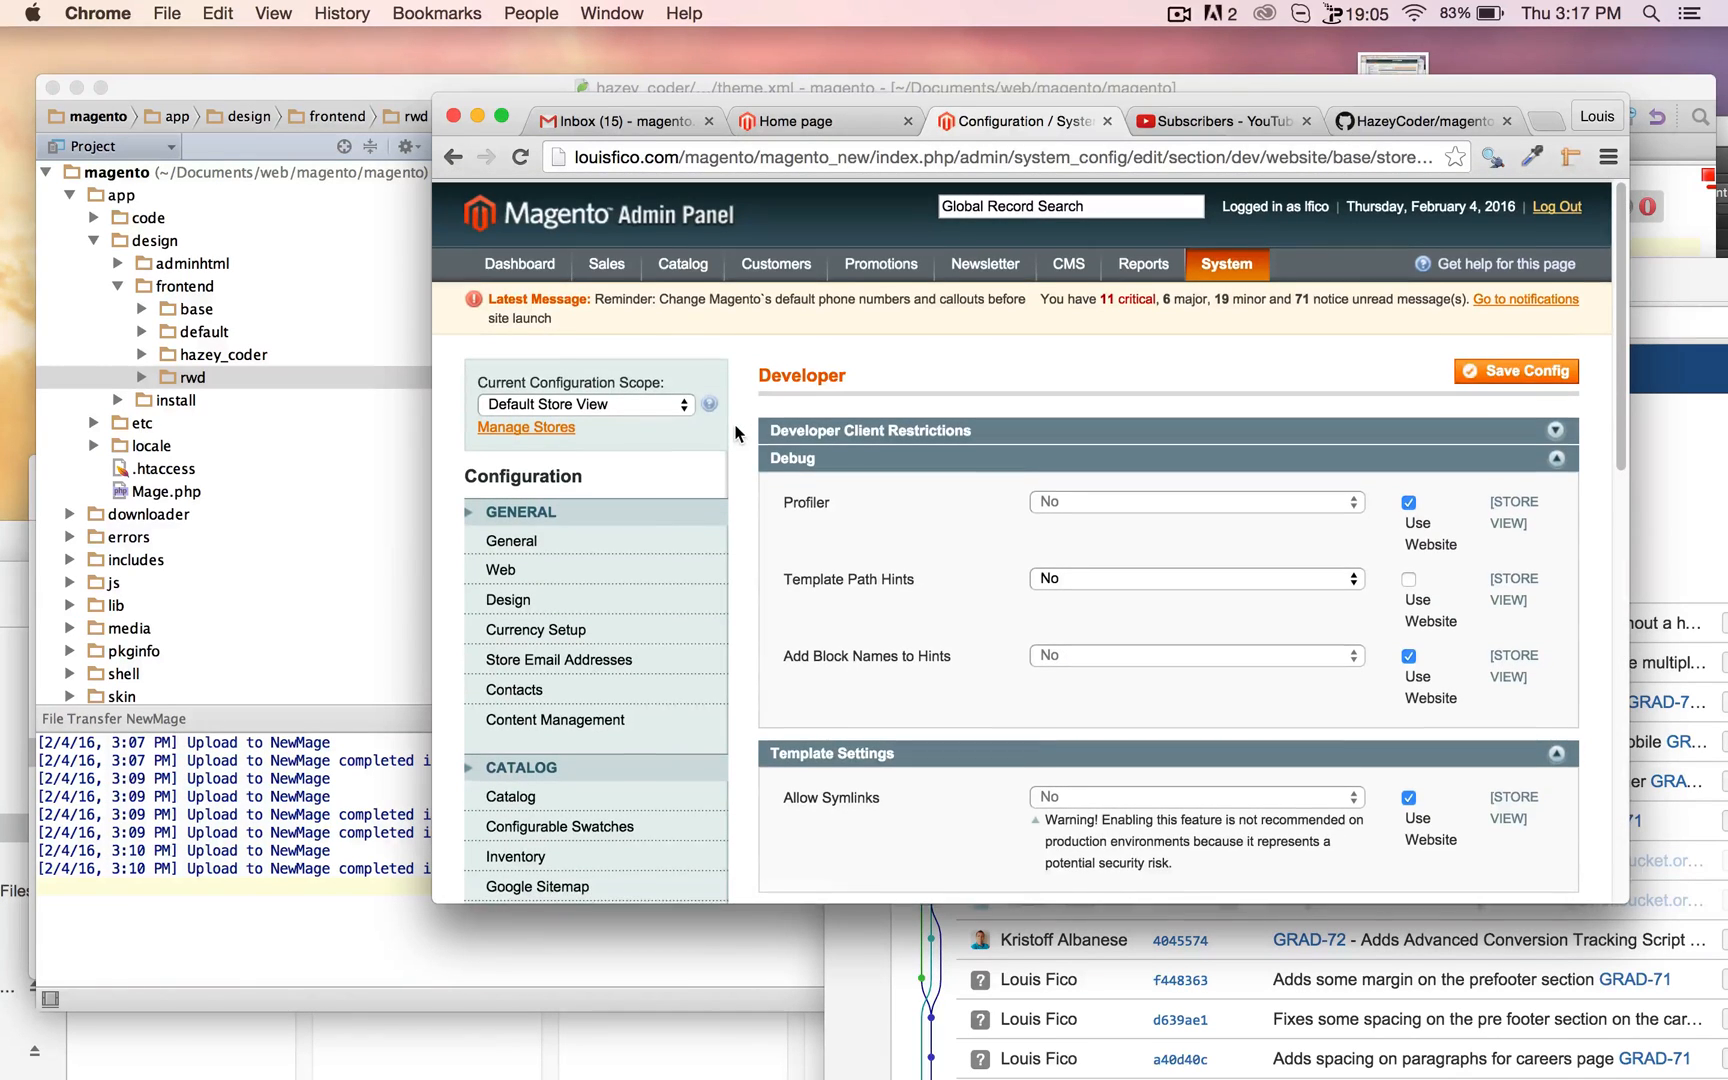
{"action": "left_click", "coordinate": [585, 403]}
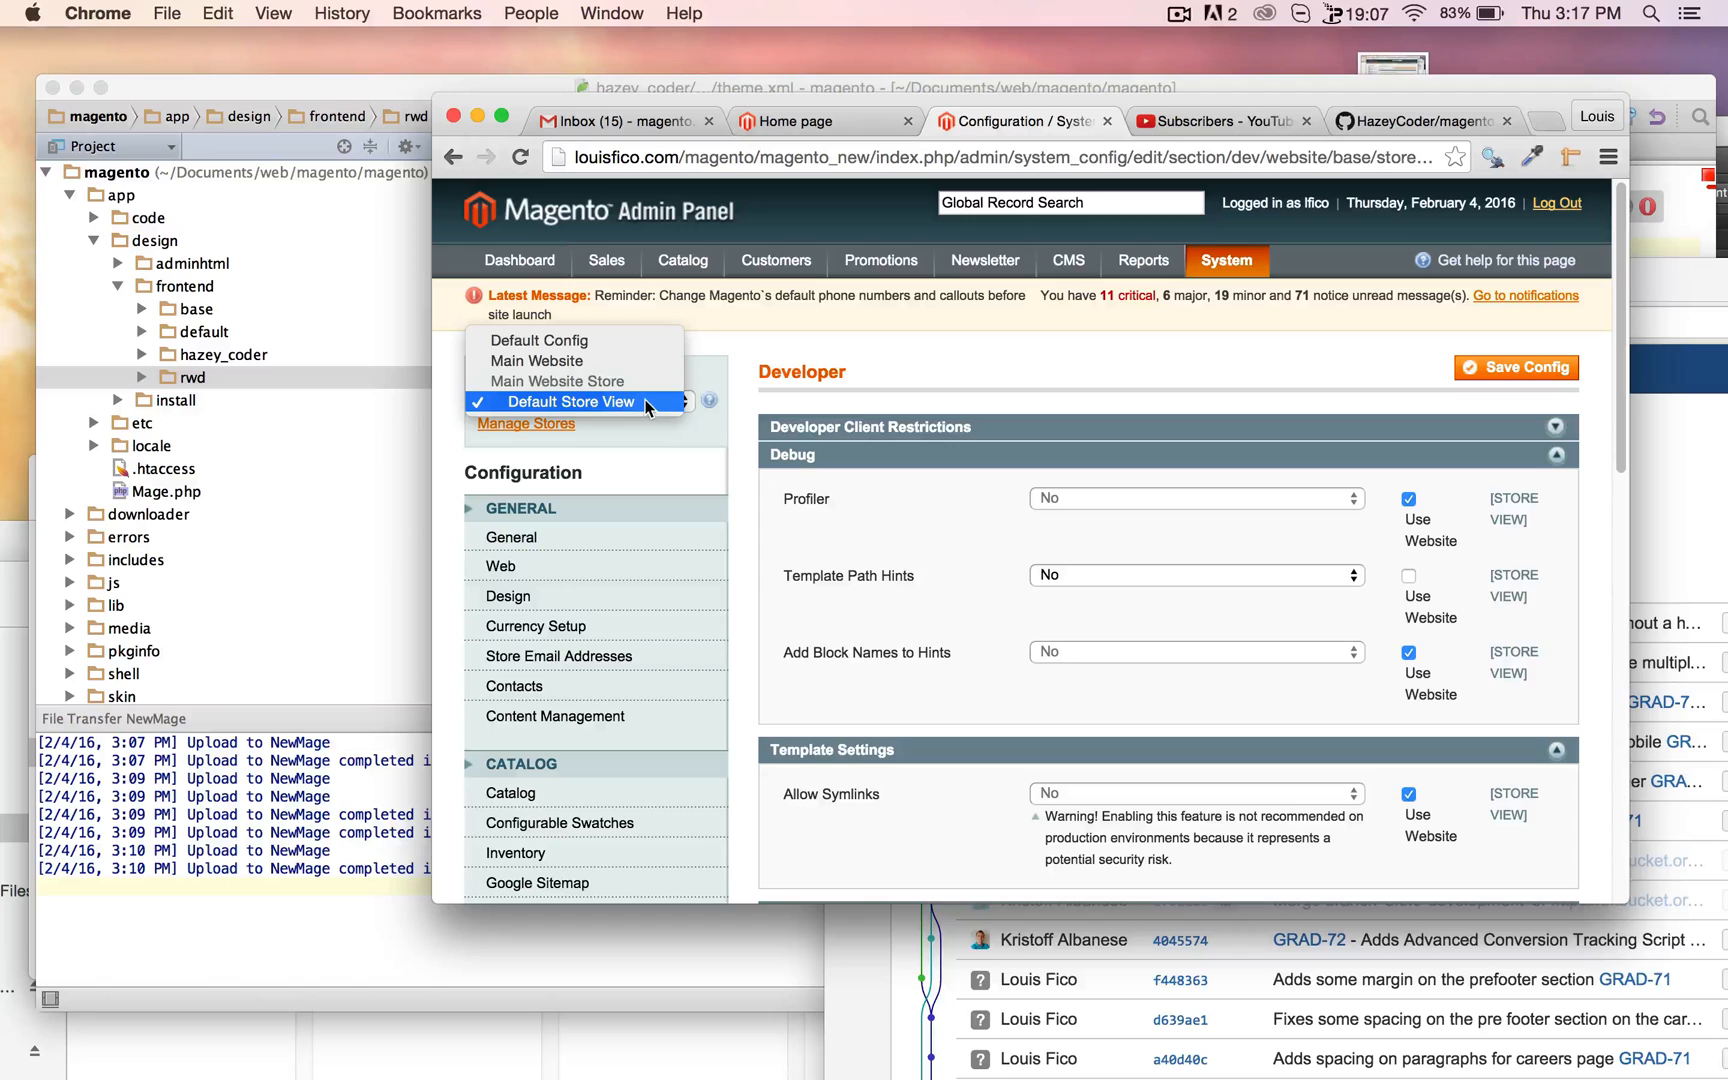
{"action": "left_click", "coordinate": [577, 401]}
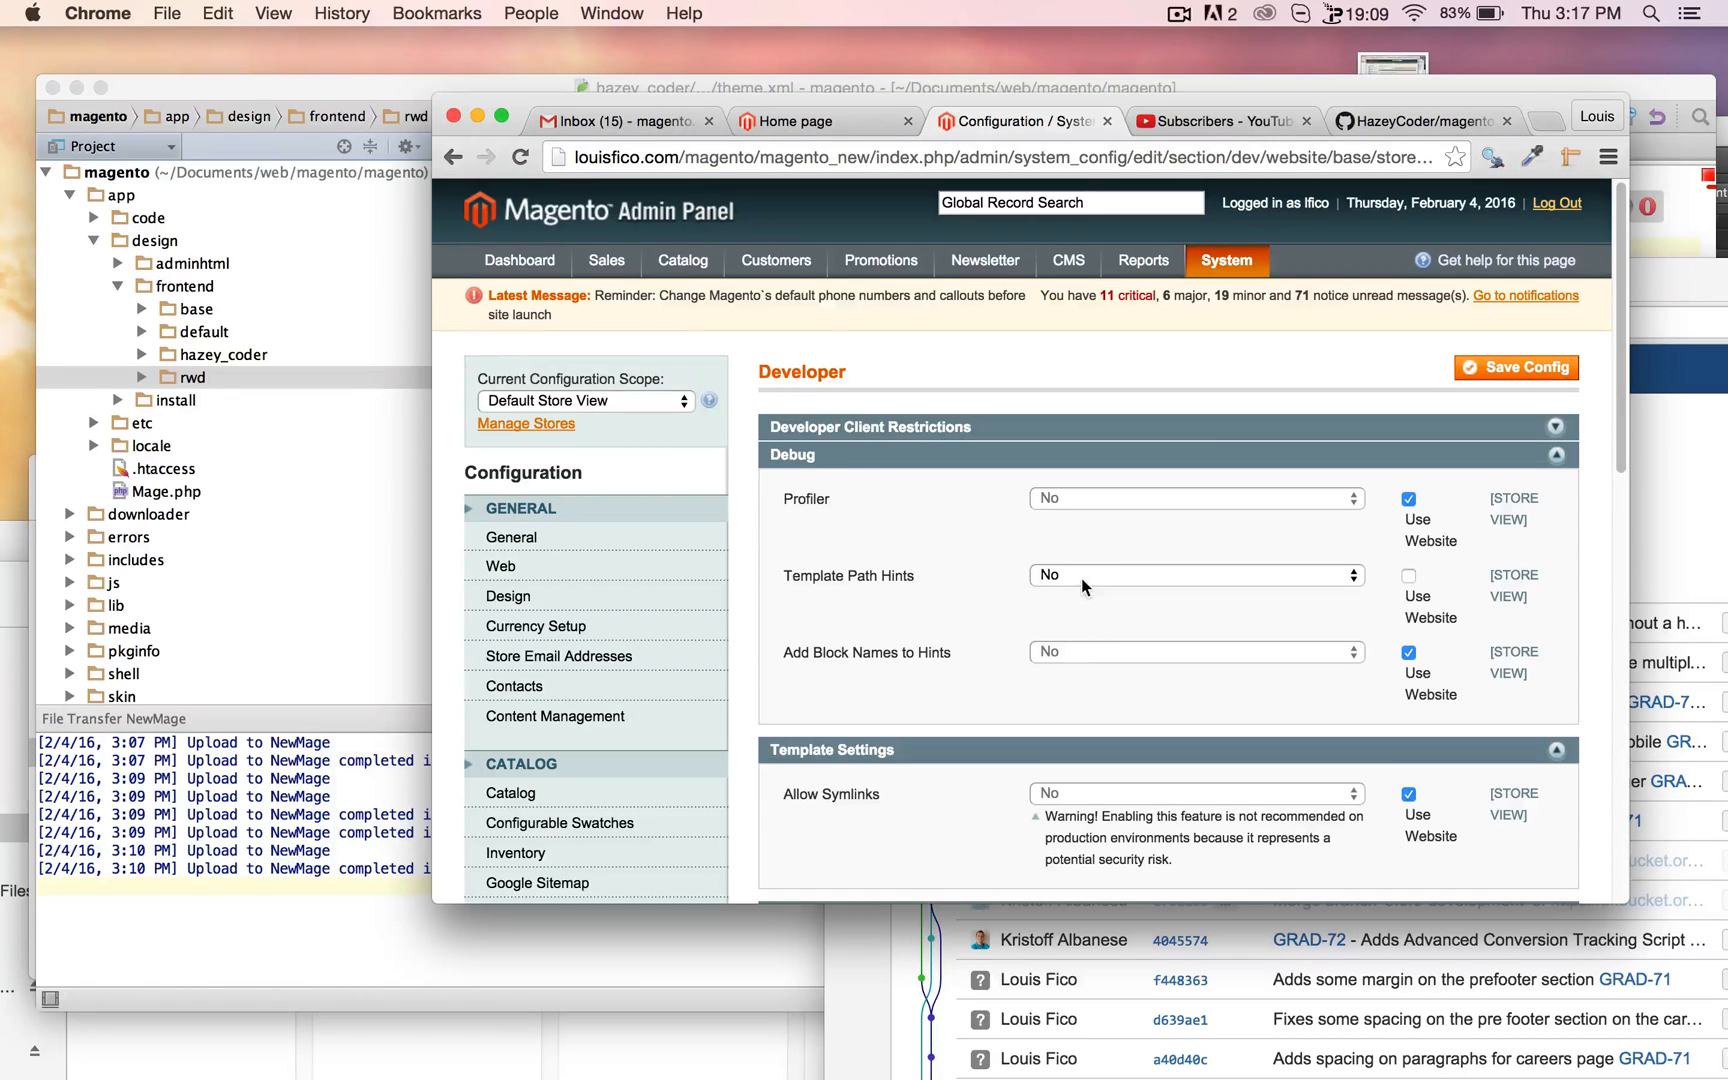
{"action": "left_click", "coordinate": [1195, 575]}
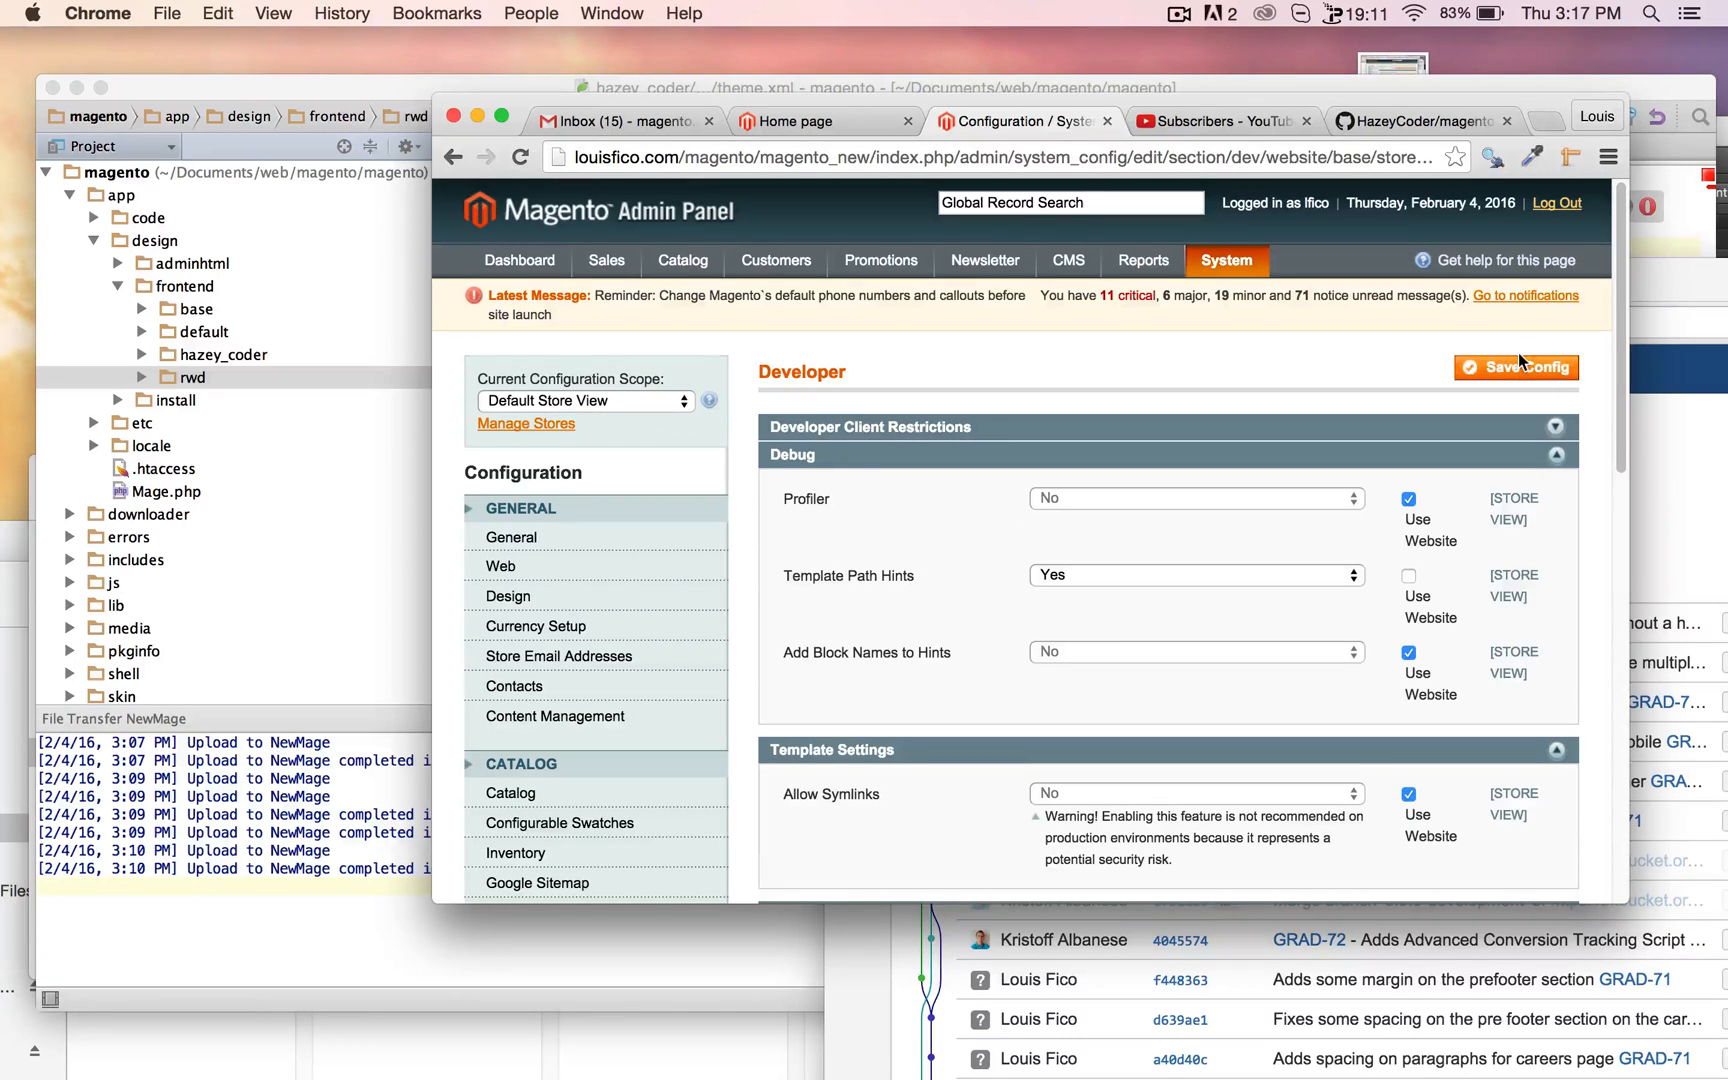
{"action": "left_click", "coordinate": [1515, 367]}
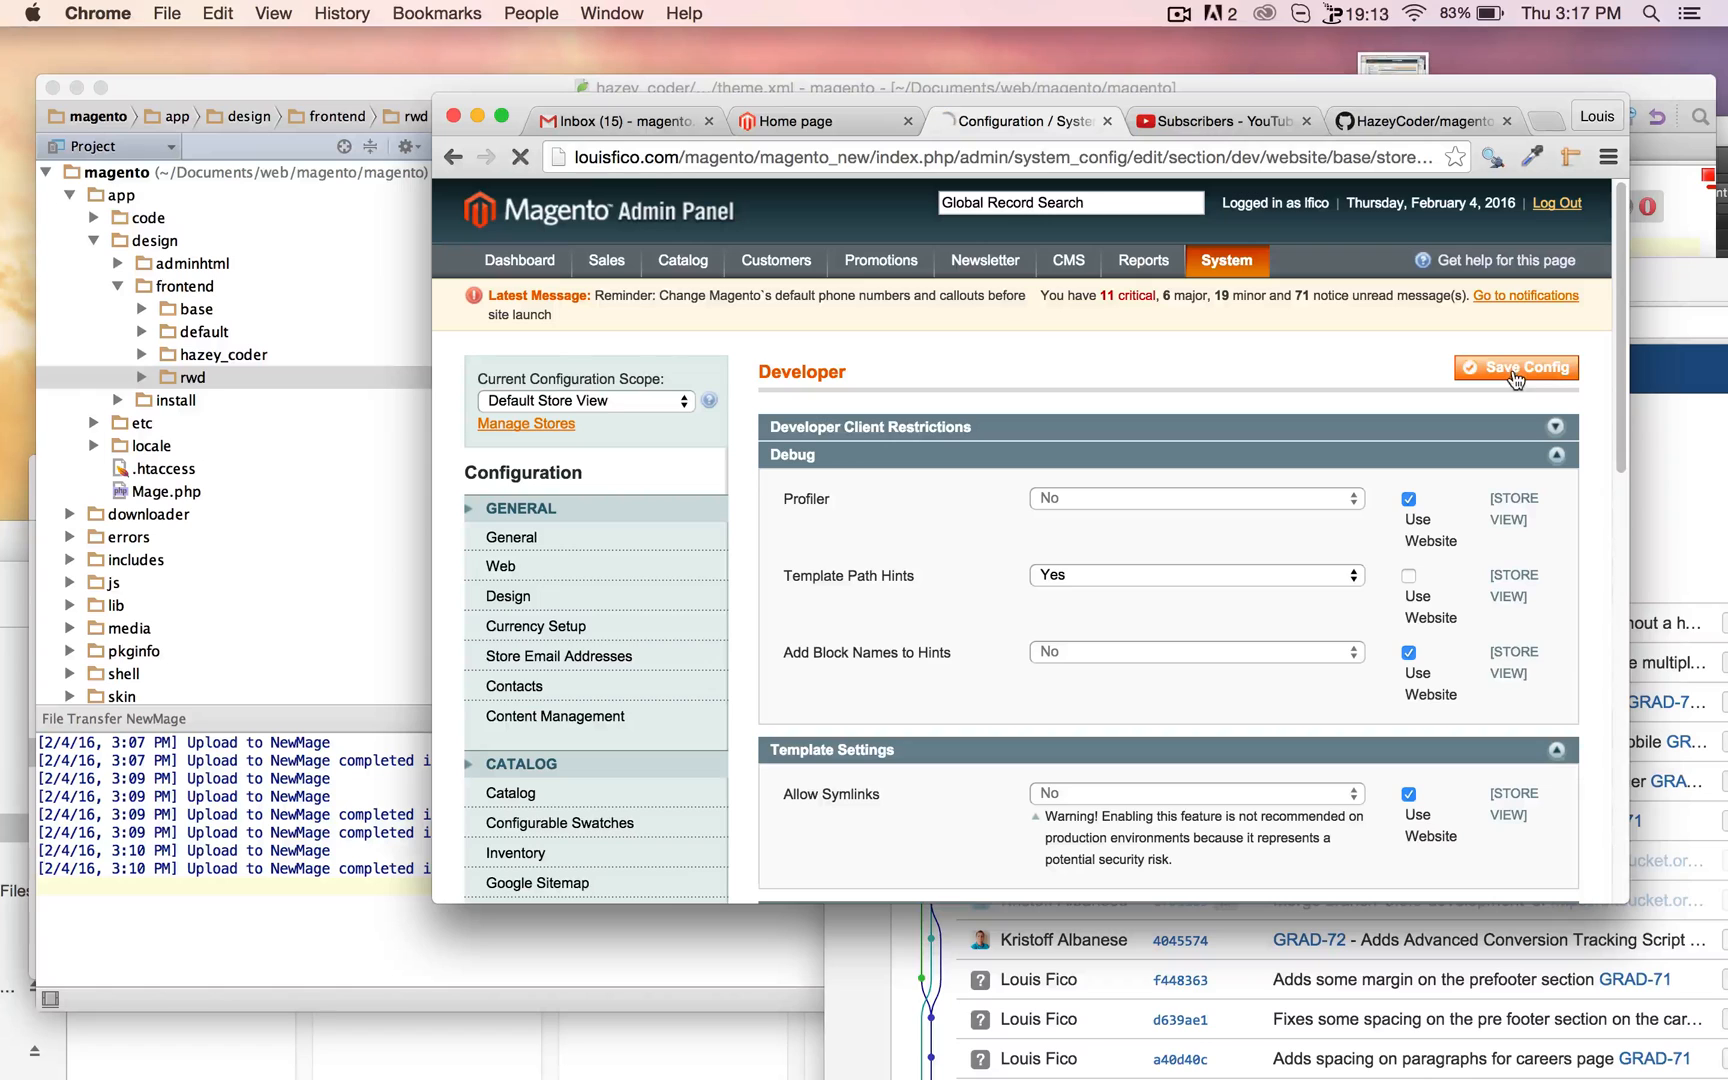
{"action": "left_click", "coordinate": [1516, 367]}
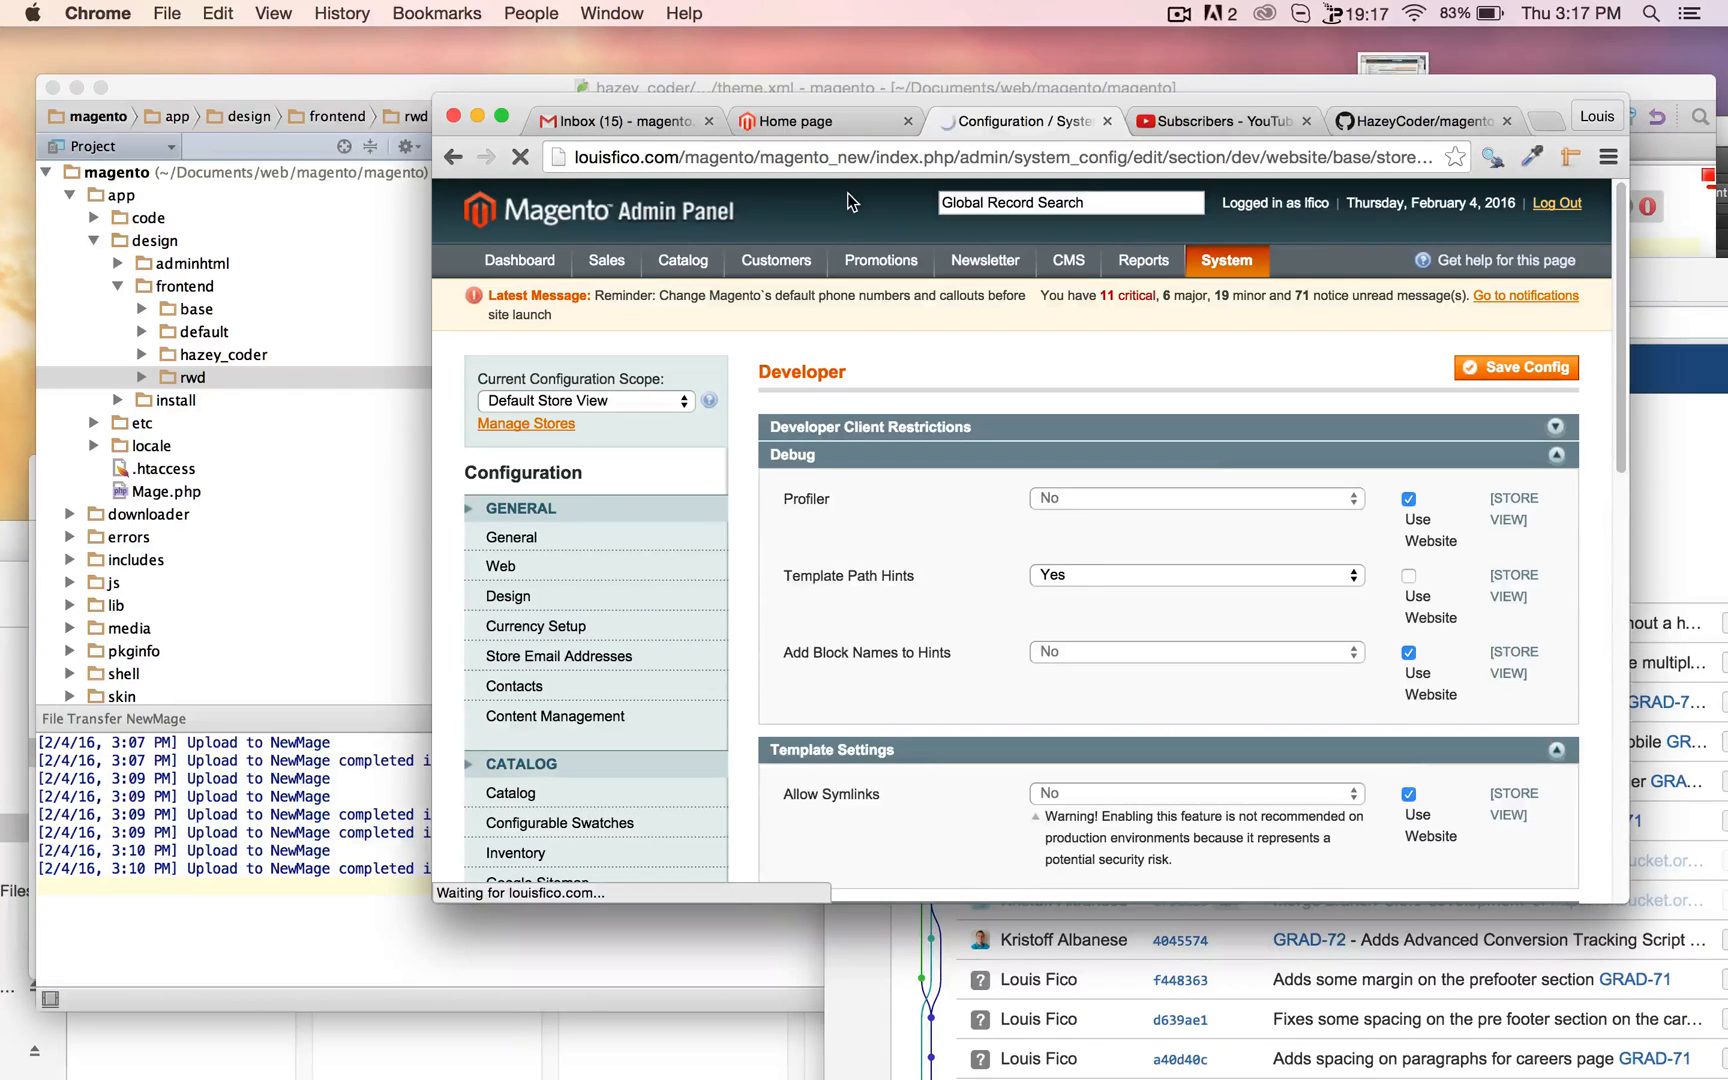
Reload the storefront home page tab to show the red template path hints
{"action": "left_click", "coordinate": [821, 120]}
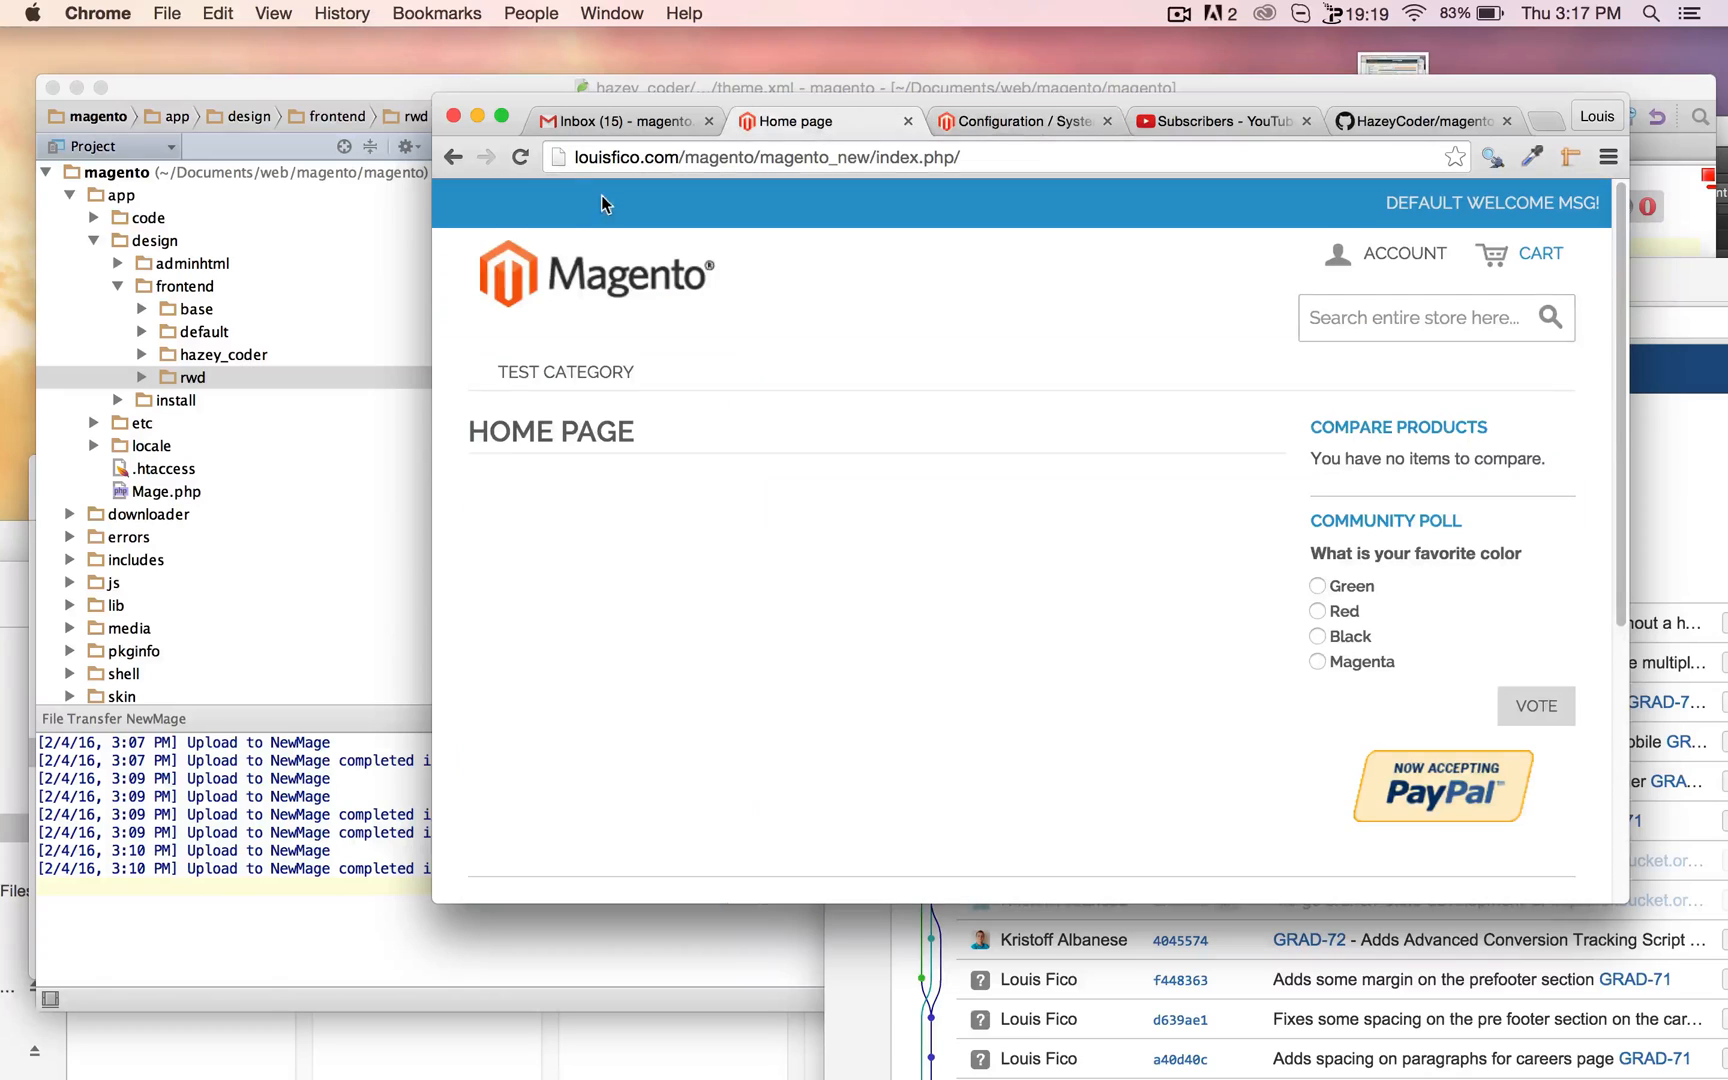
{"action": "mouse_move", "coordinate": [520, 156]}
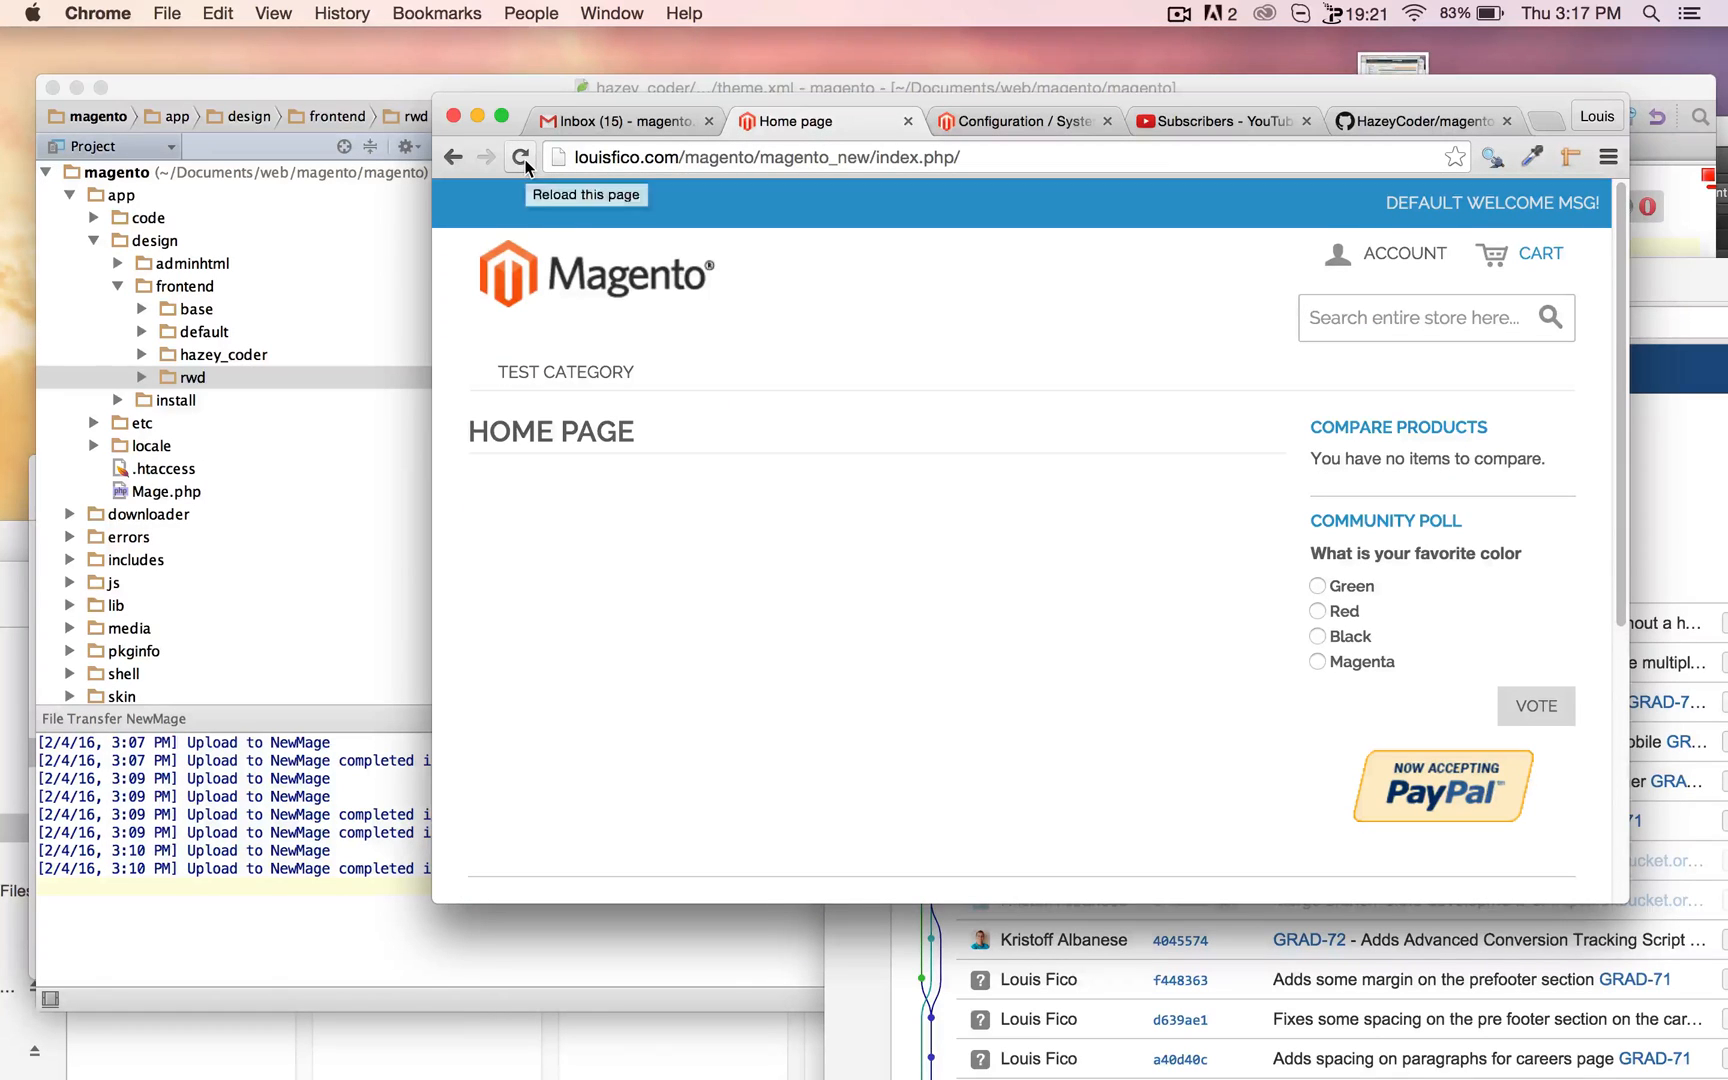
{"action": "left_click", "coordinate": [520, 156]}
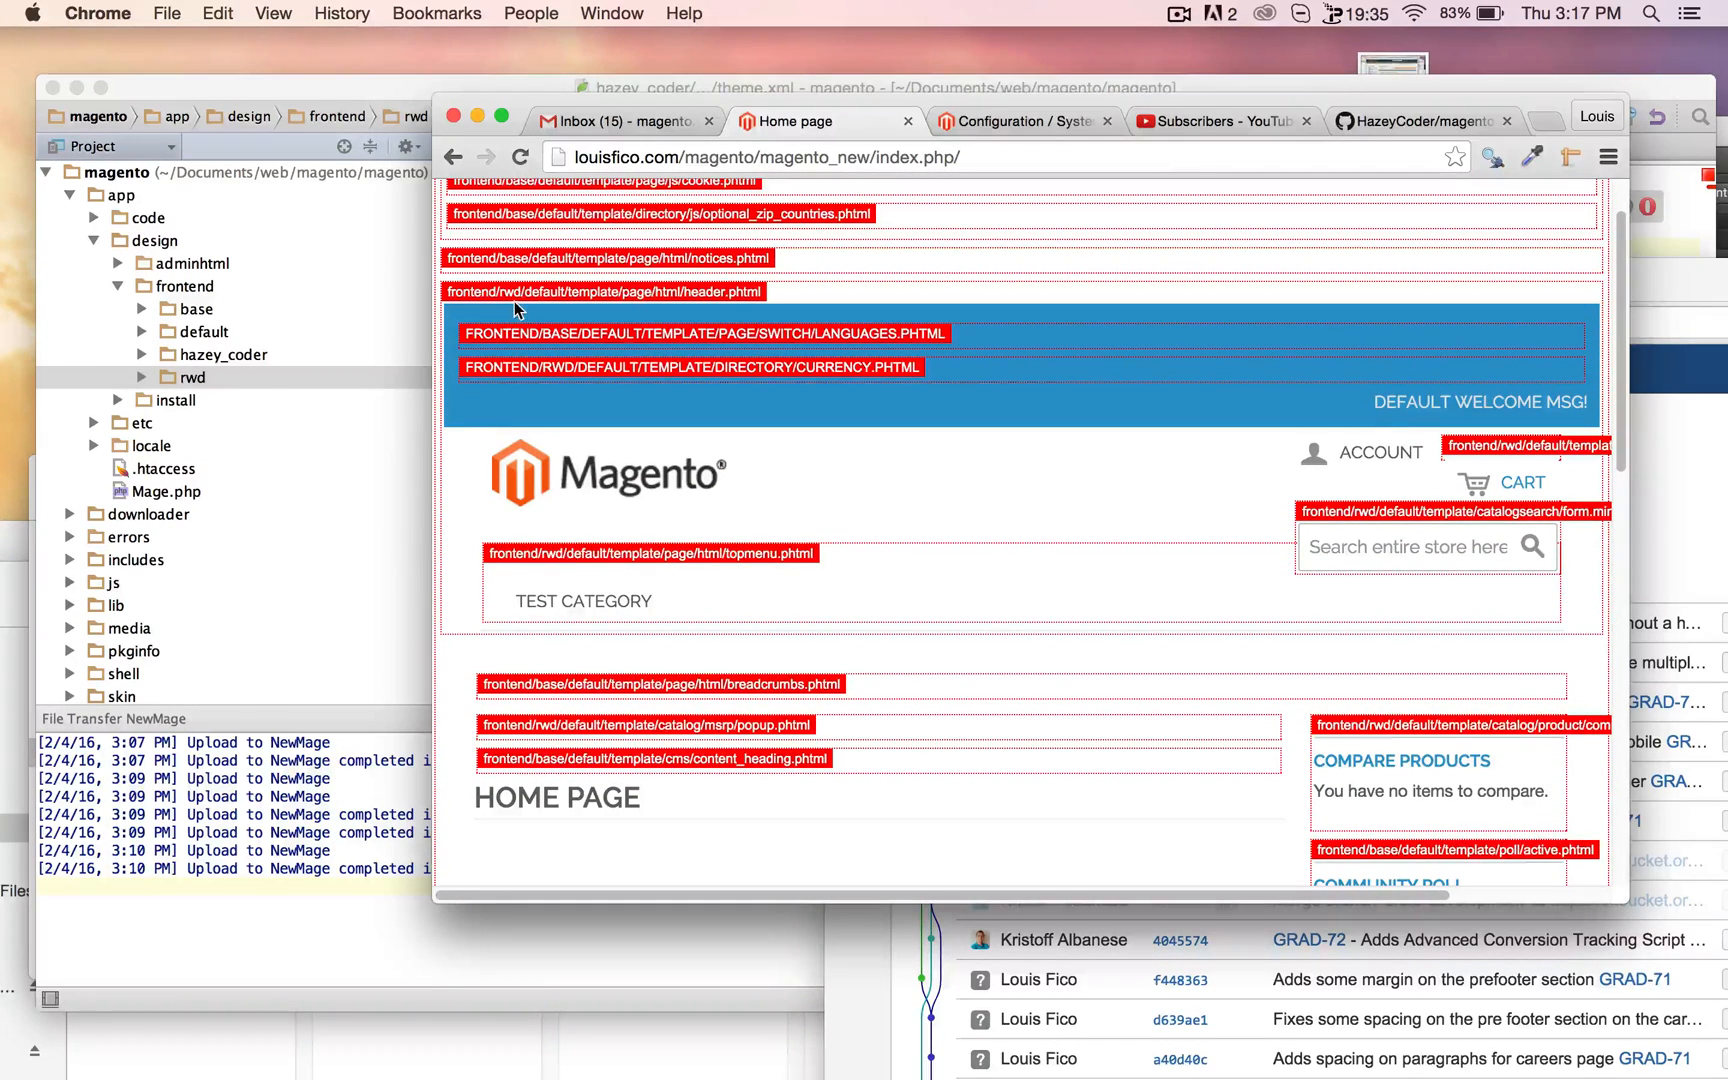
{"action": "mouse_move", "coordinate": [614, 301]}
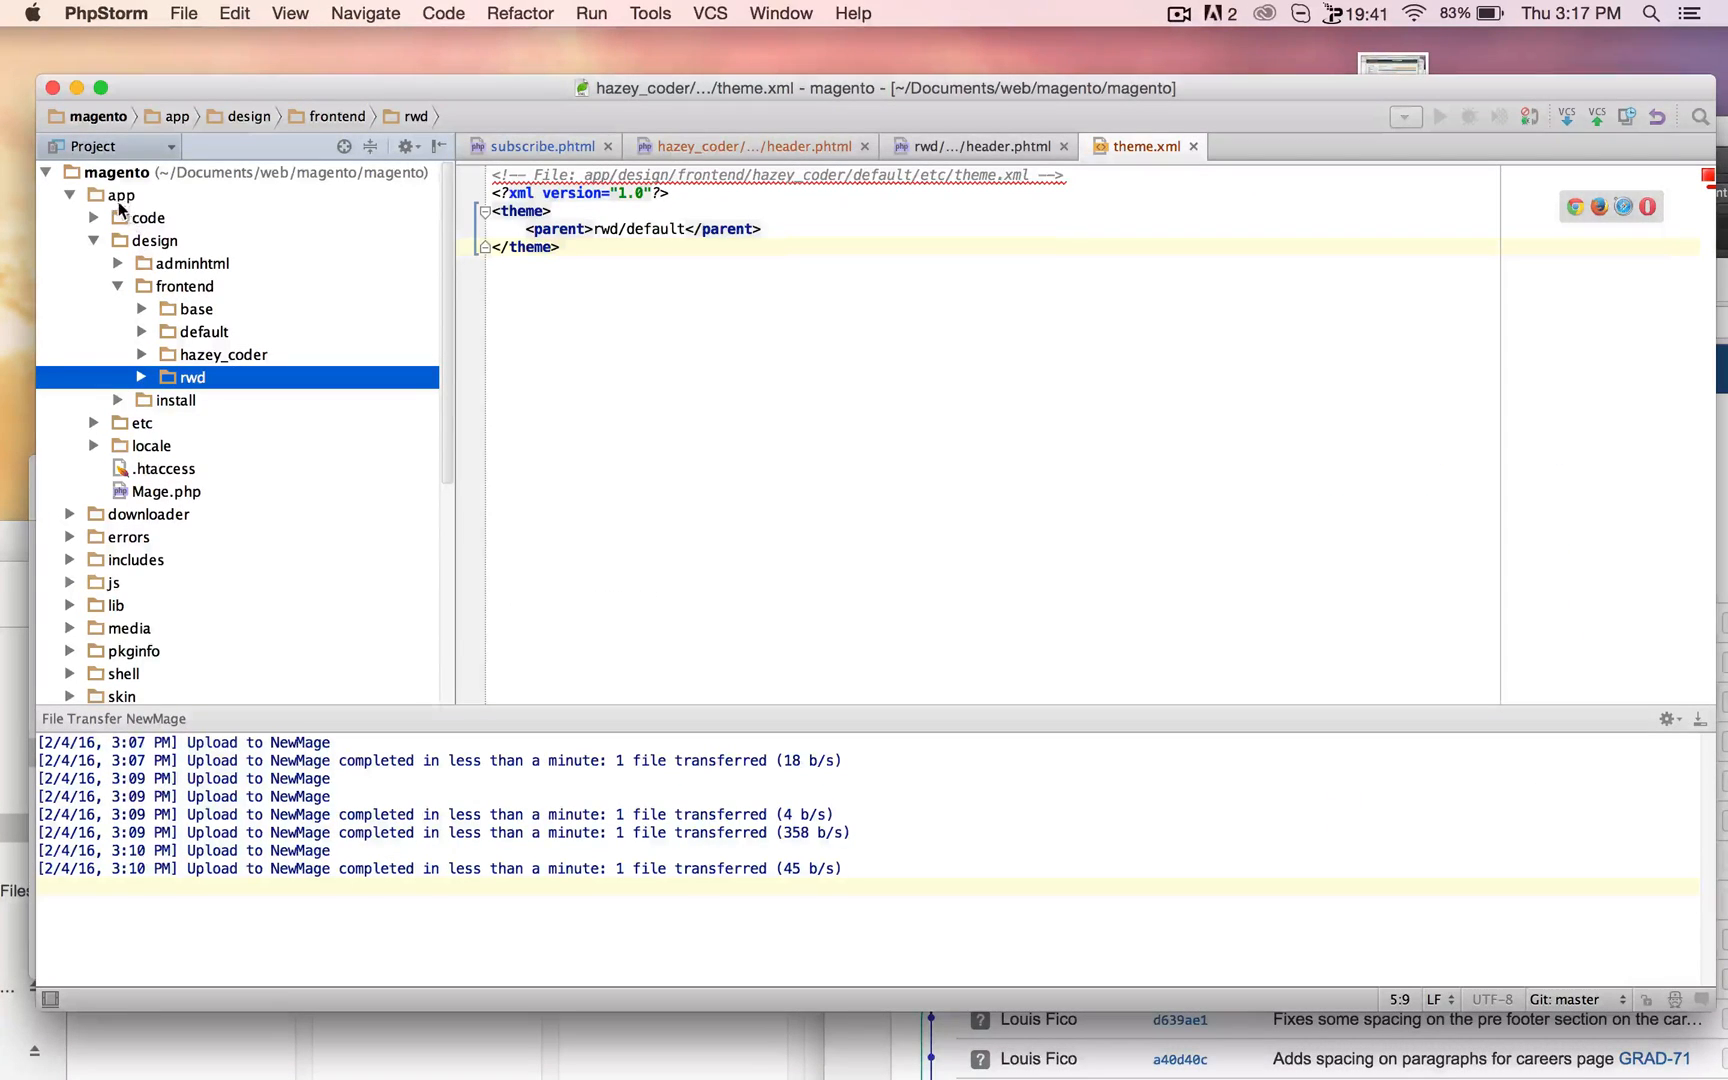
{"action": "mouse_move", "coordinate": [144, 355]}
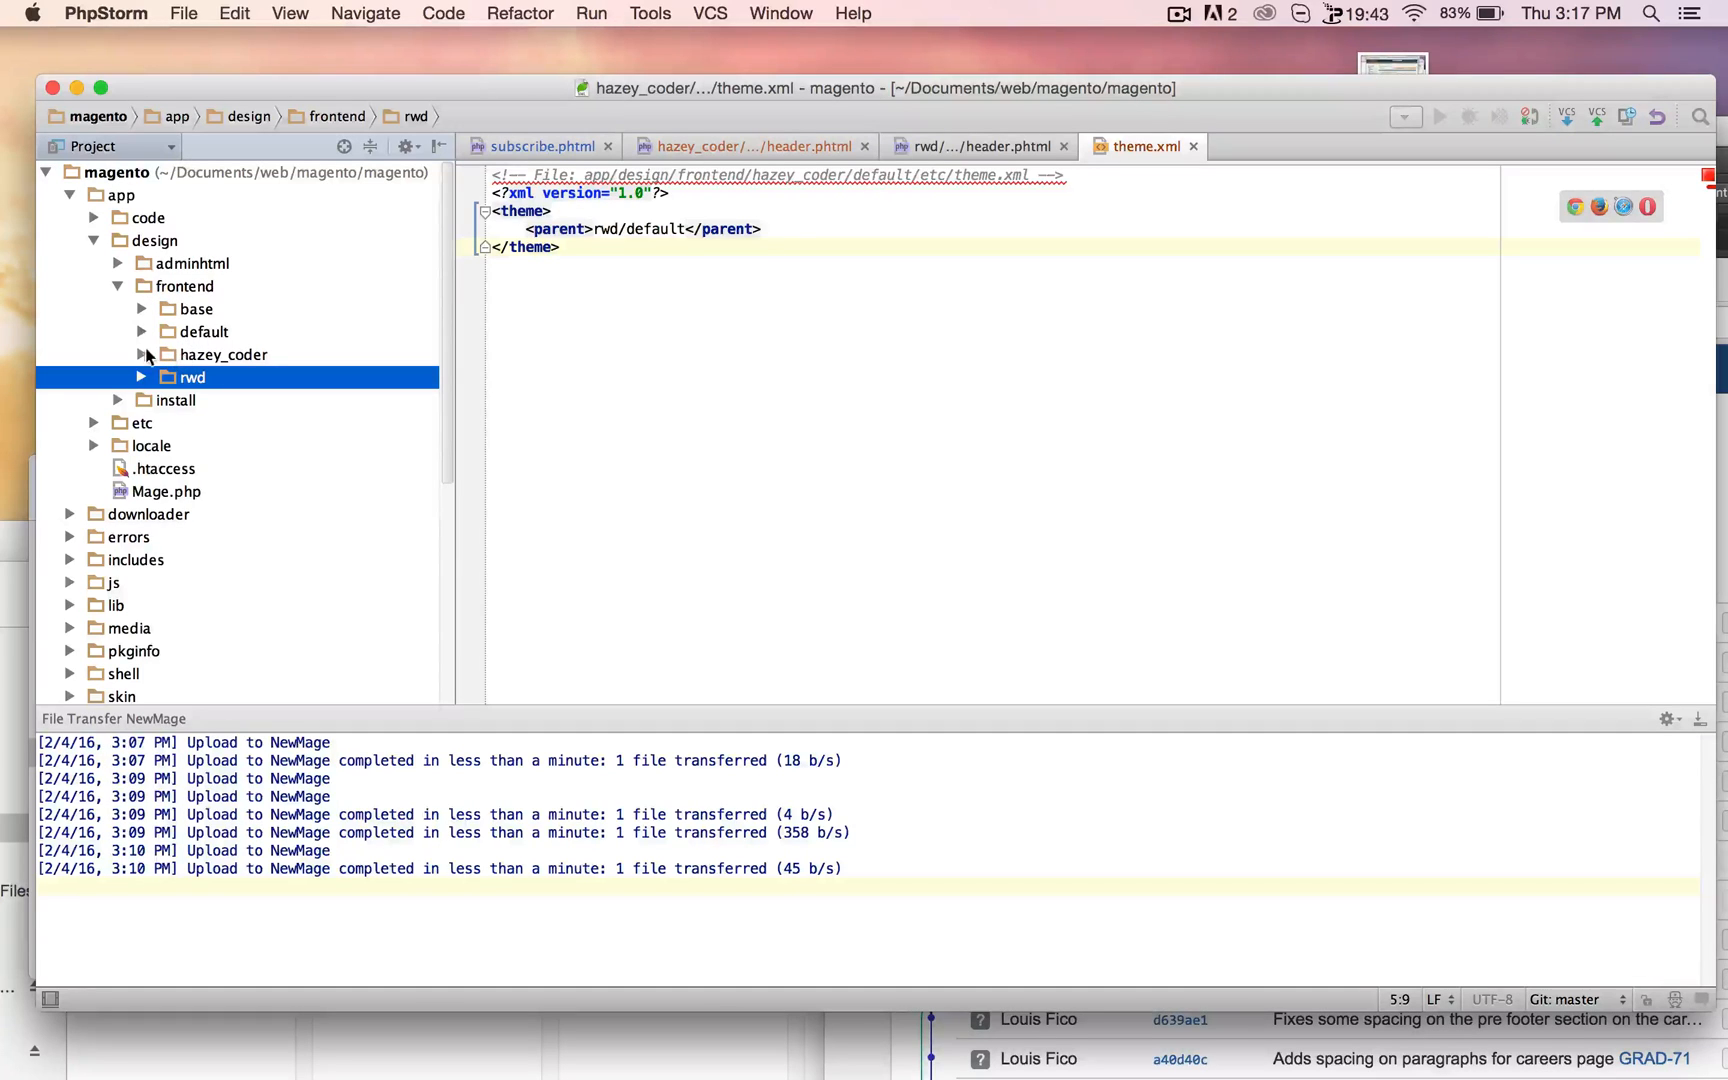
Expand hazey_coder > default > etc to show theme.xml with its rwd/default parent
{"action": "left_click", "coordinate": [142, 354]}
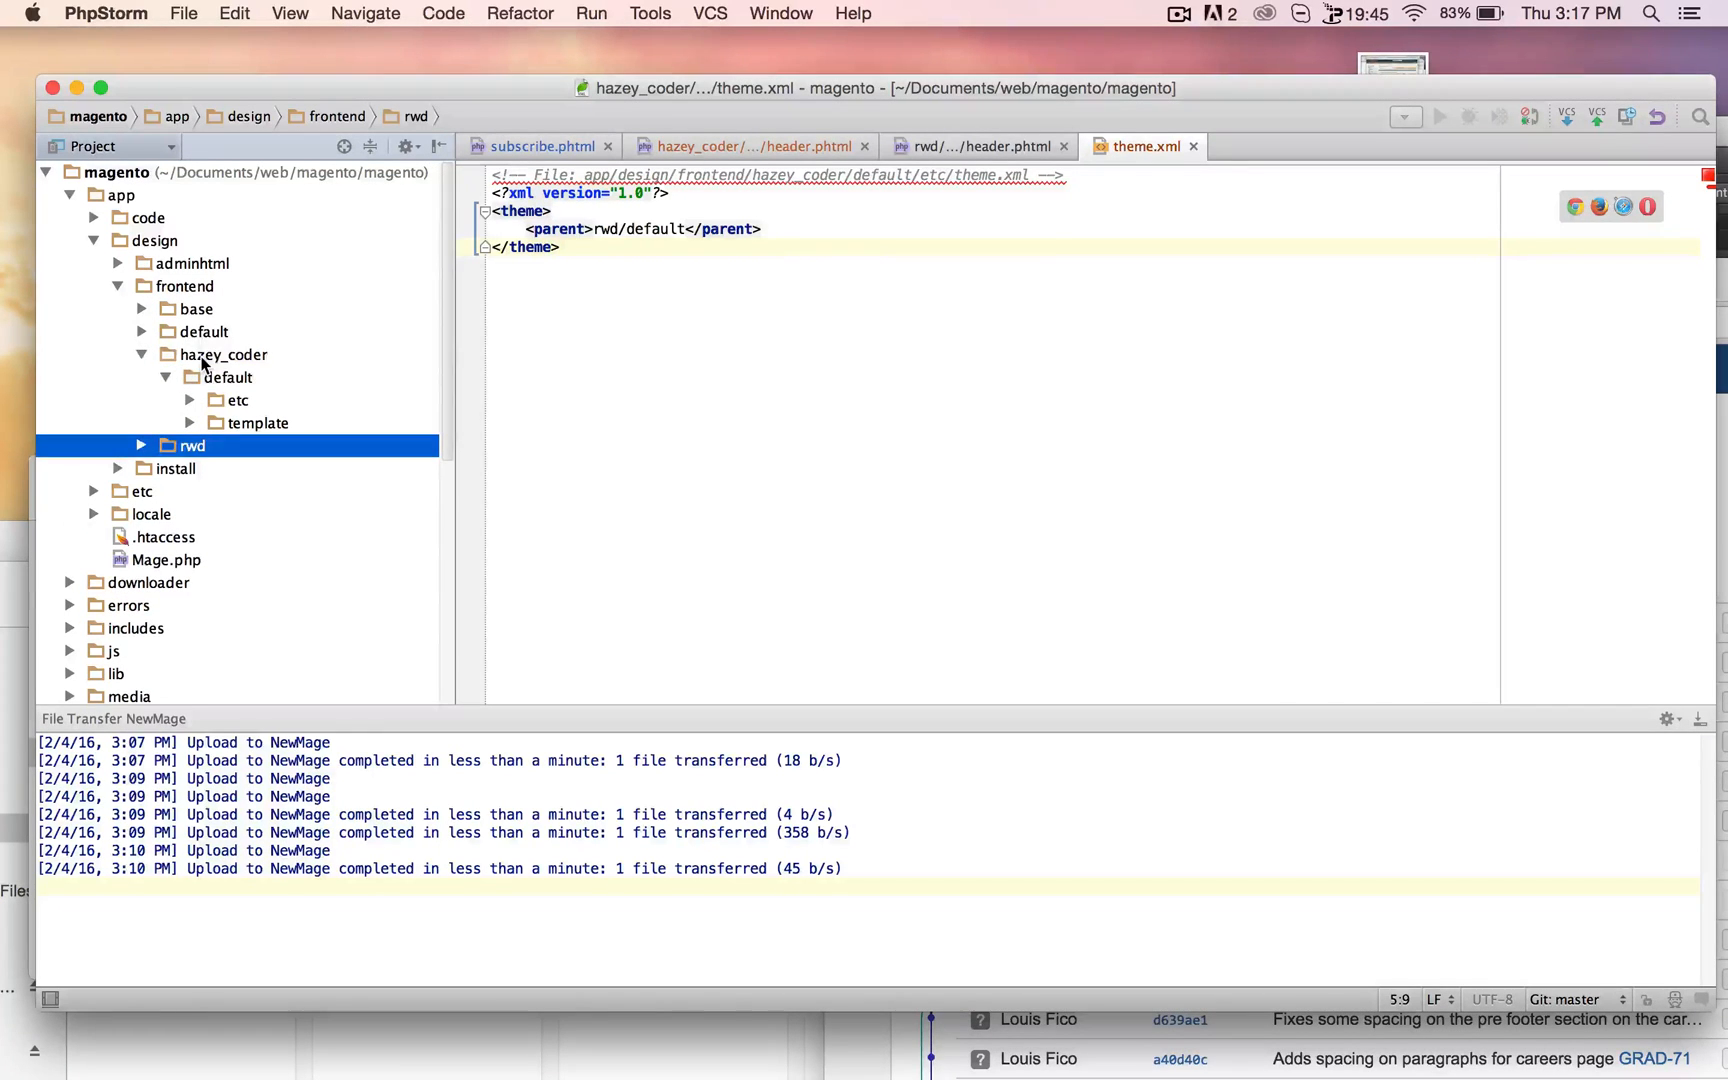
{"action": "left_click", "coordinate": [224, 354]}
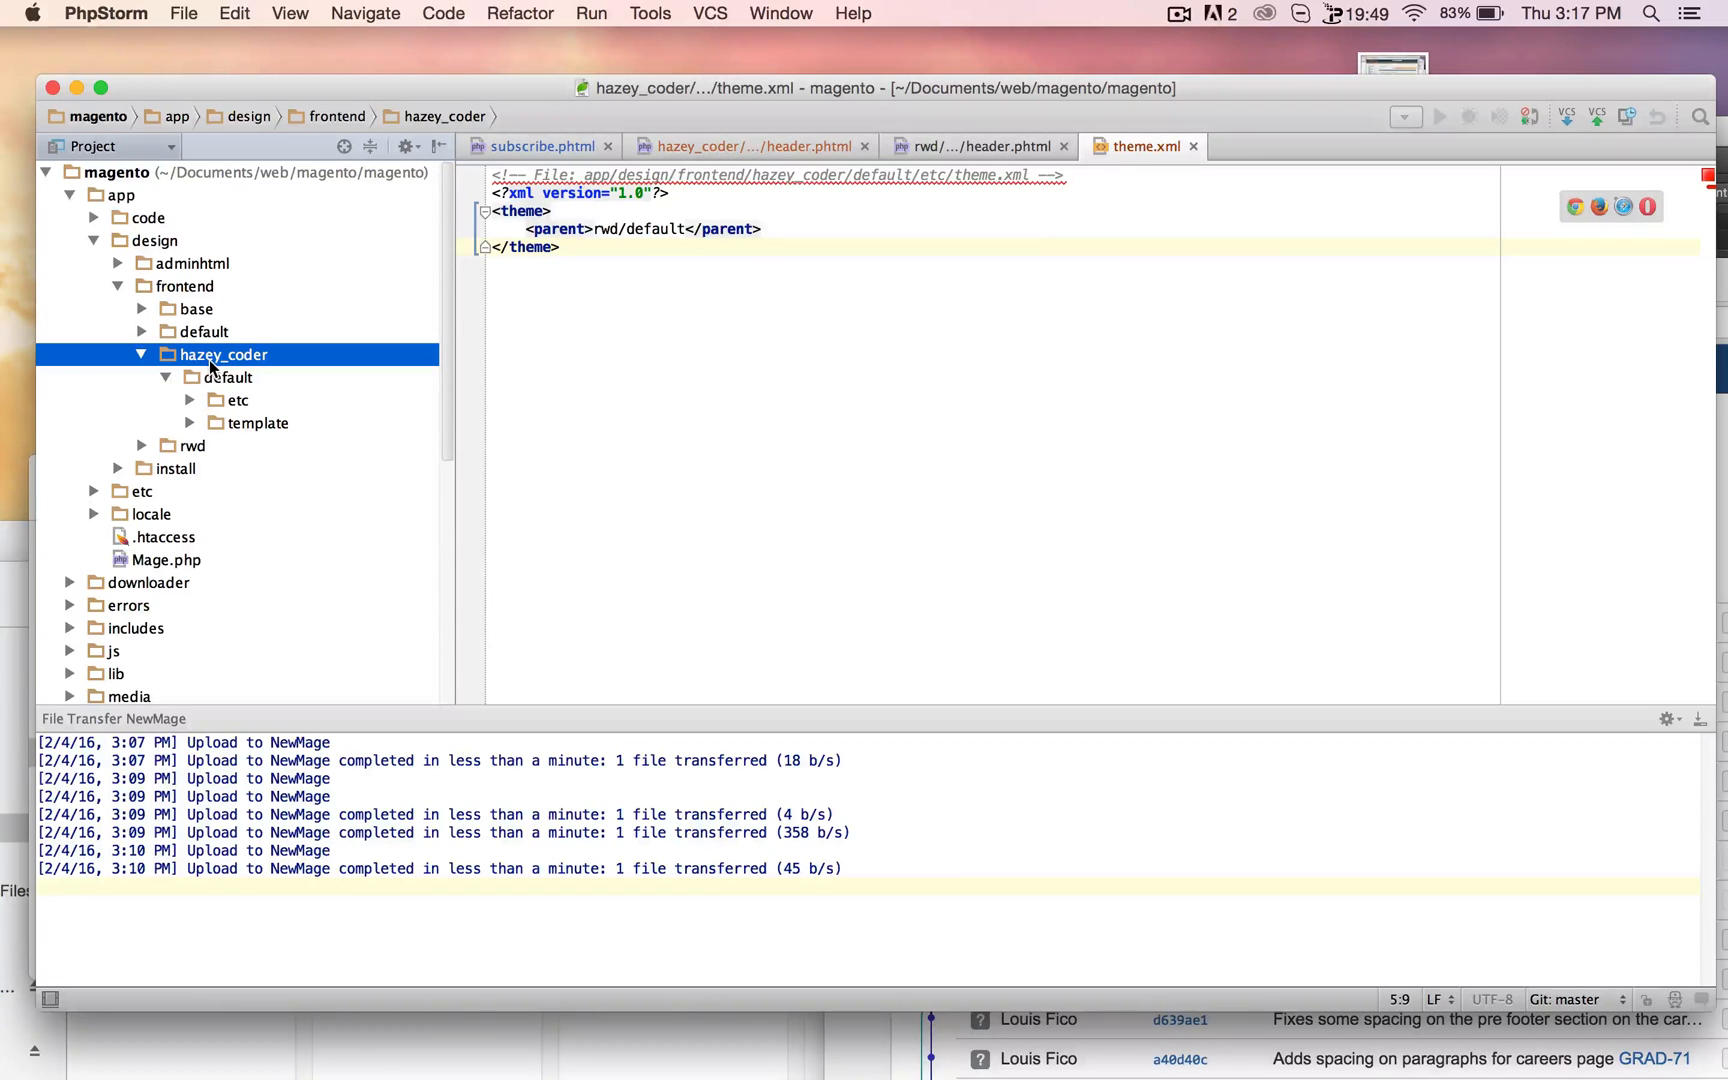
{"action": "left_click", "coordinate": [227, 377]}
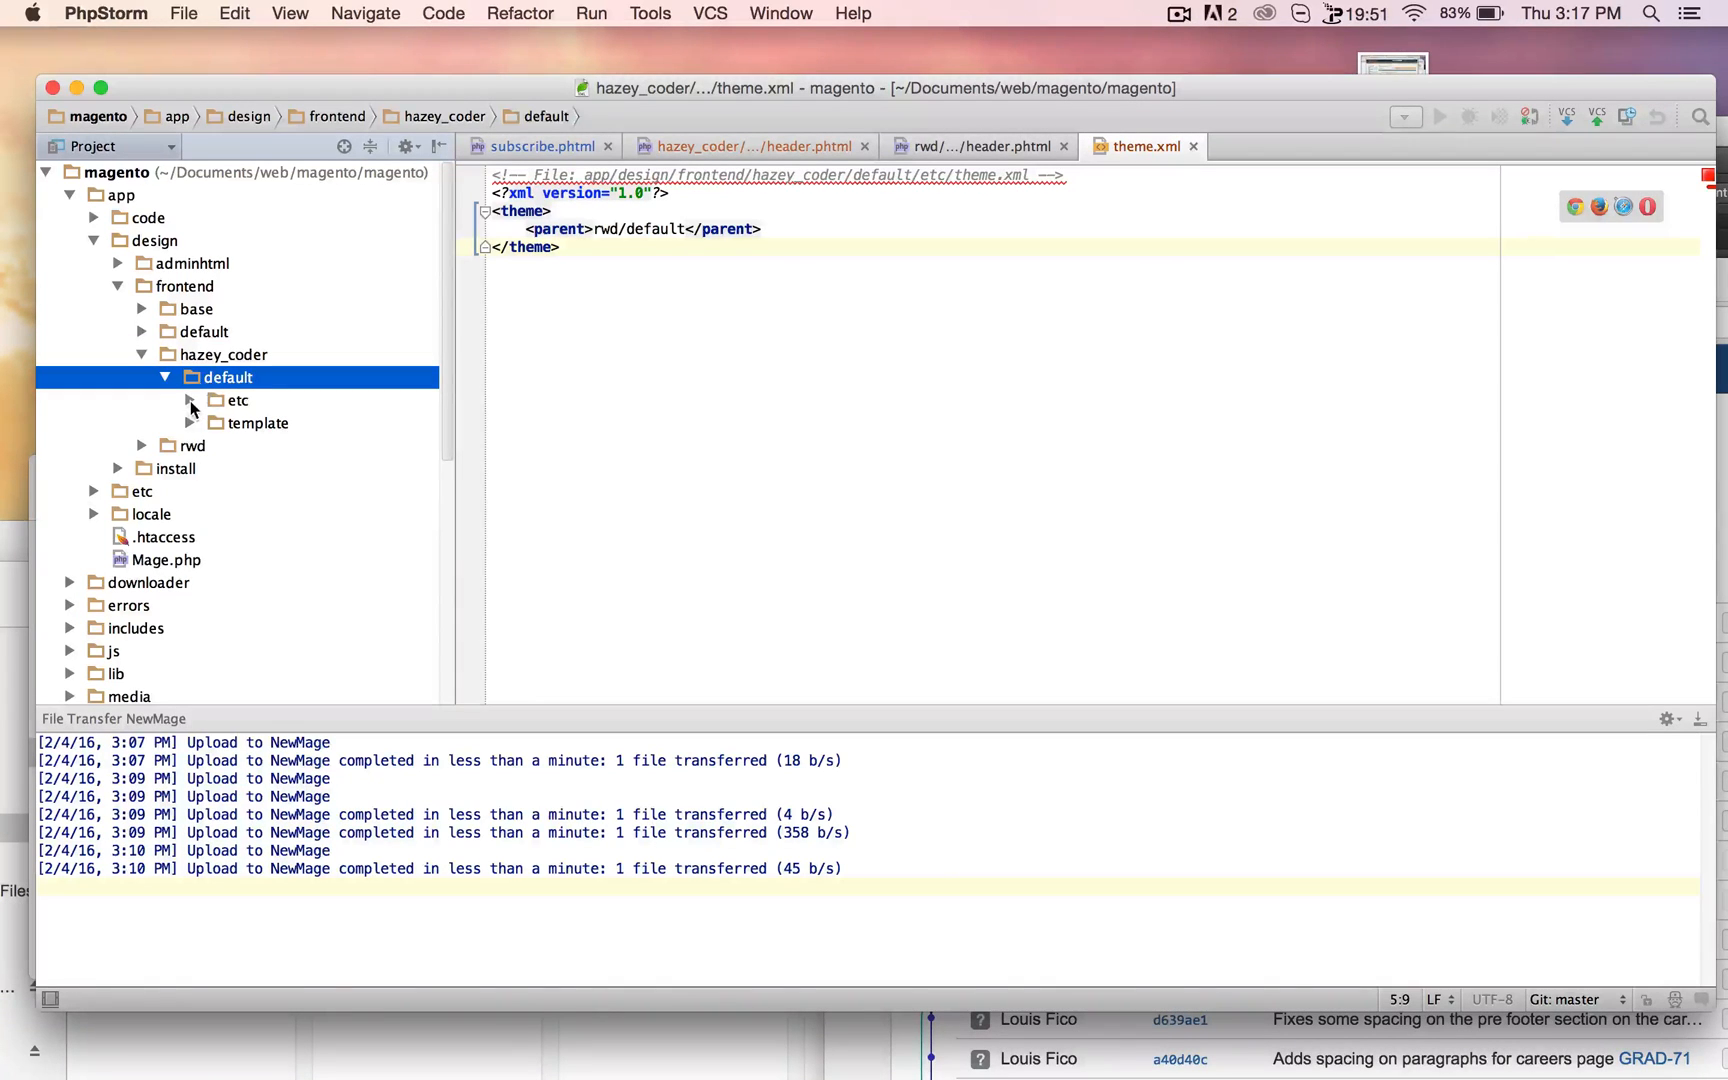
{"action": "left_click", "coordinate": [190, 399]}
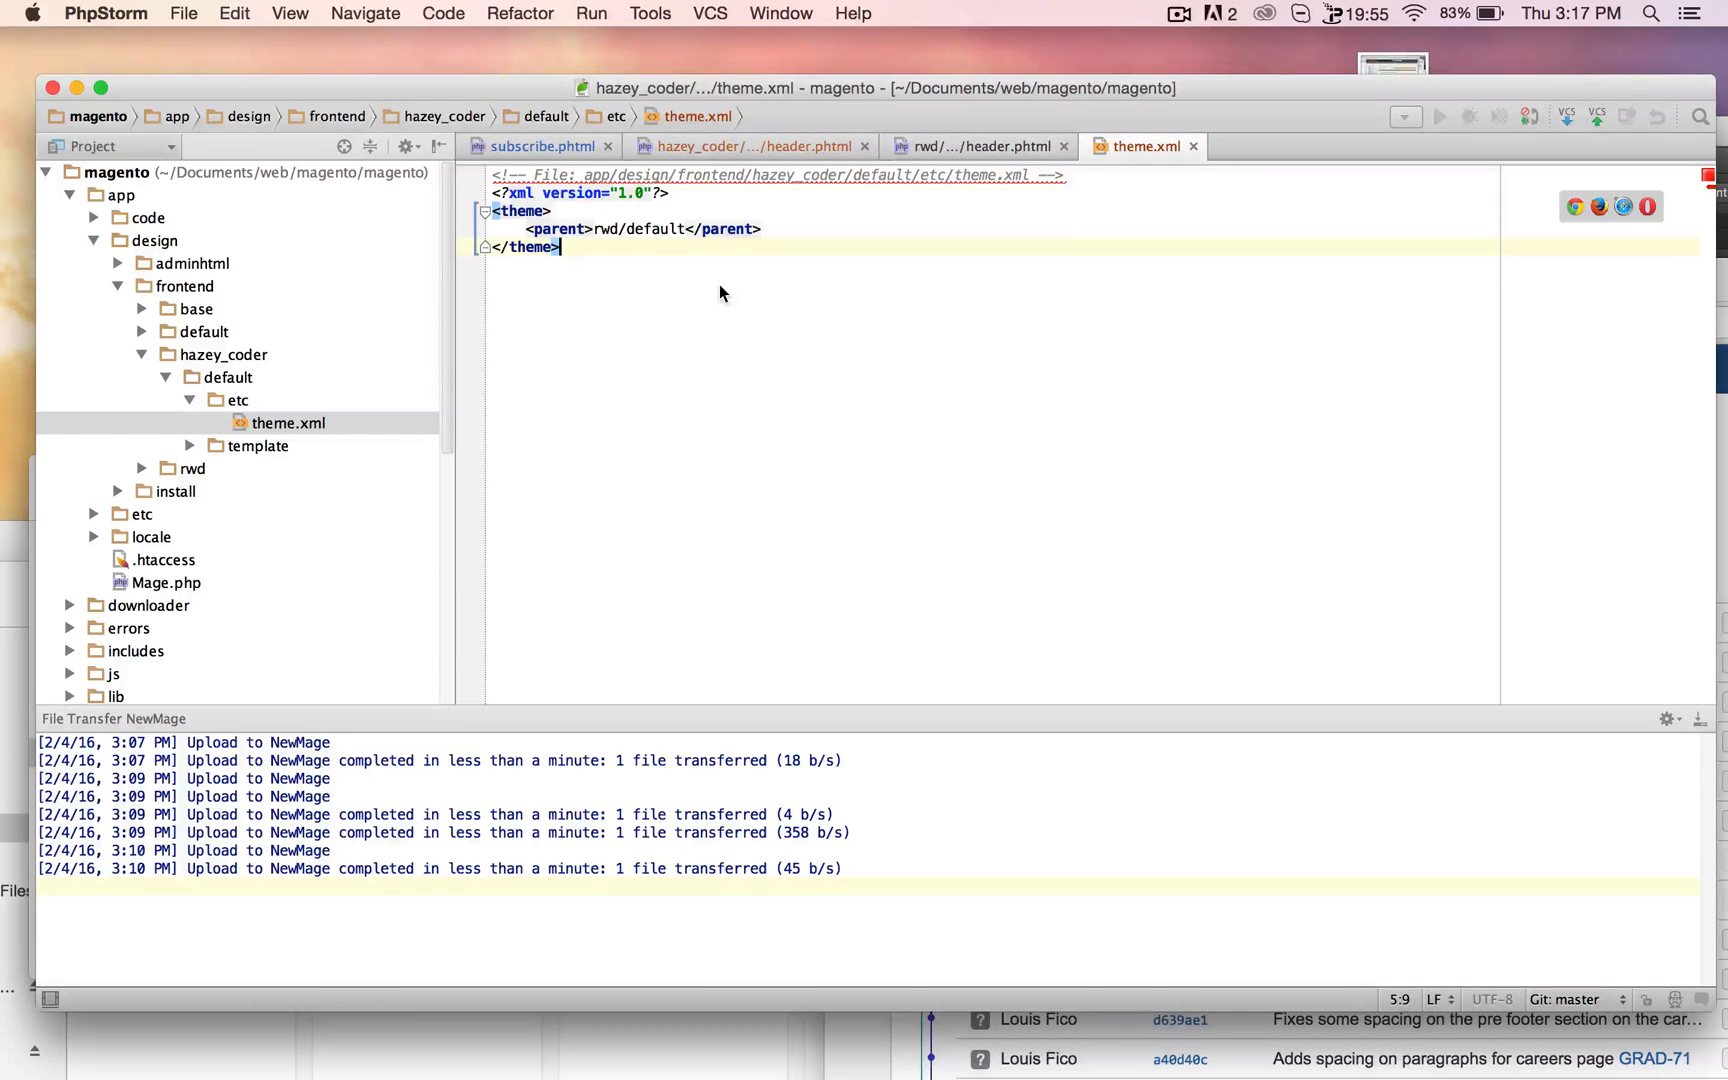
{"action": "key", "text": "cmd+a"}
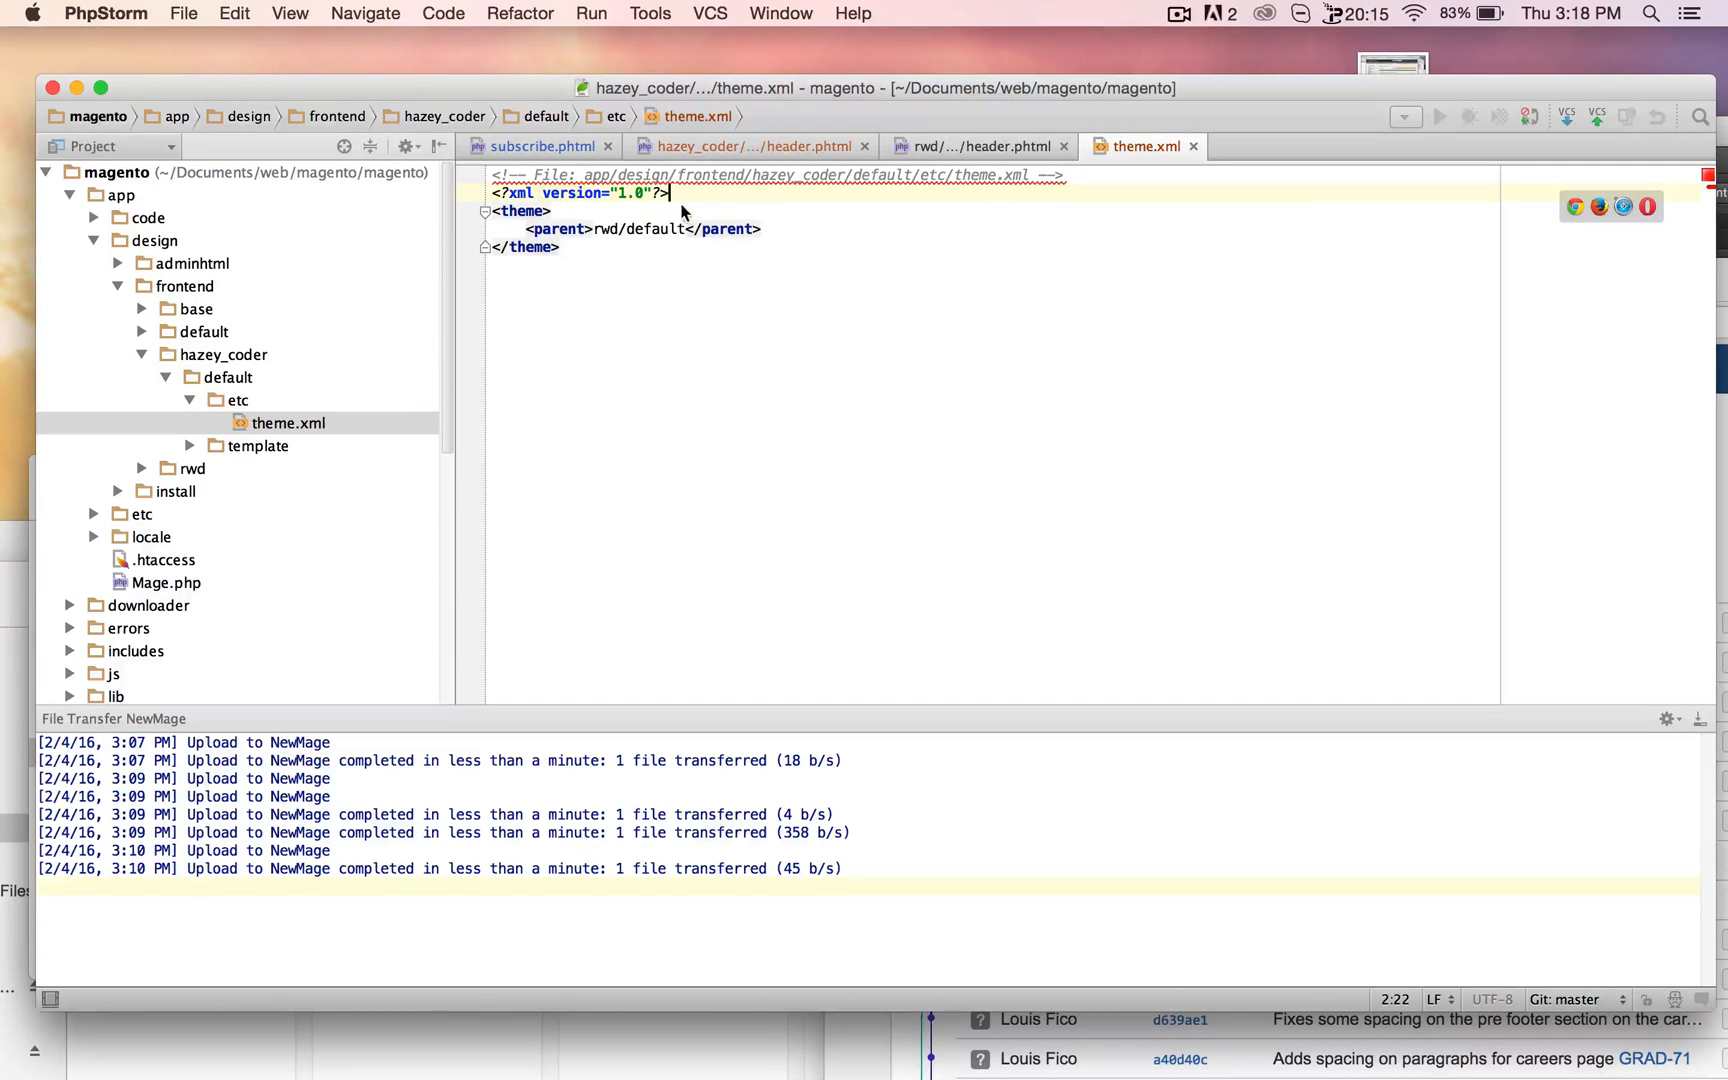
{"action": "double_click", "coordinate": [625, 229]}
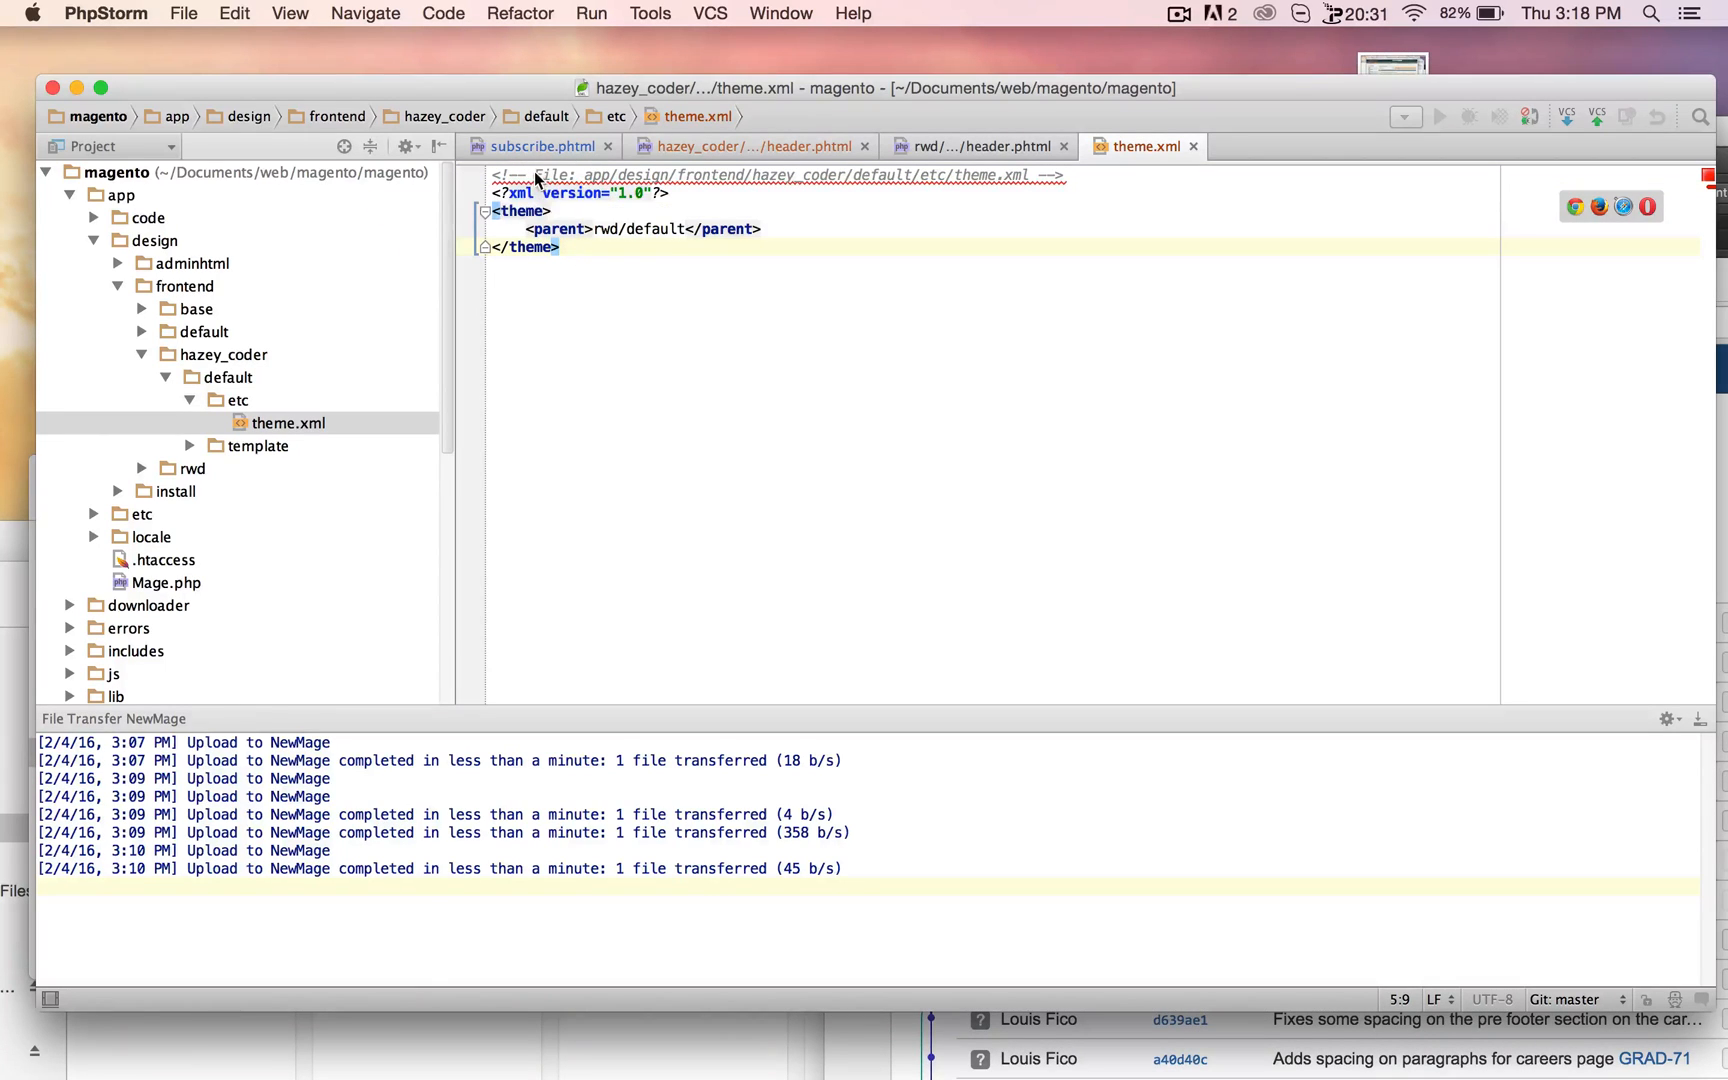
{"action": "mouse_move", "coordinate": [709, 252]}
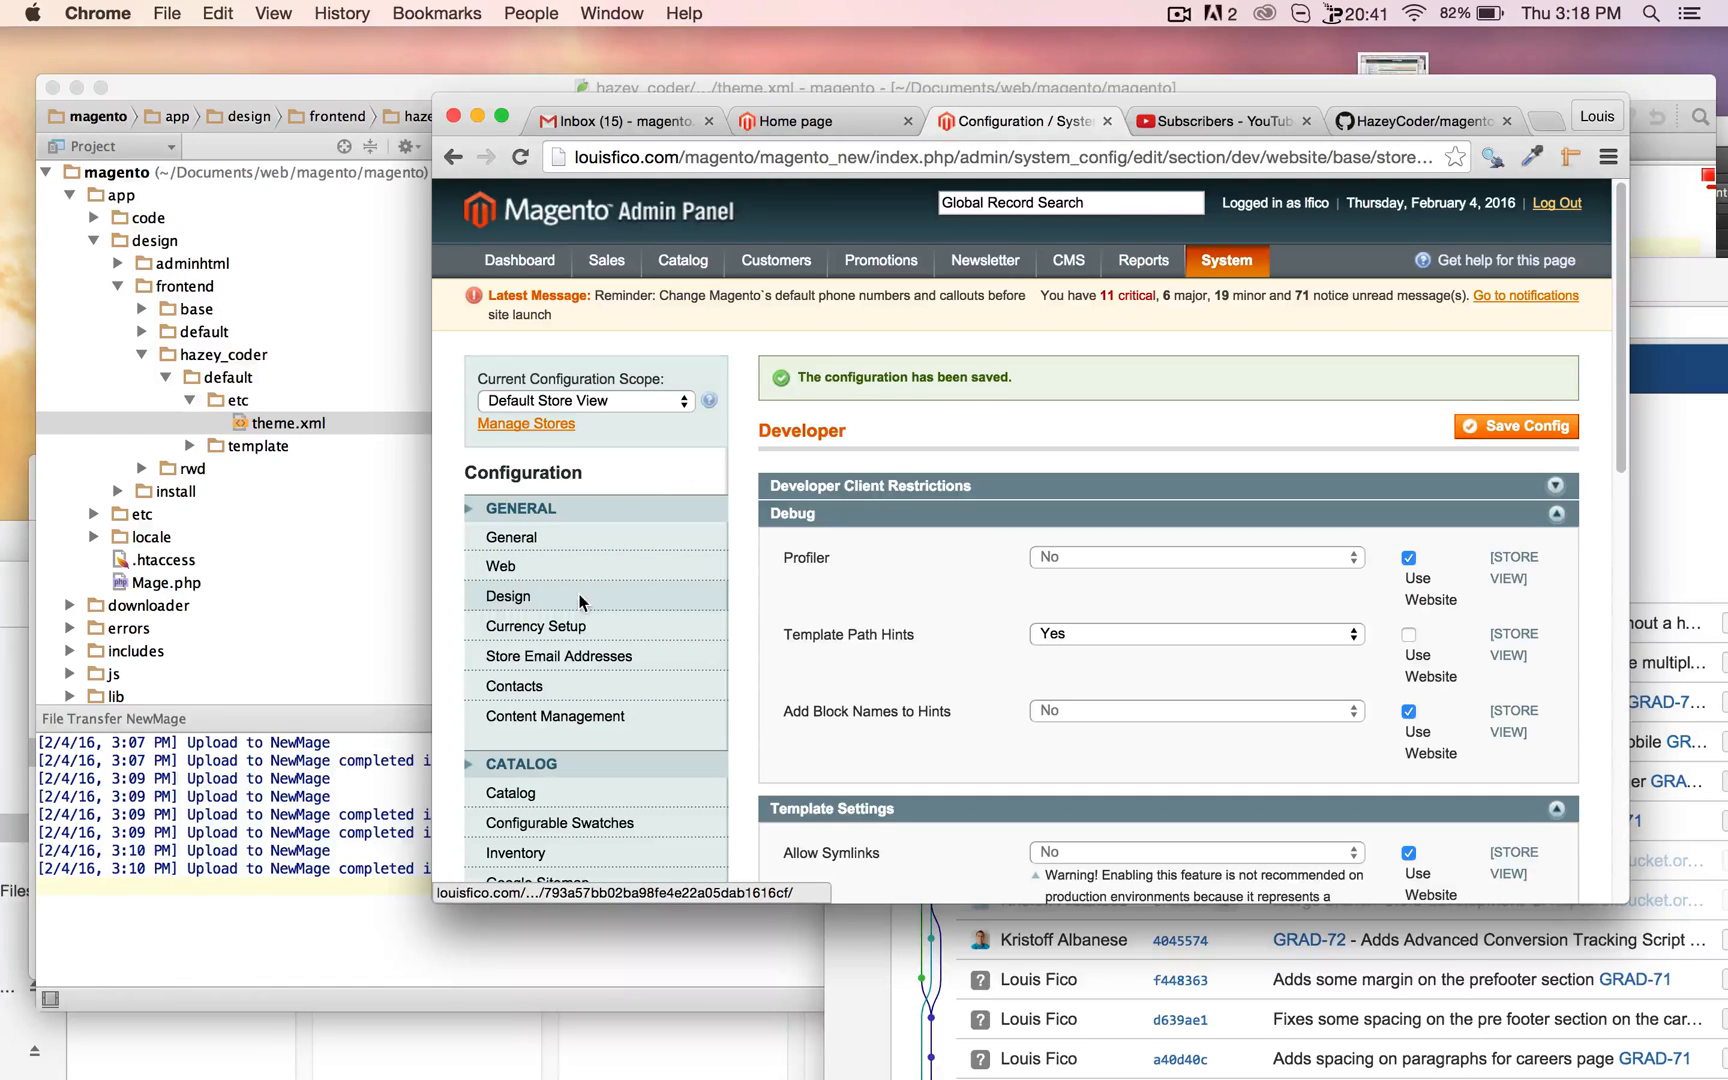
Change the Design Current Package Name from rwd to hazey_coder and save the config
{"action": "left_click", "coordinate": [508, 596]}
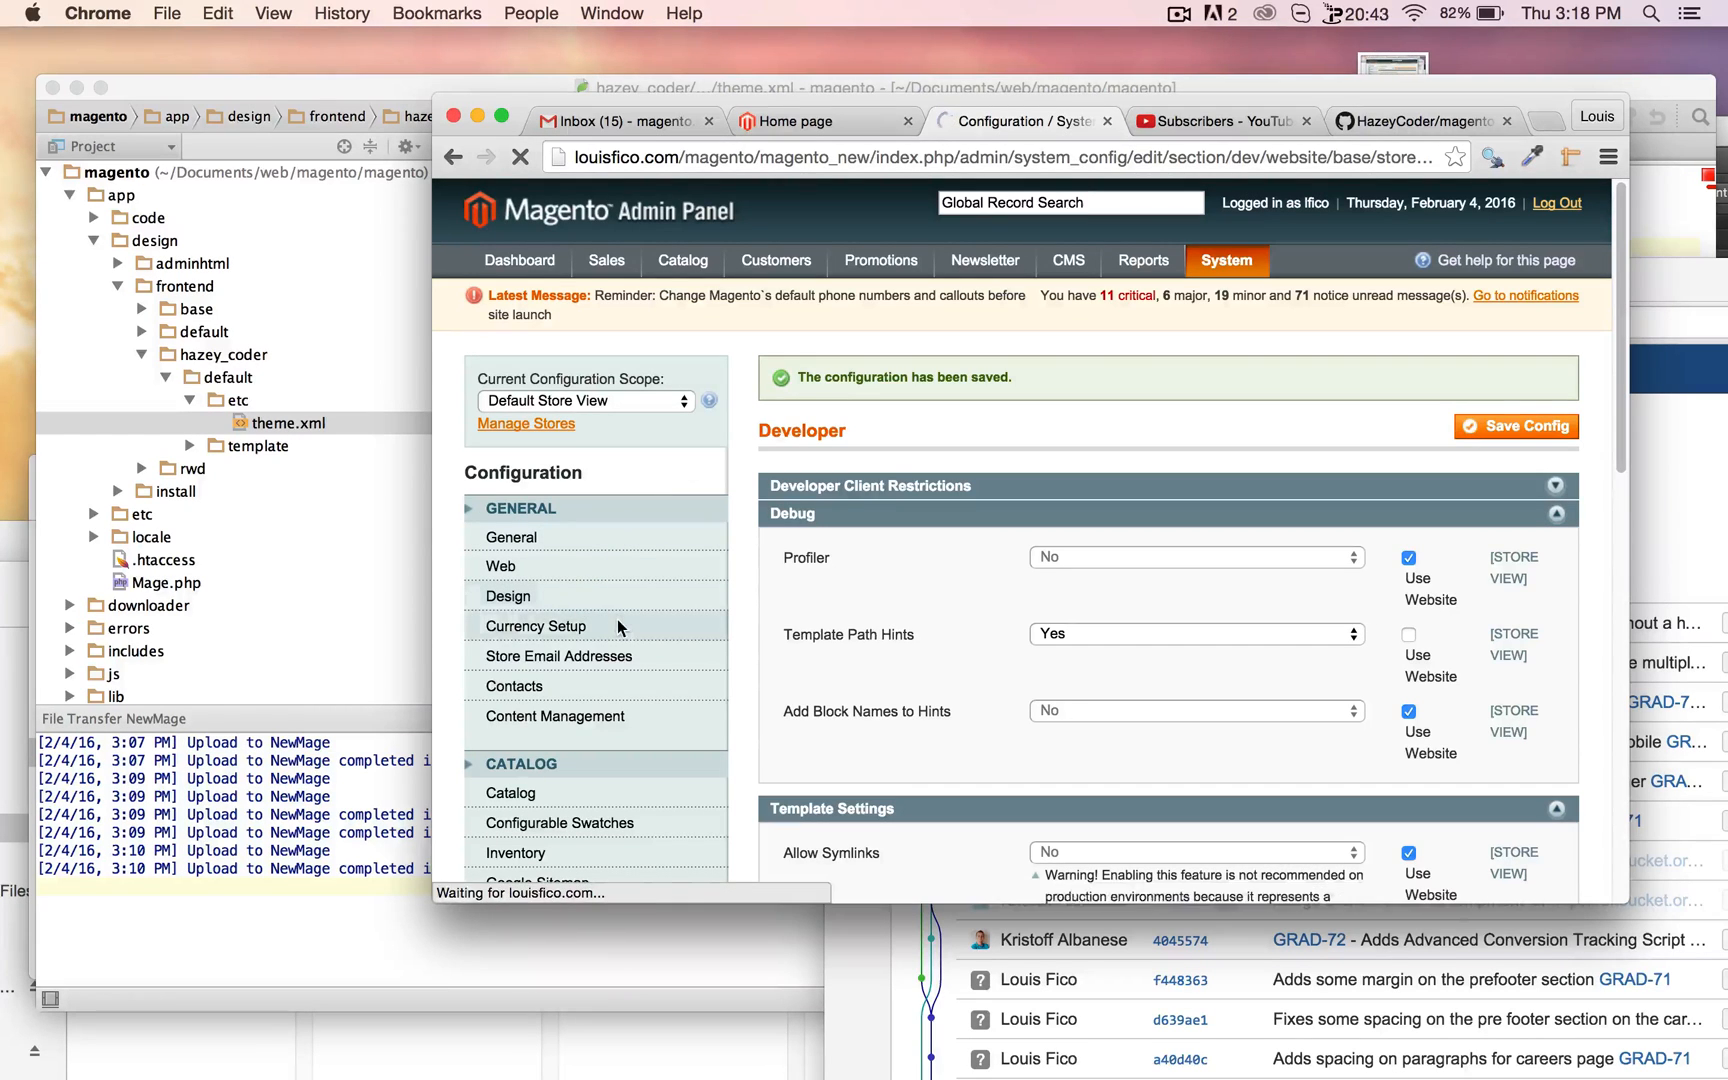
{"action": "left_click", "coordinate": [508, 595]}
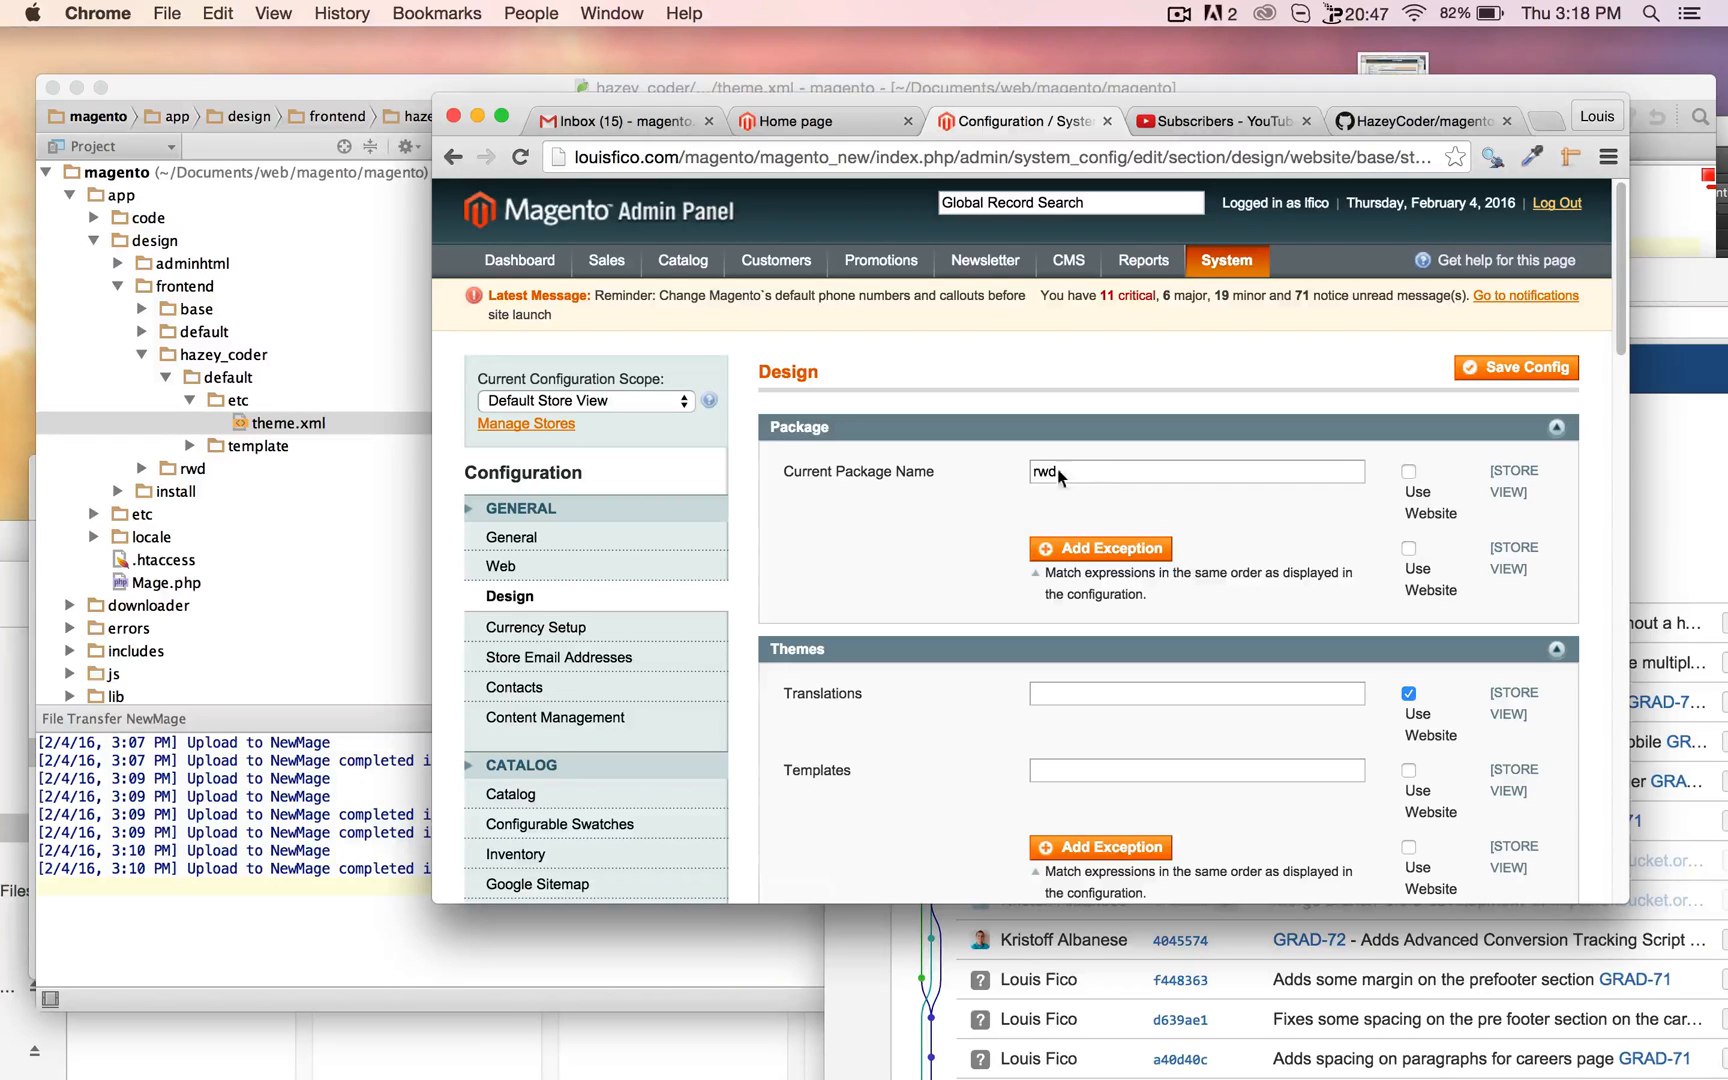
{"action": "type", "text": "hazey_coder"}
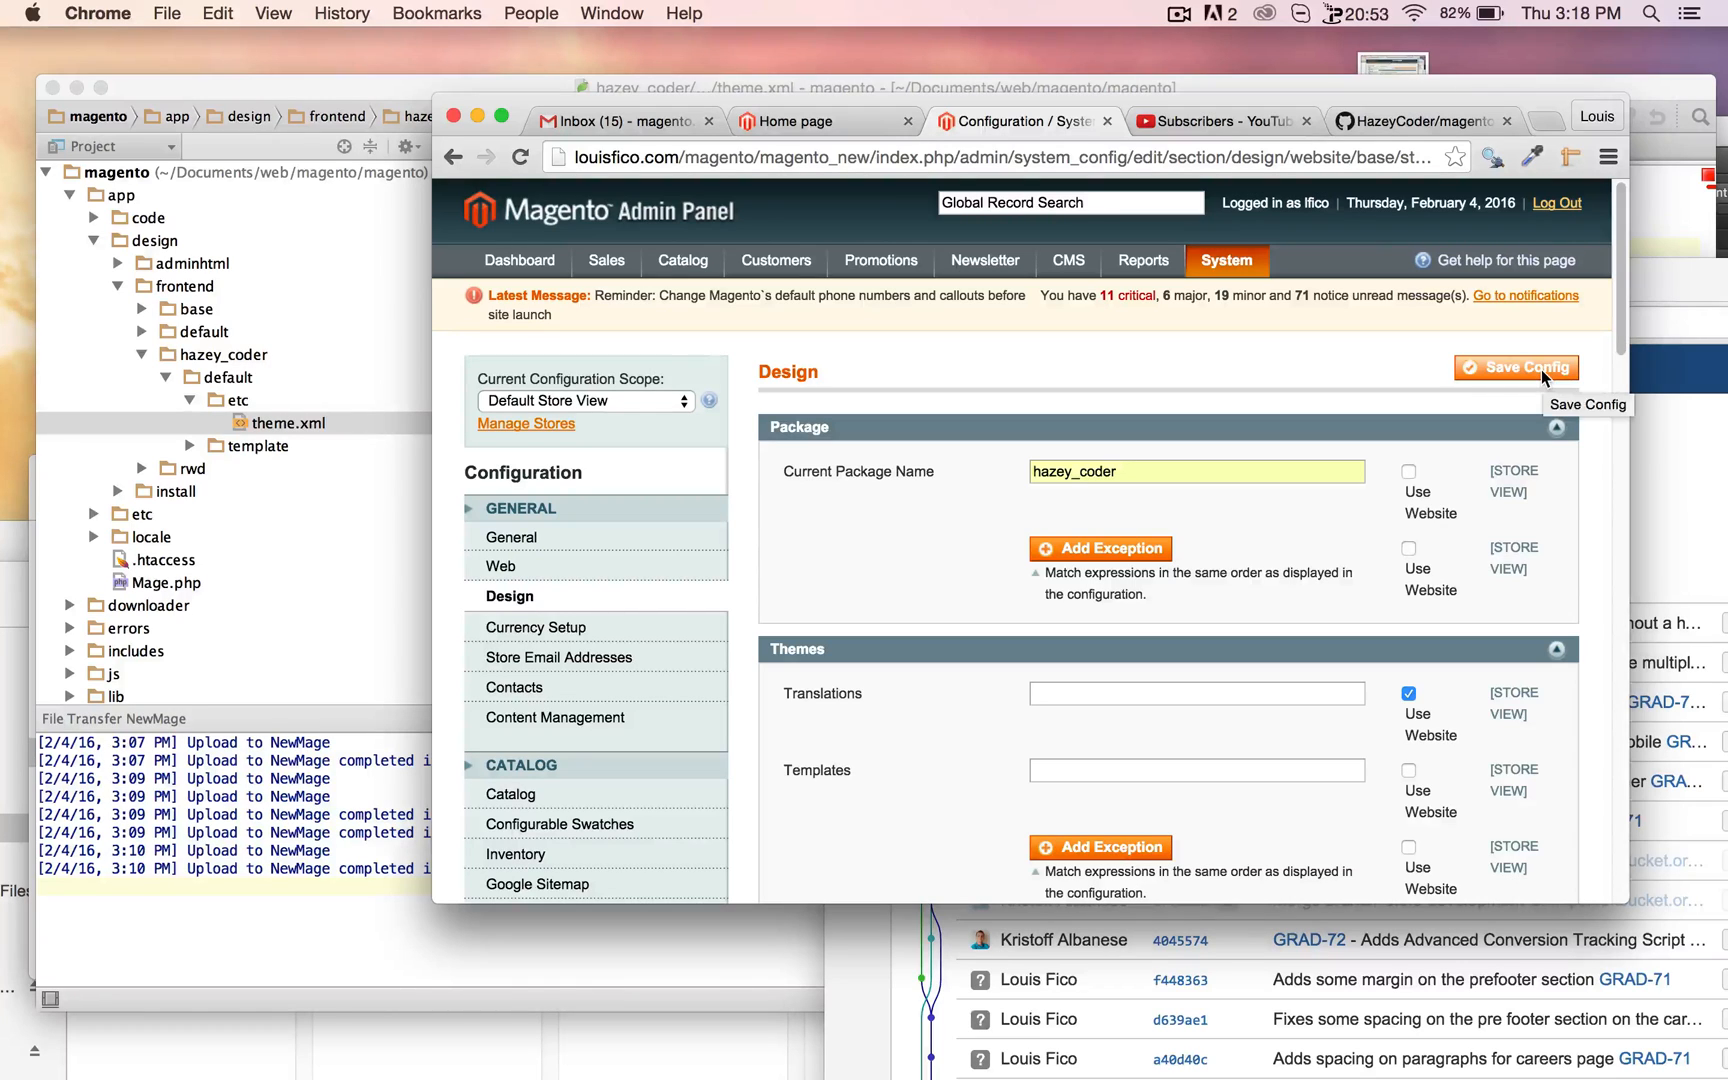
{"action": "left_click", "coordinate": [1515, 367]}
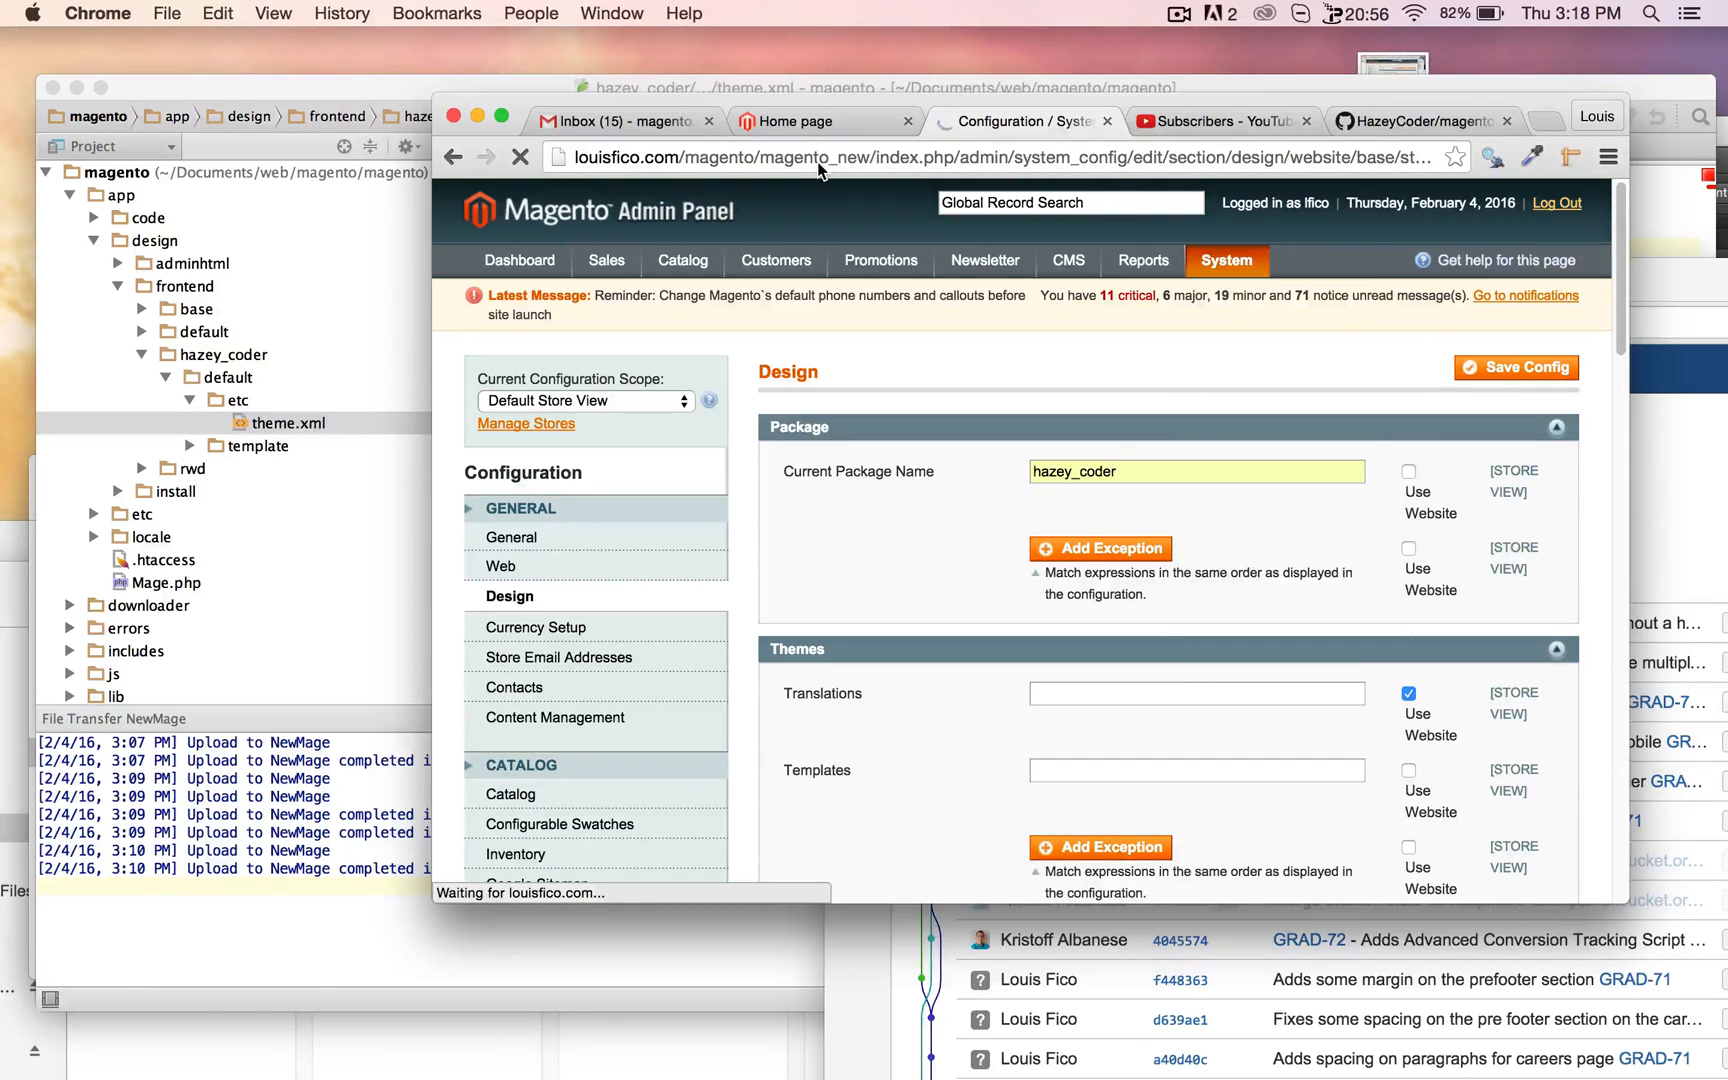
{"action": "left_click", "coordinate": [1515, 367]}
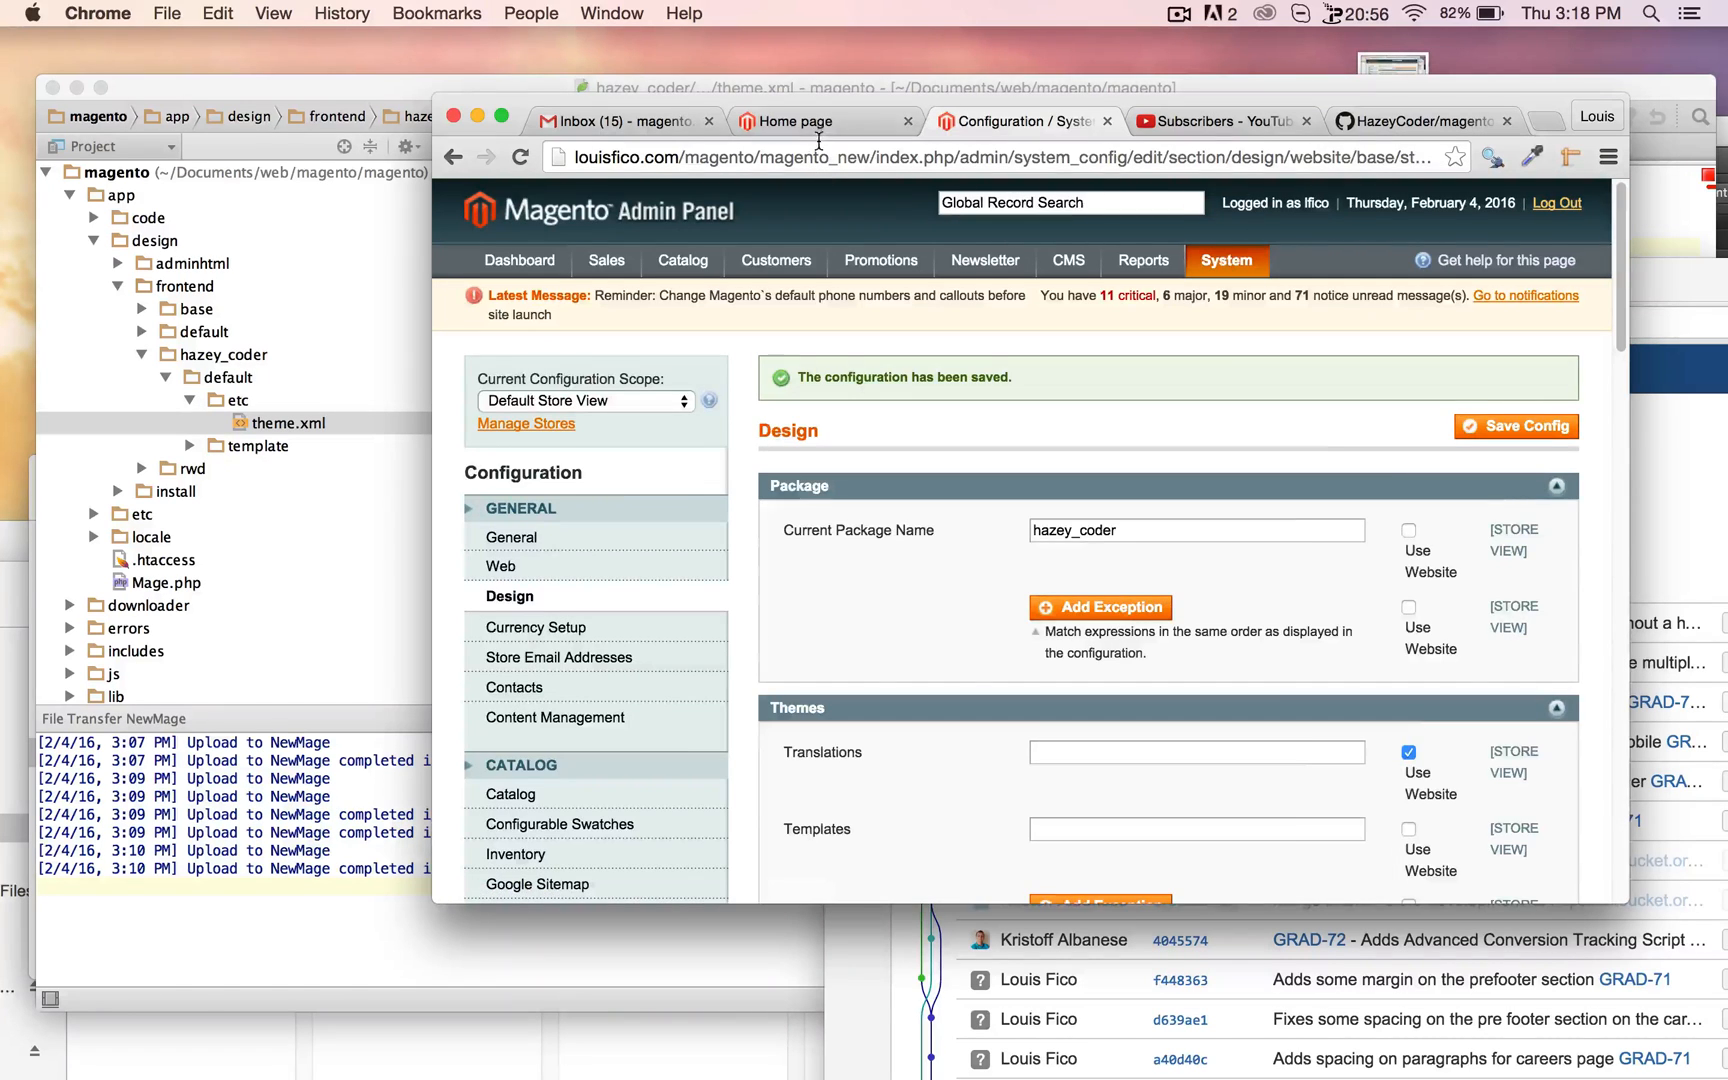
{"action": "left_click", "coordinate": [824, 121]}
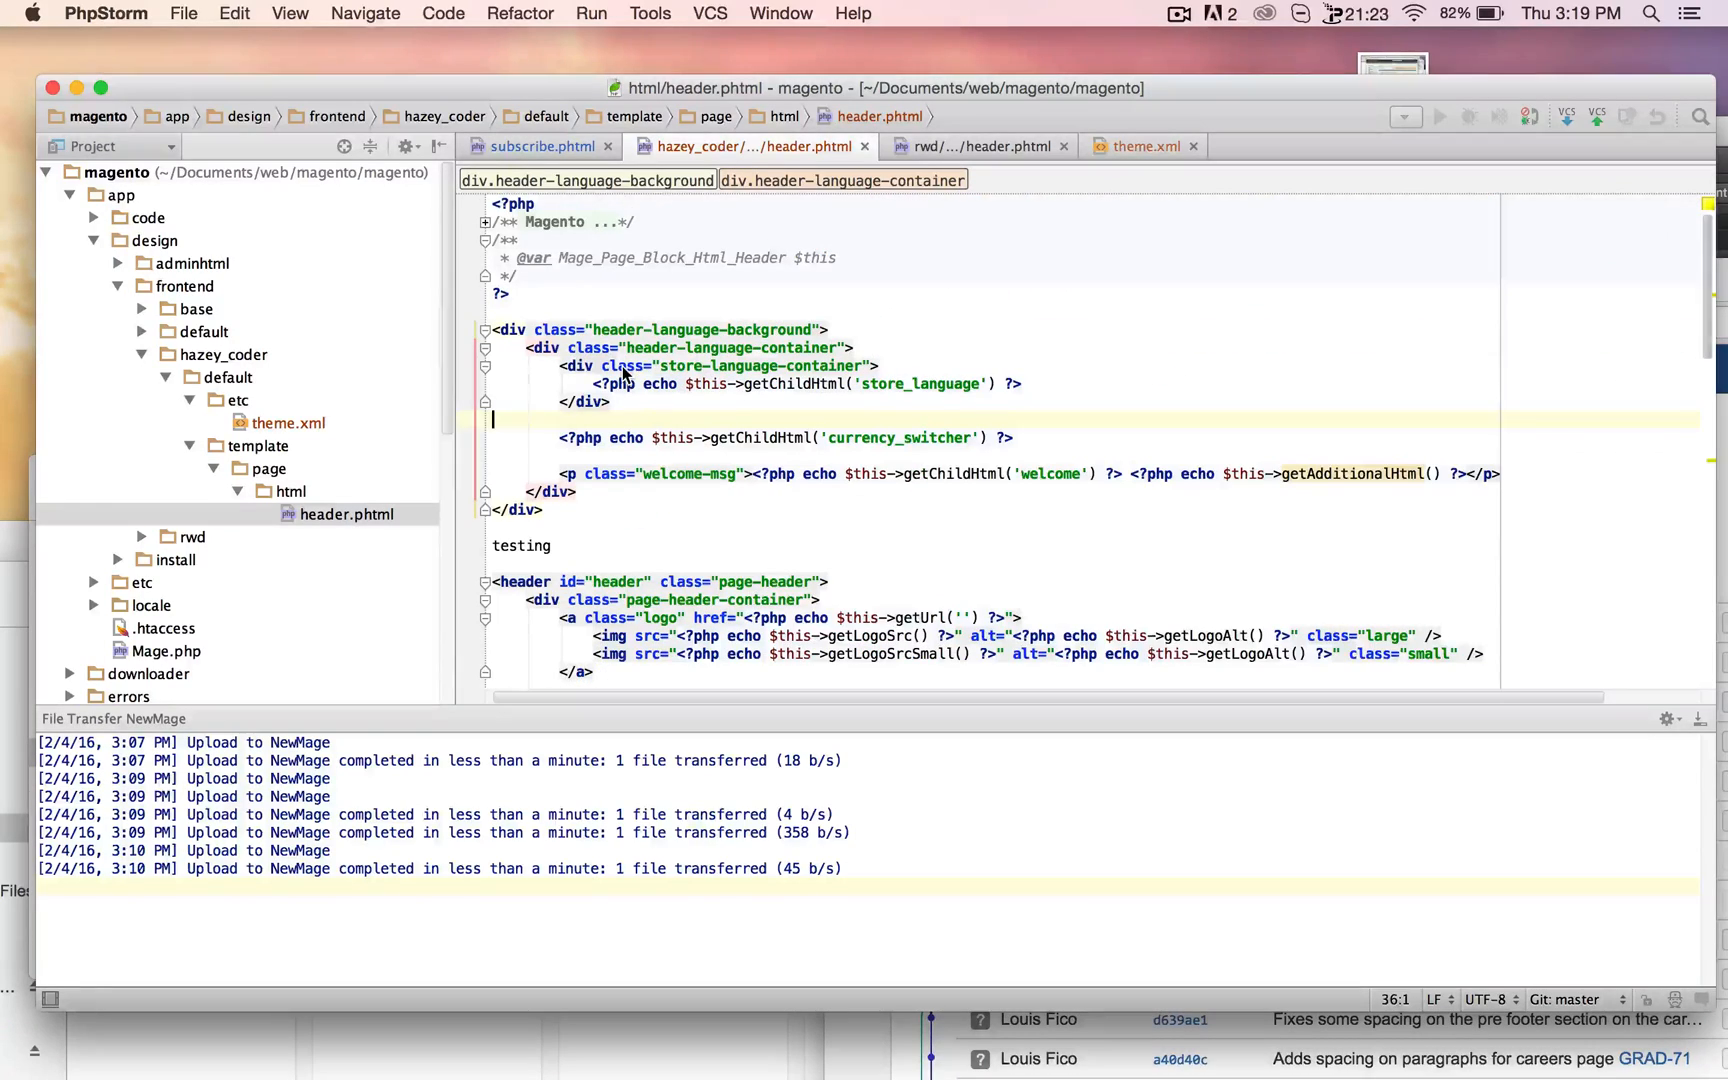
Scroll through hazey_coder's header.phtml to the added 'testing' line
{"action": "scroll", "scroll_direction": "down", "scroll_amount": 3}
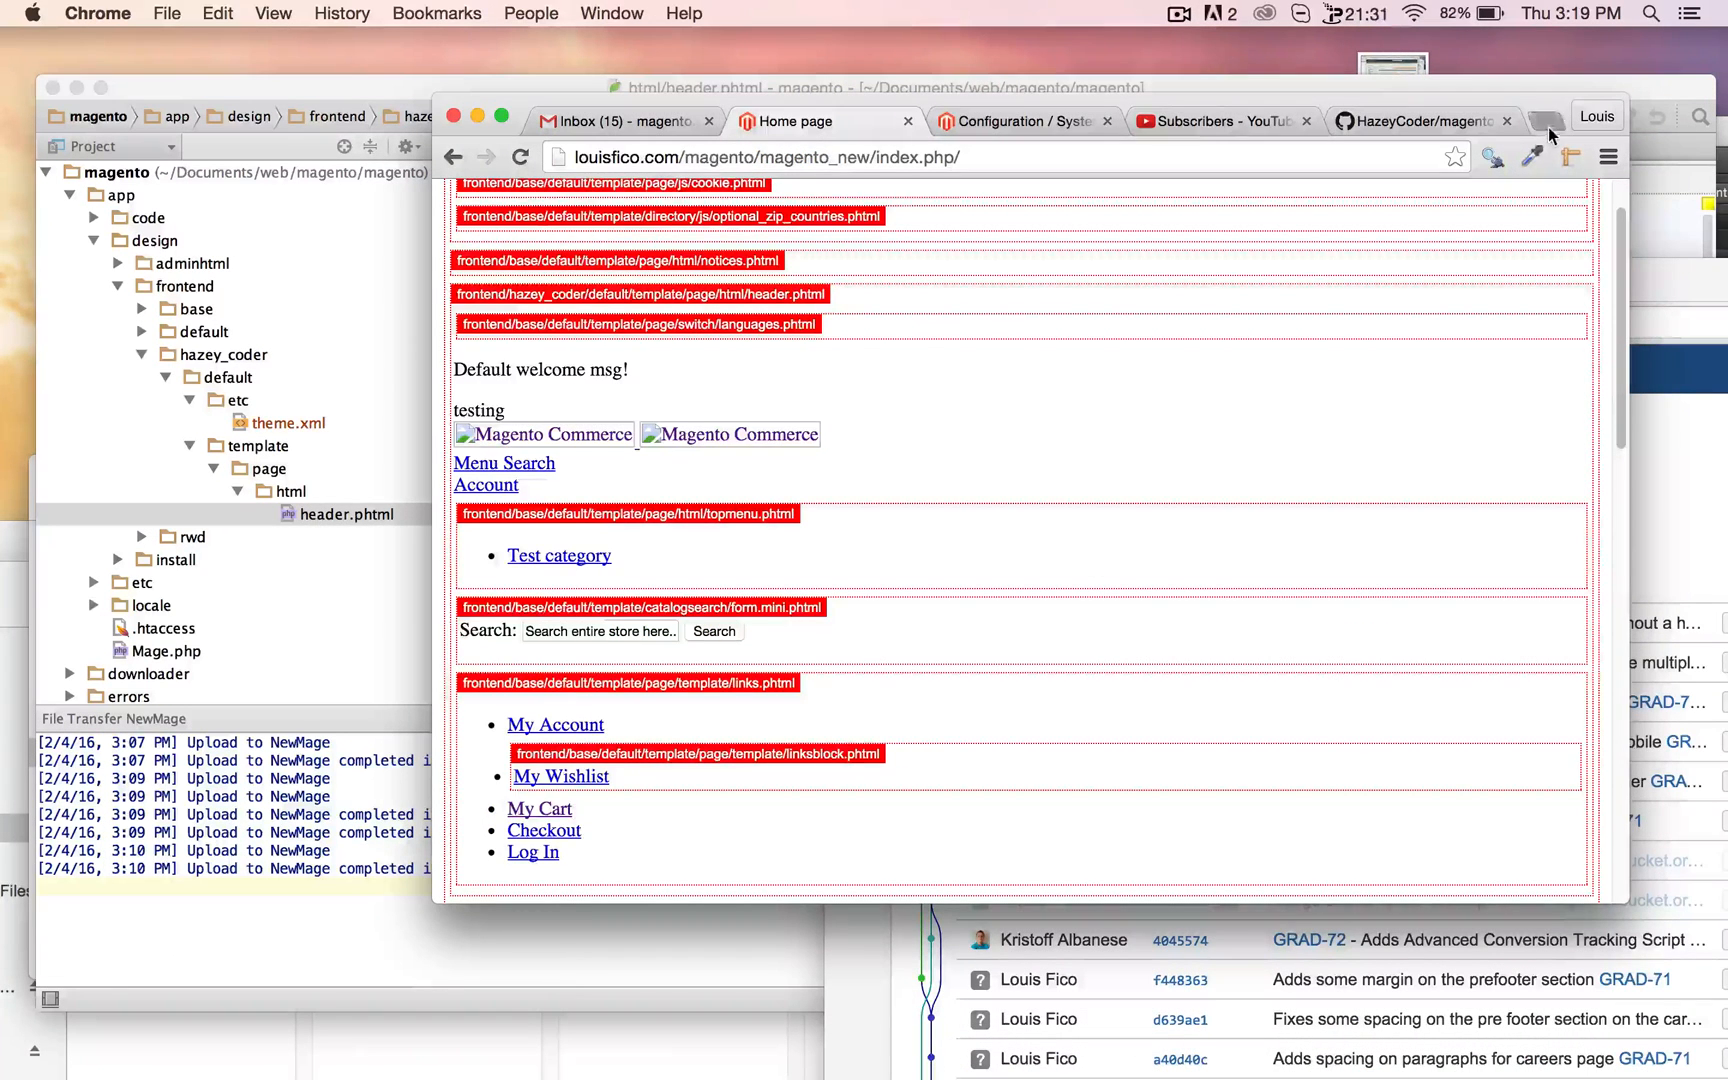
Google 'alan storm magento child theme' and open the Parent/Child Themes article's theme.xml example
{"action": "type", "text": "alan stor"}
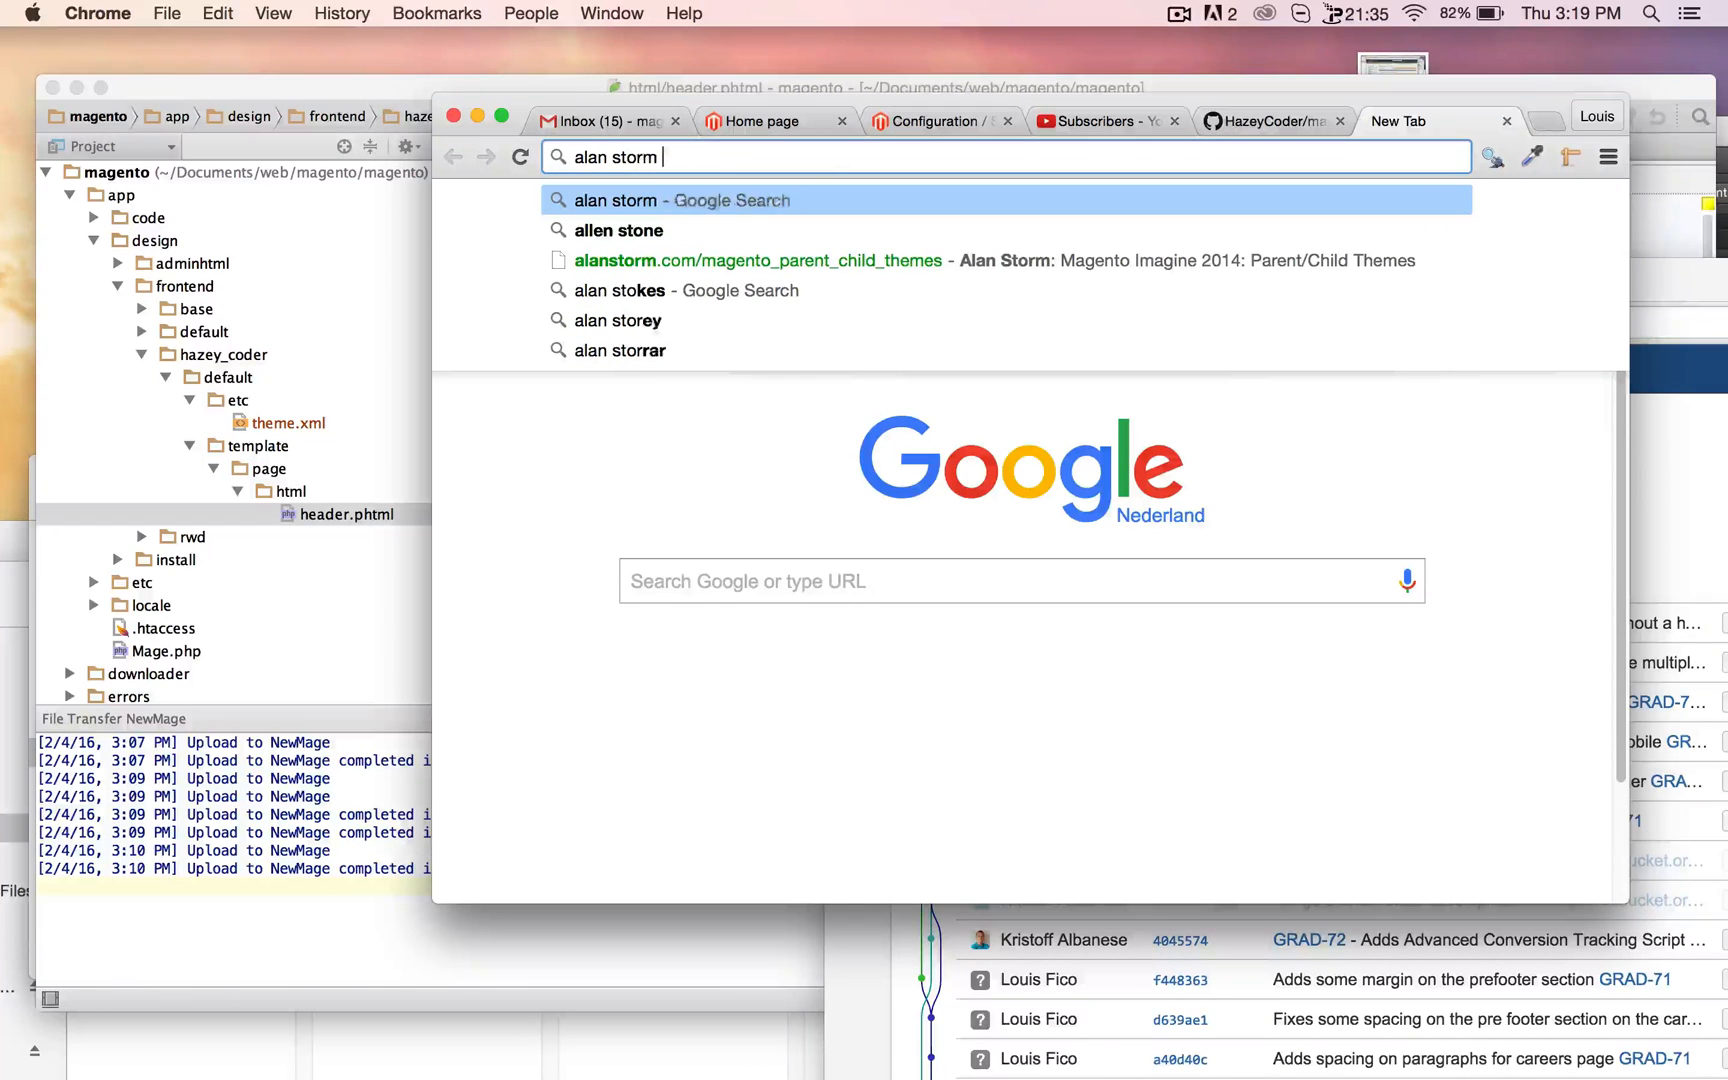
{"action": "type", "text": "magento child theme"}
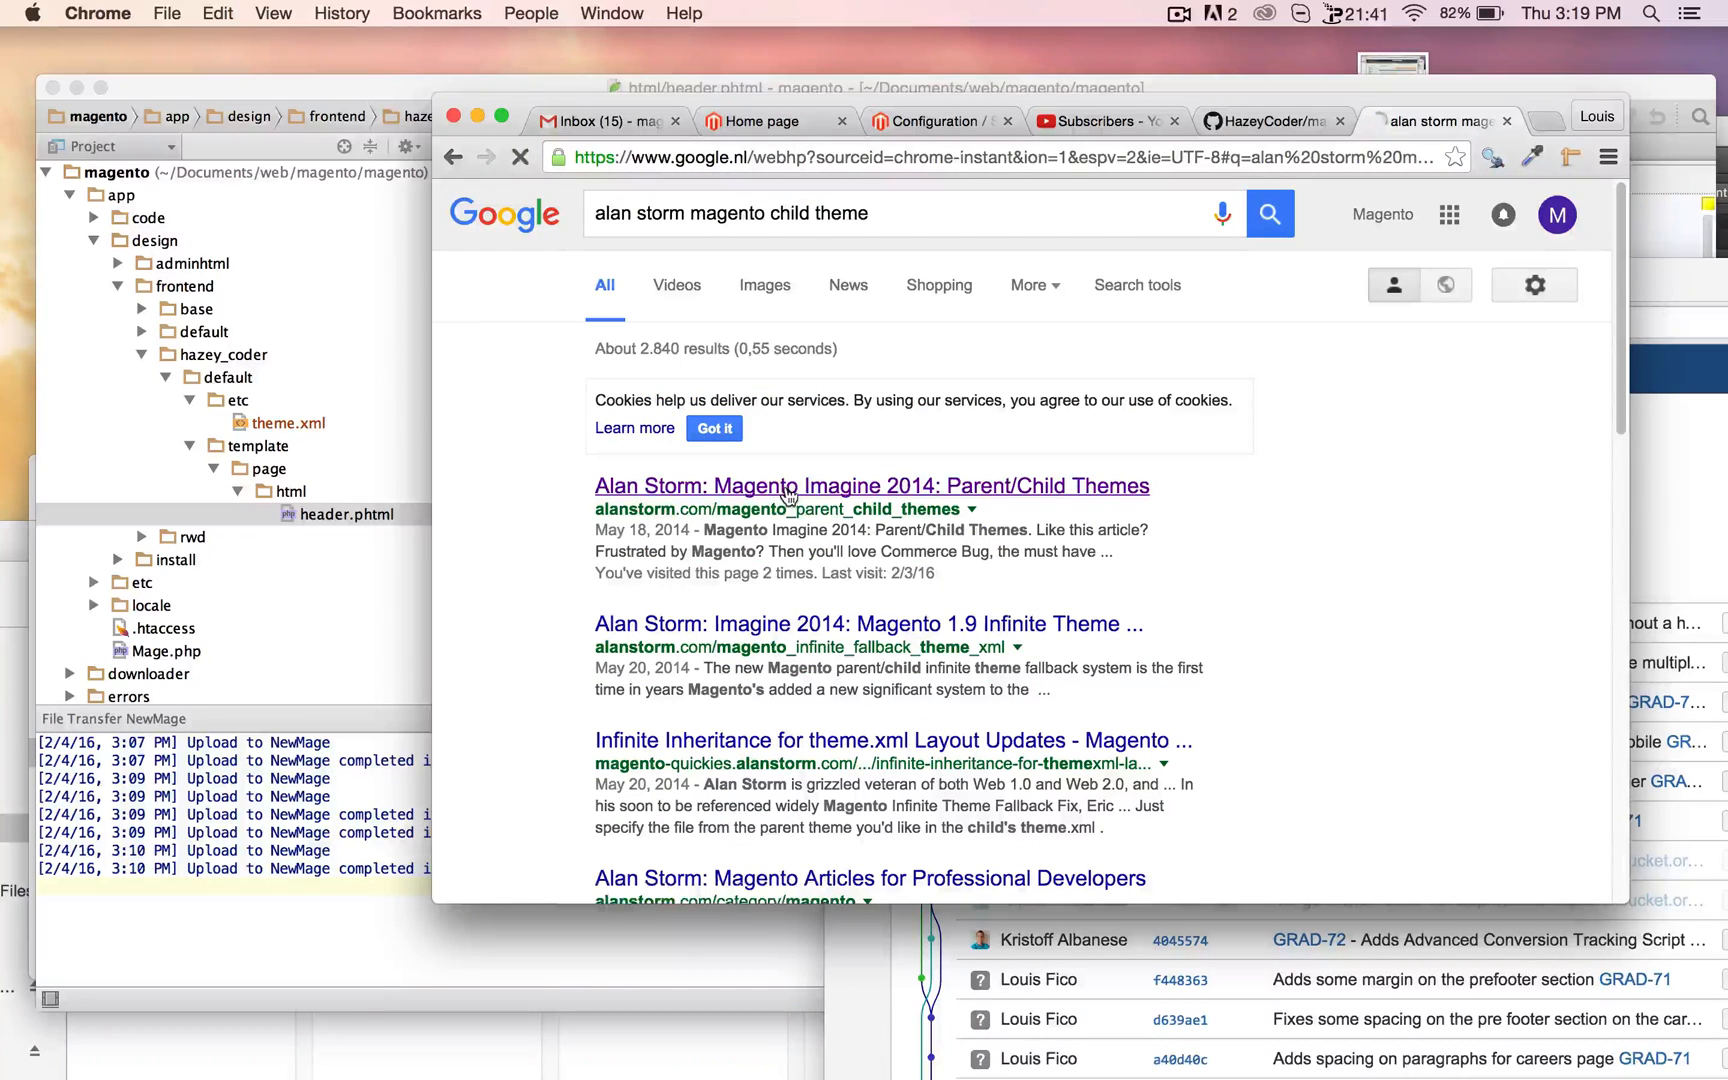
{"action": "left_click", "coordinate": [871, 485]}
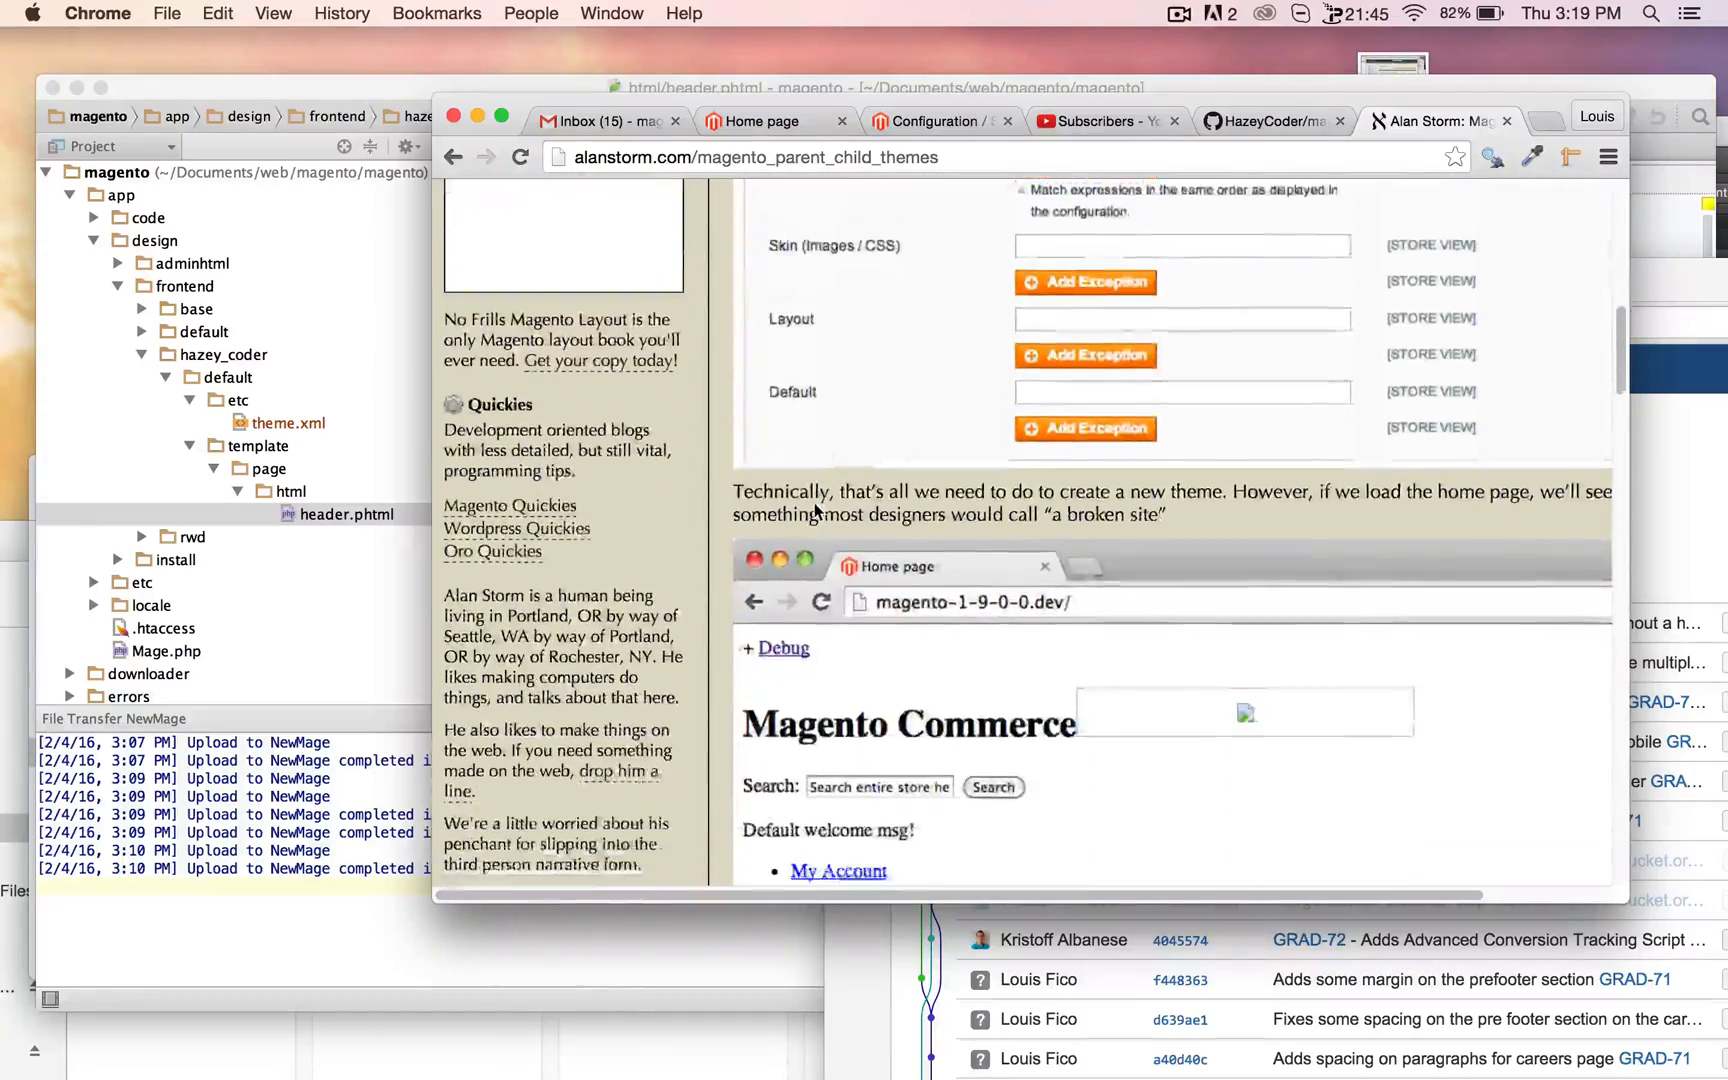
{"action": "scroll", "scroll_direction": "down", "scroll_amount": 3}
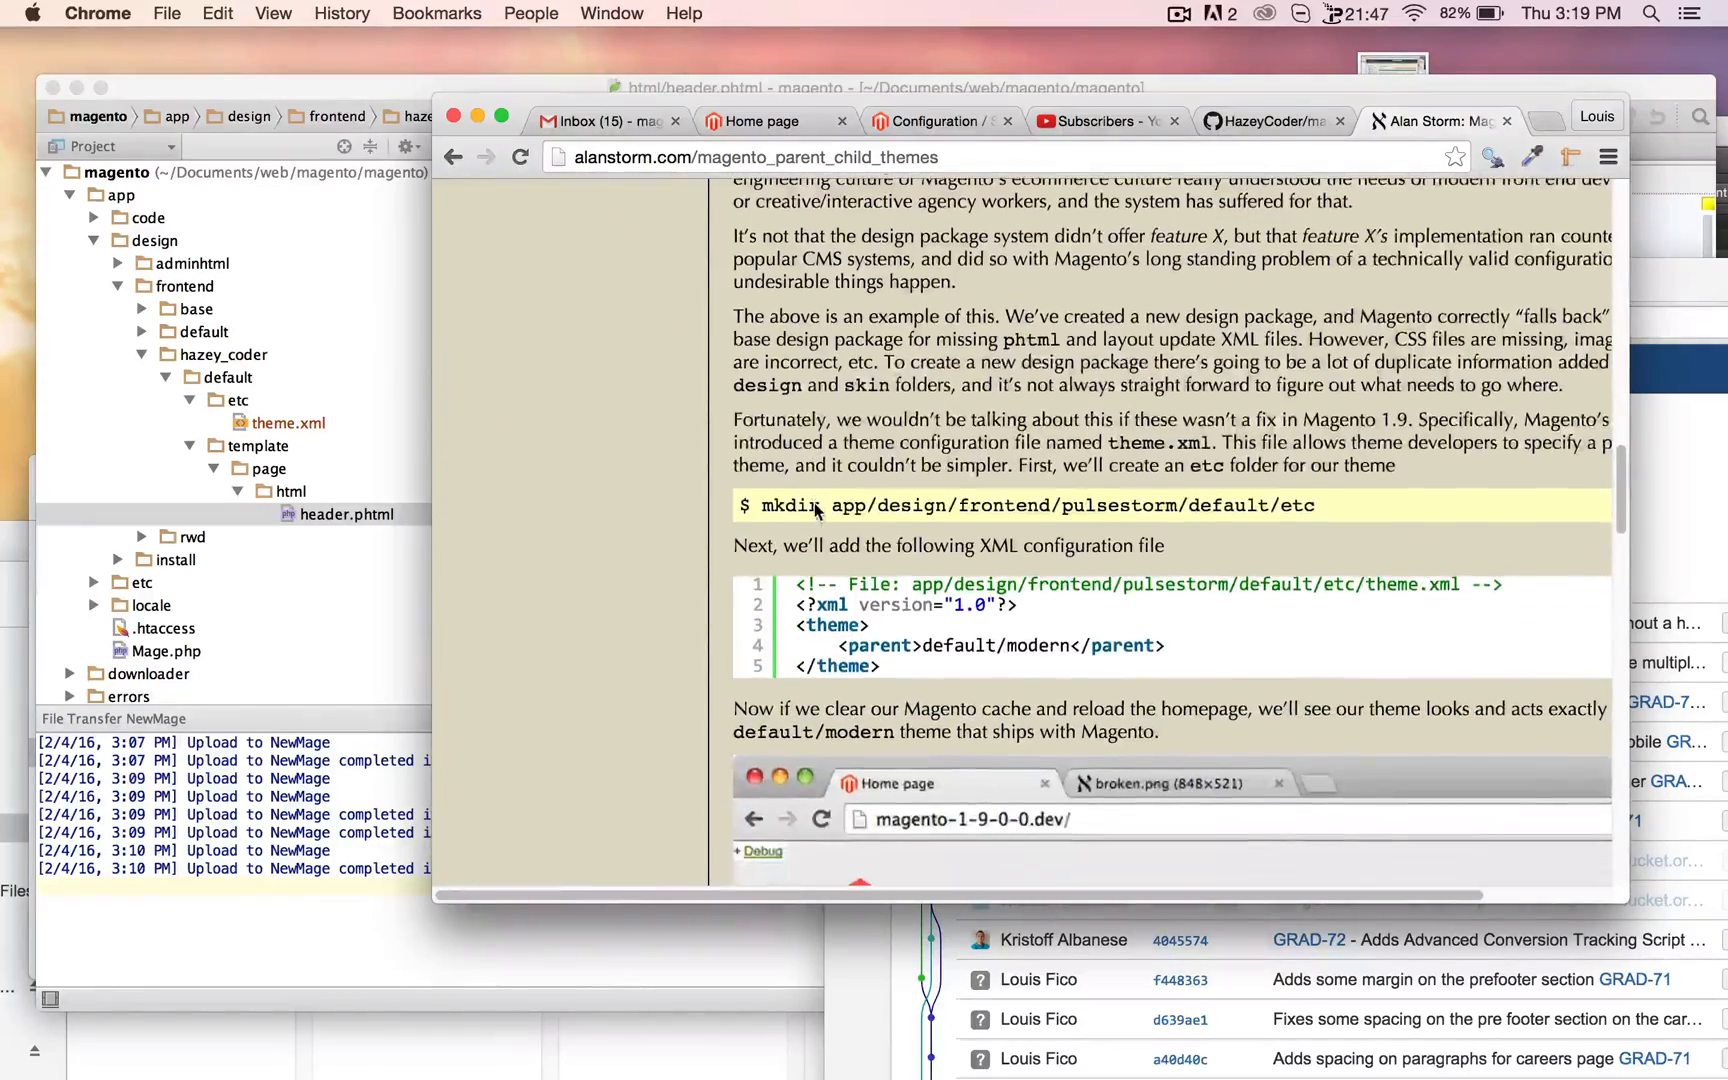
{"action": "scroll", "scroll_direction": "down", "scroll_amount": 3}
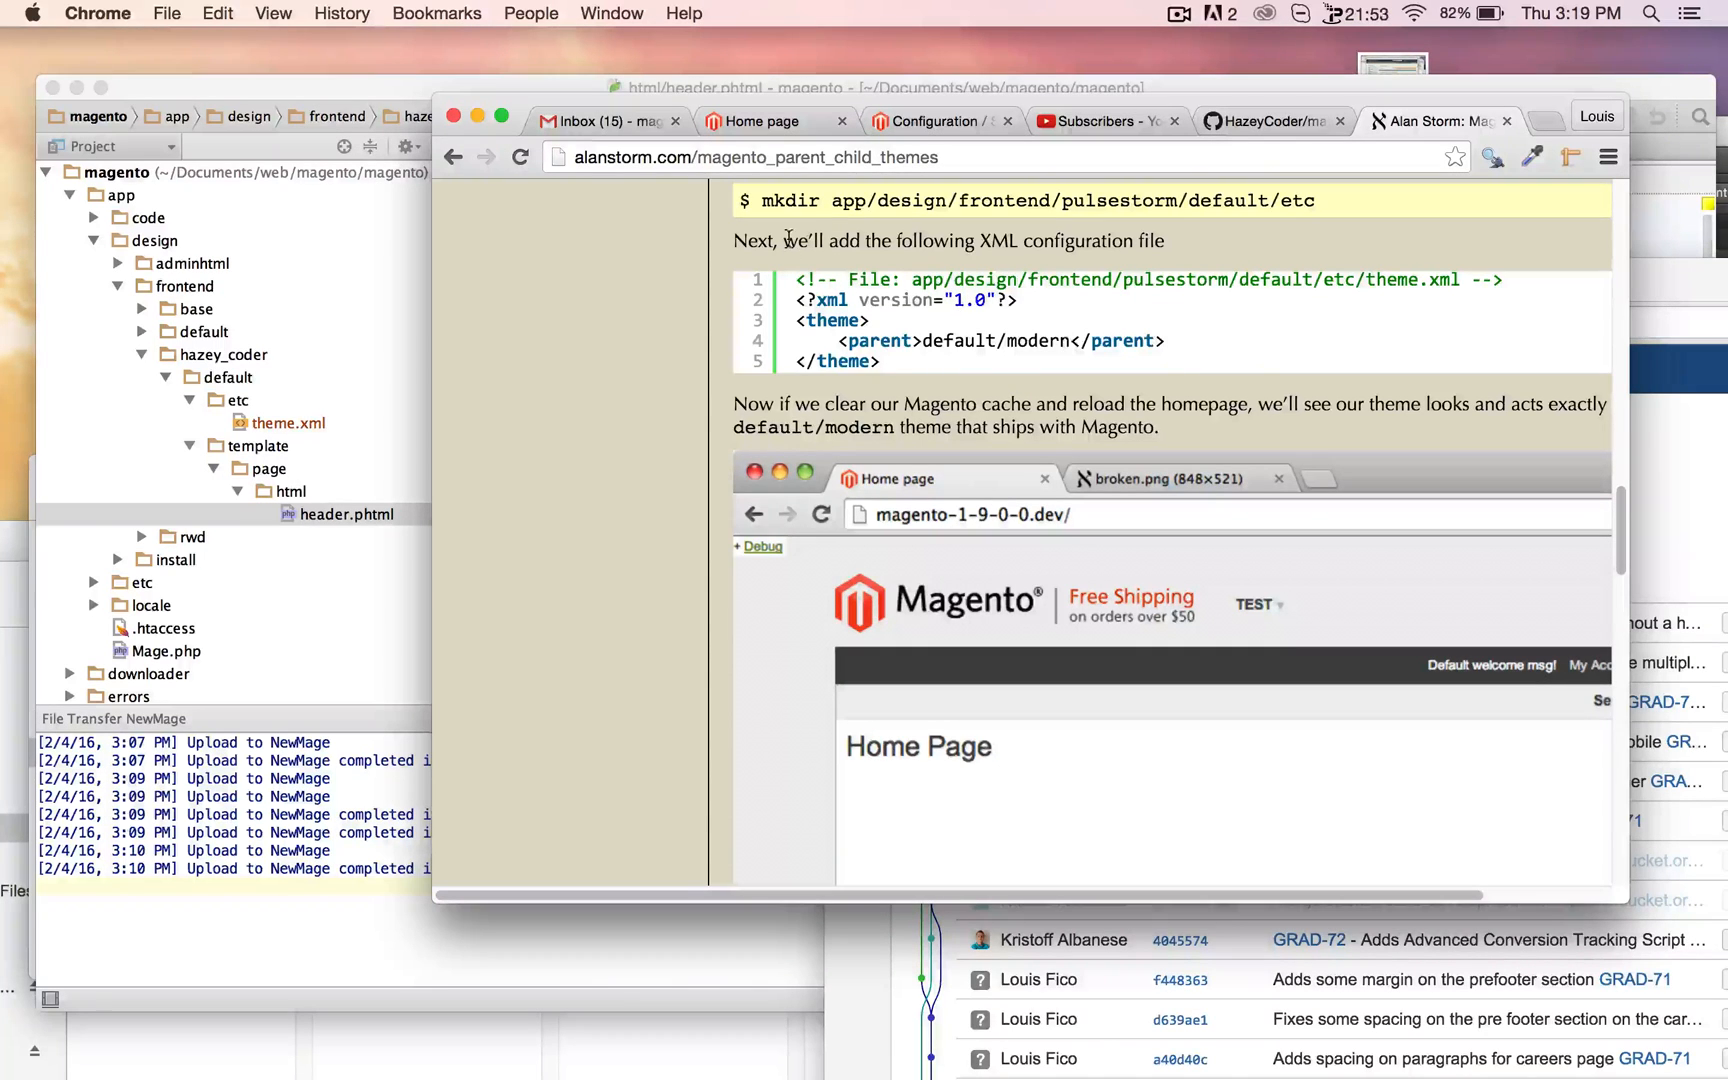
{"action": "left_click", "coordinate": [771, 121]}
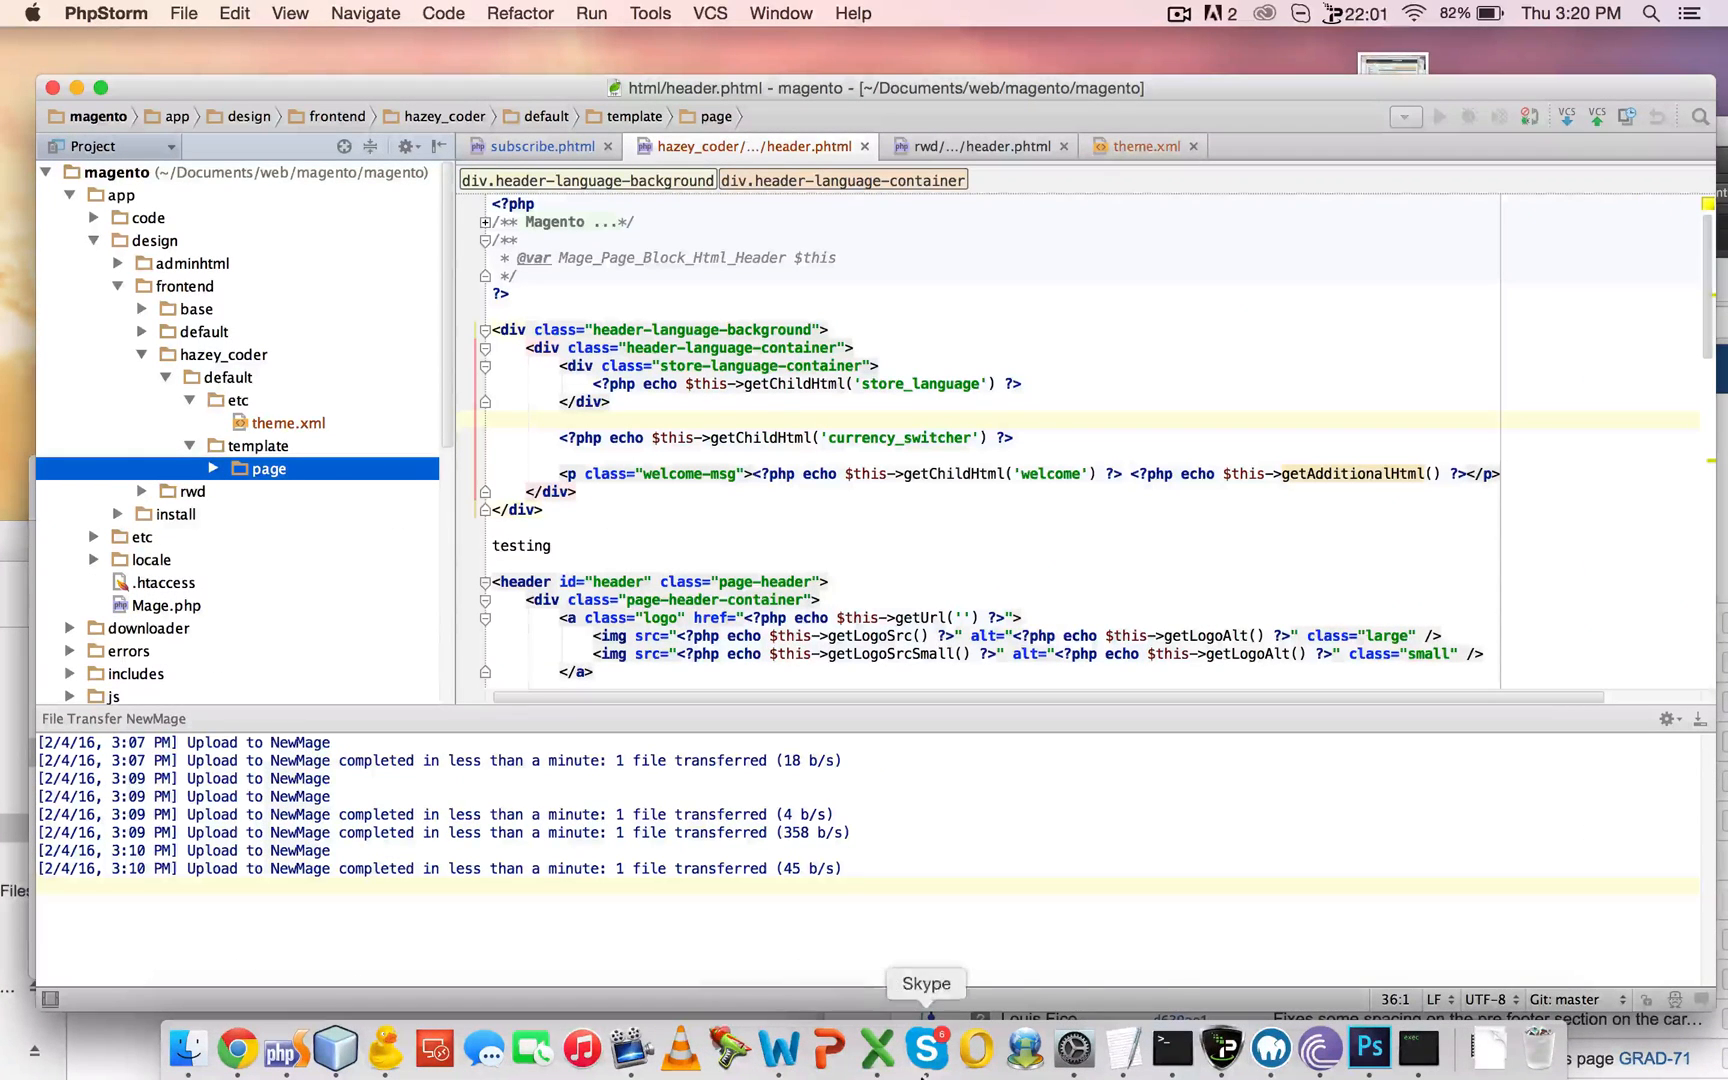
In Terminal, cd into the magento project folder and run git status
{"action": "left_click", "coordinate": [1169, 1047]}
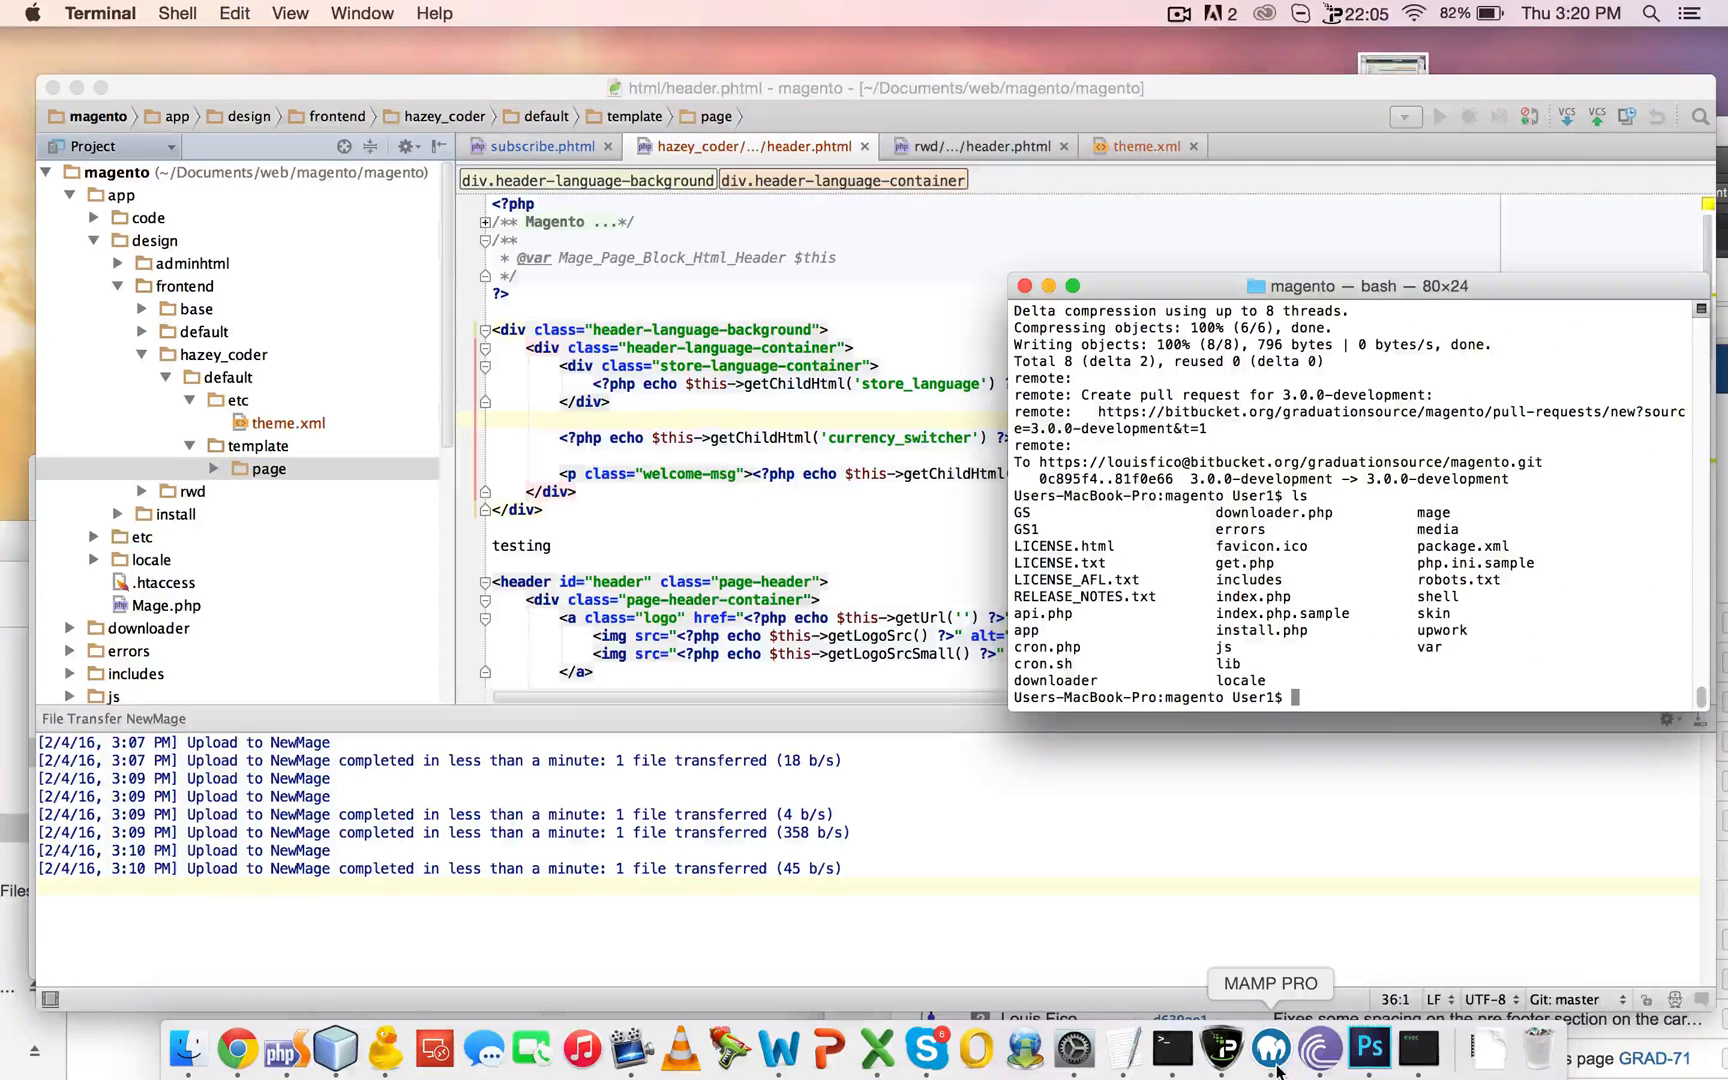
{"action": "mouse_move", "coordinate": [1220, 1047]}
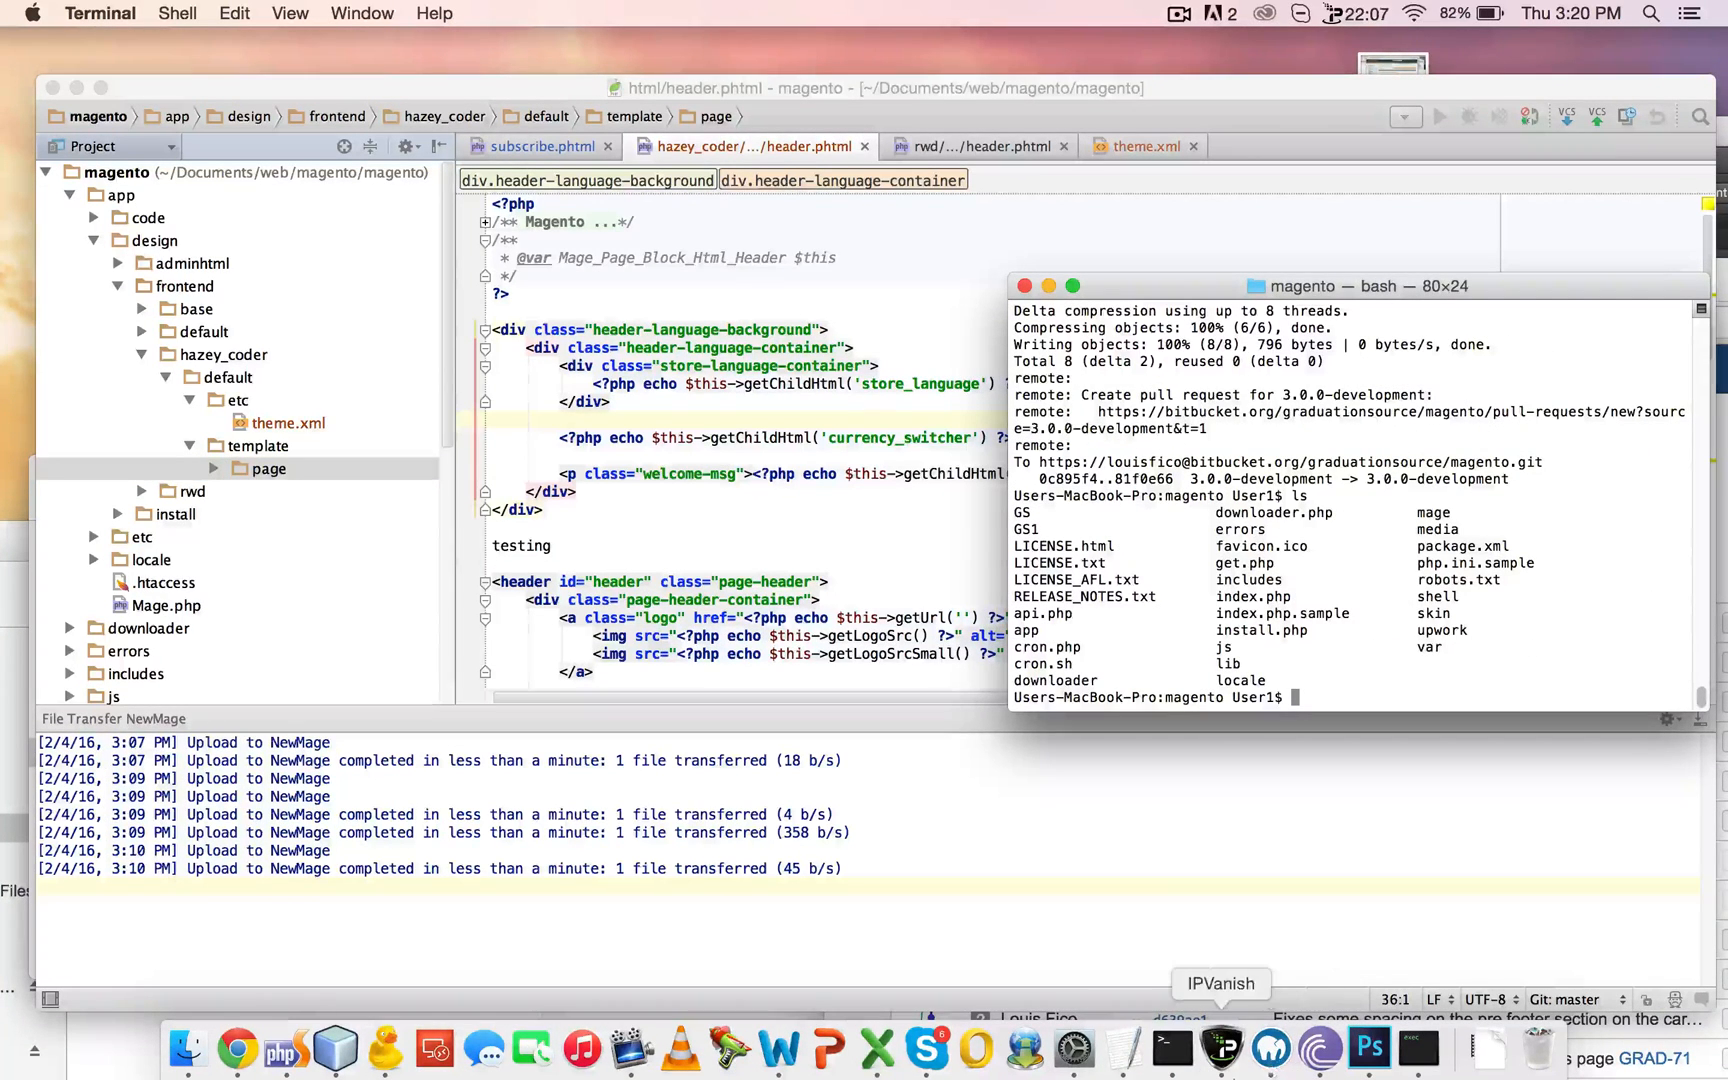
{"action": "type", "text": "cd .."}
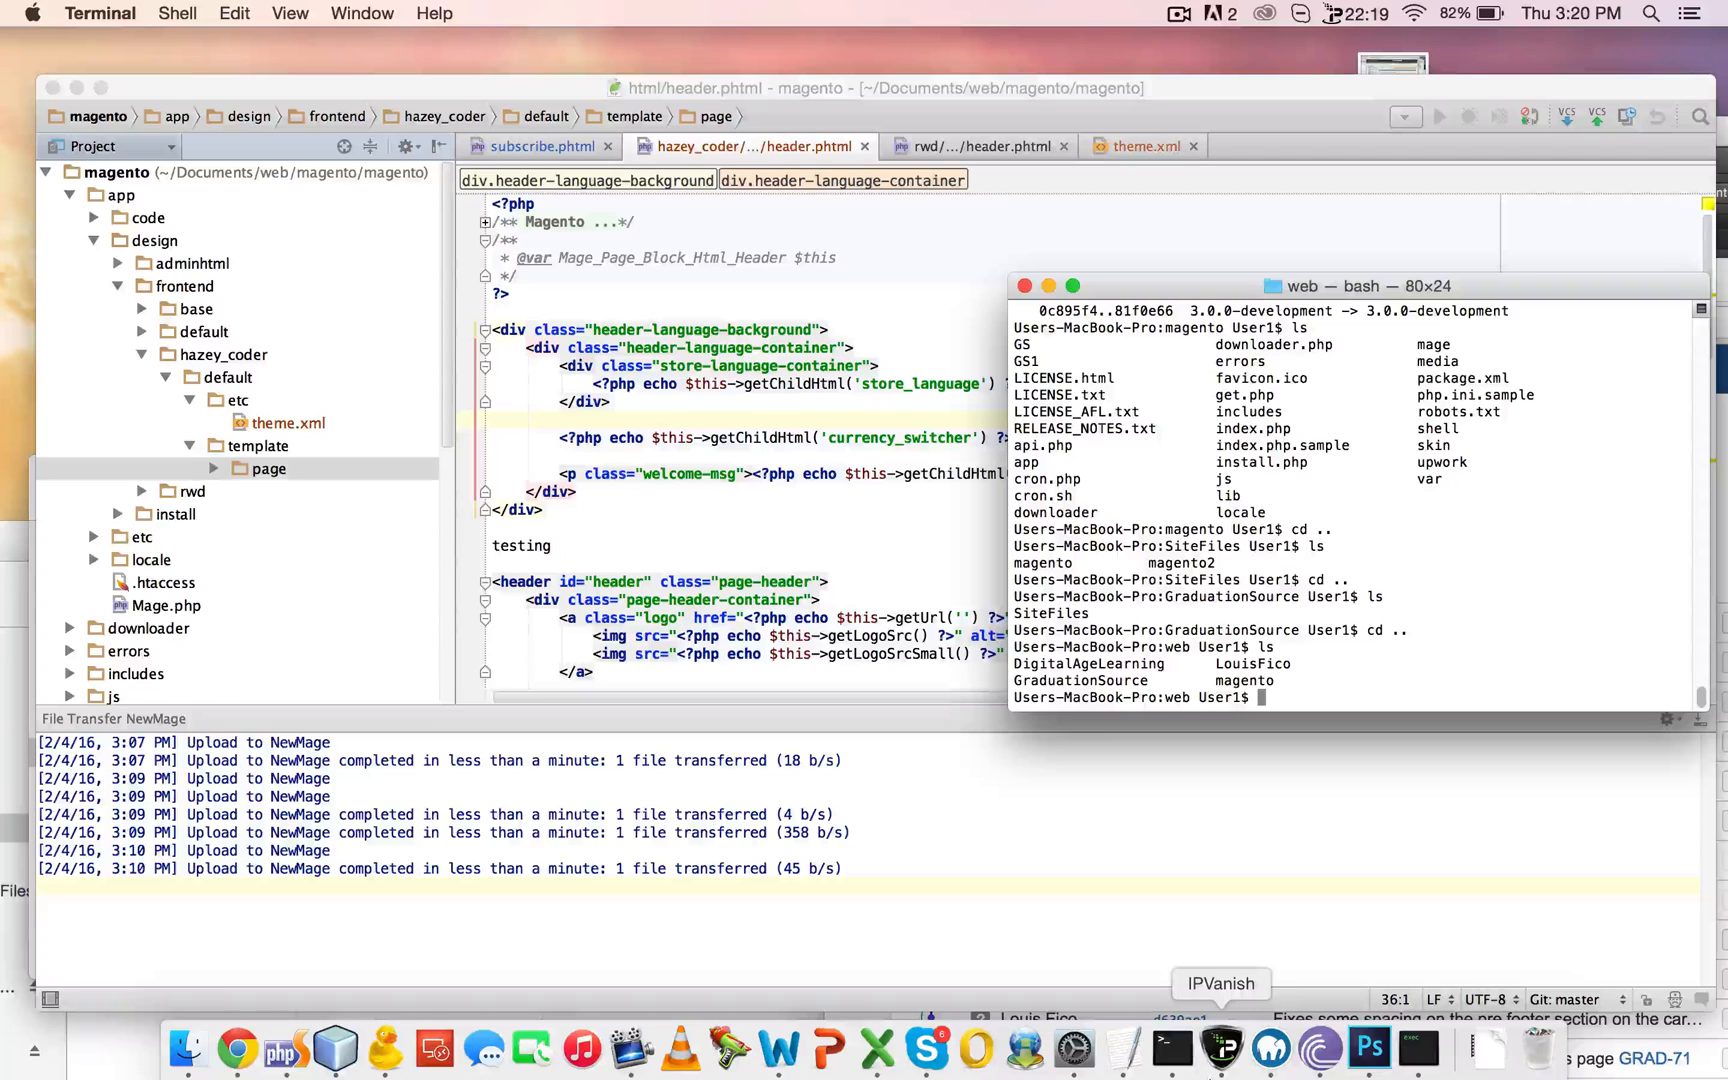
{"action": "type", "text": "cd magento/"}
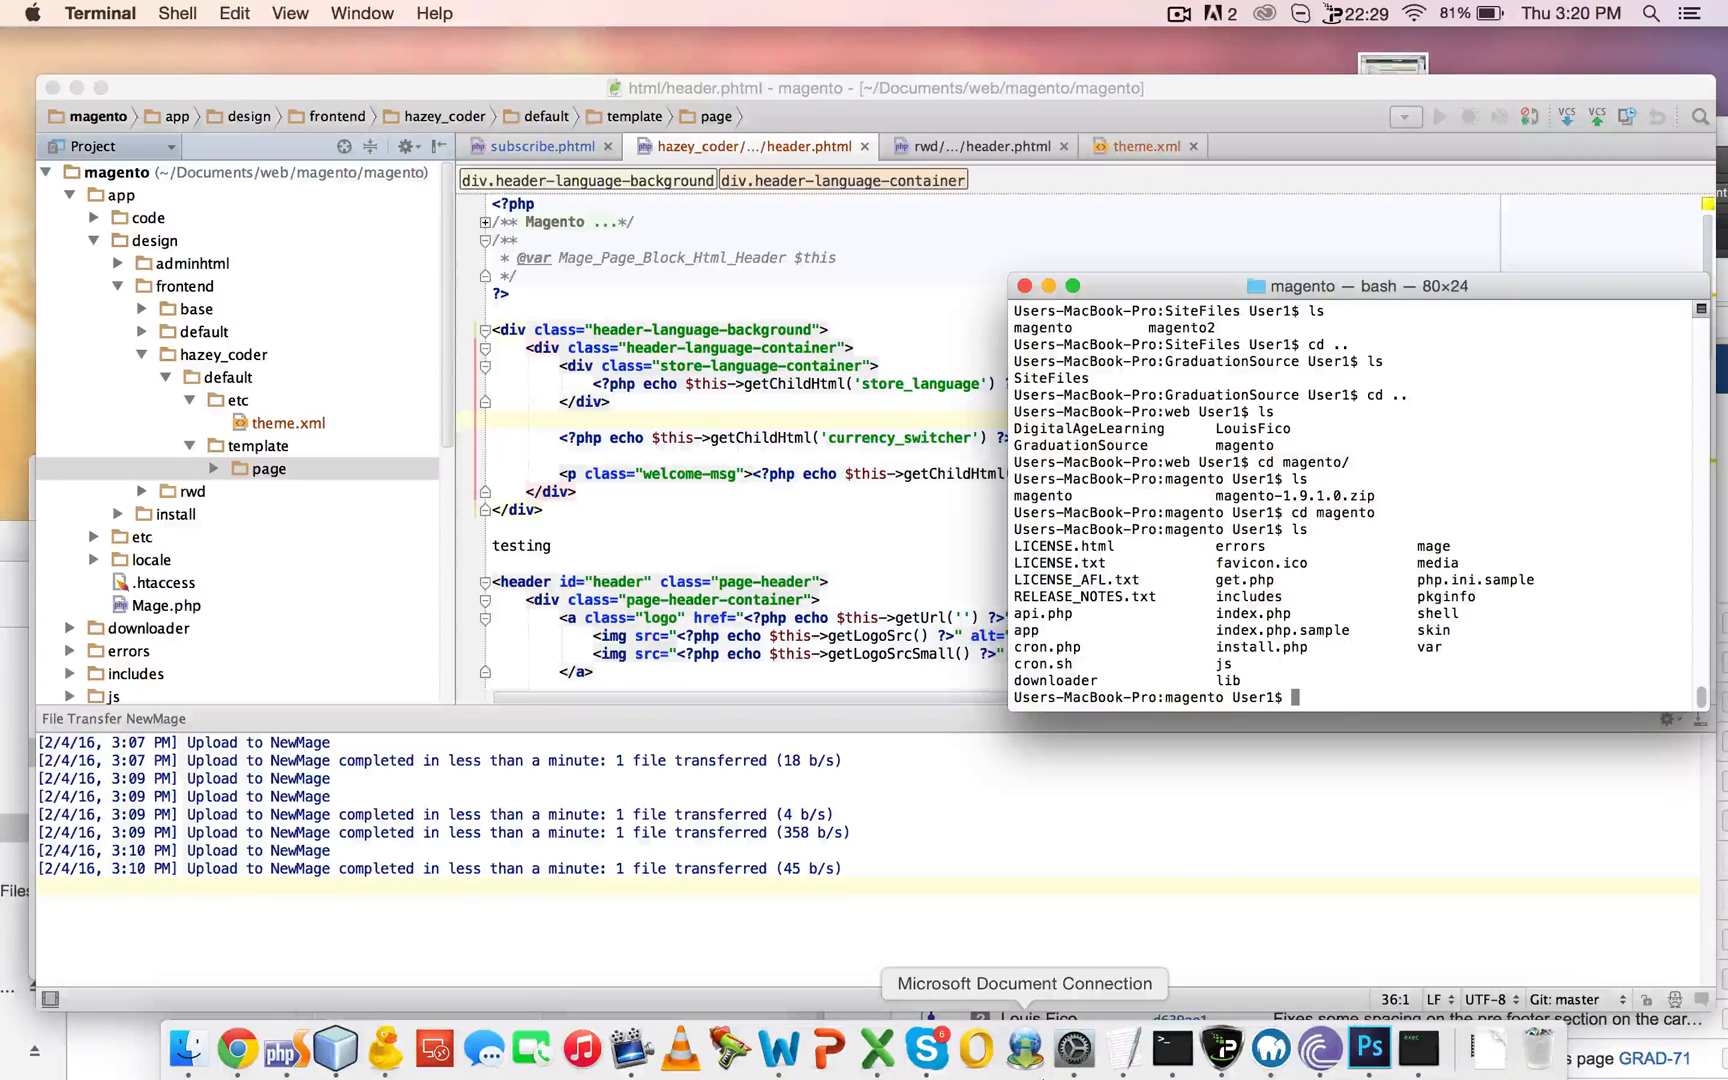
{"action": "type", "text": "git tsat"}
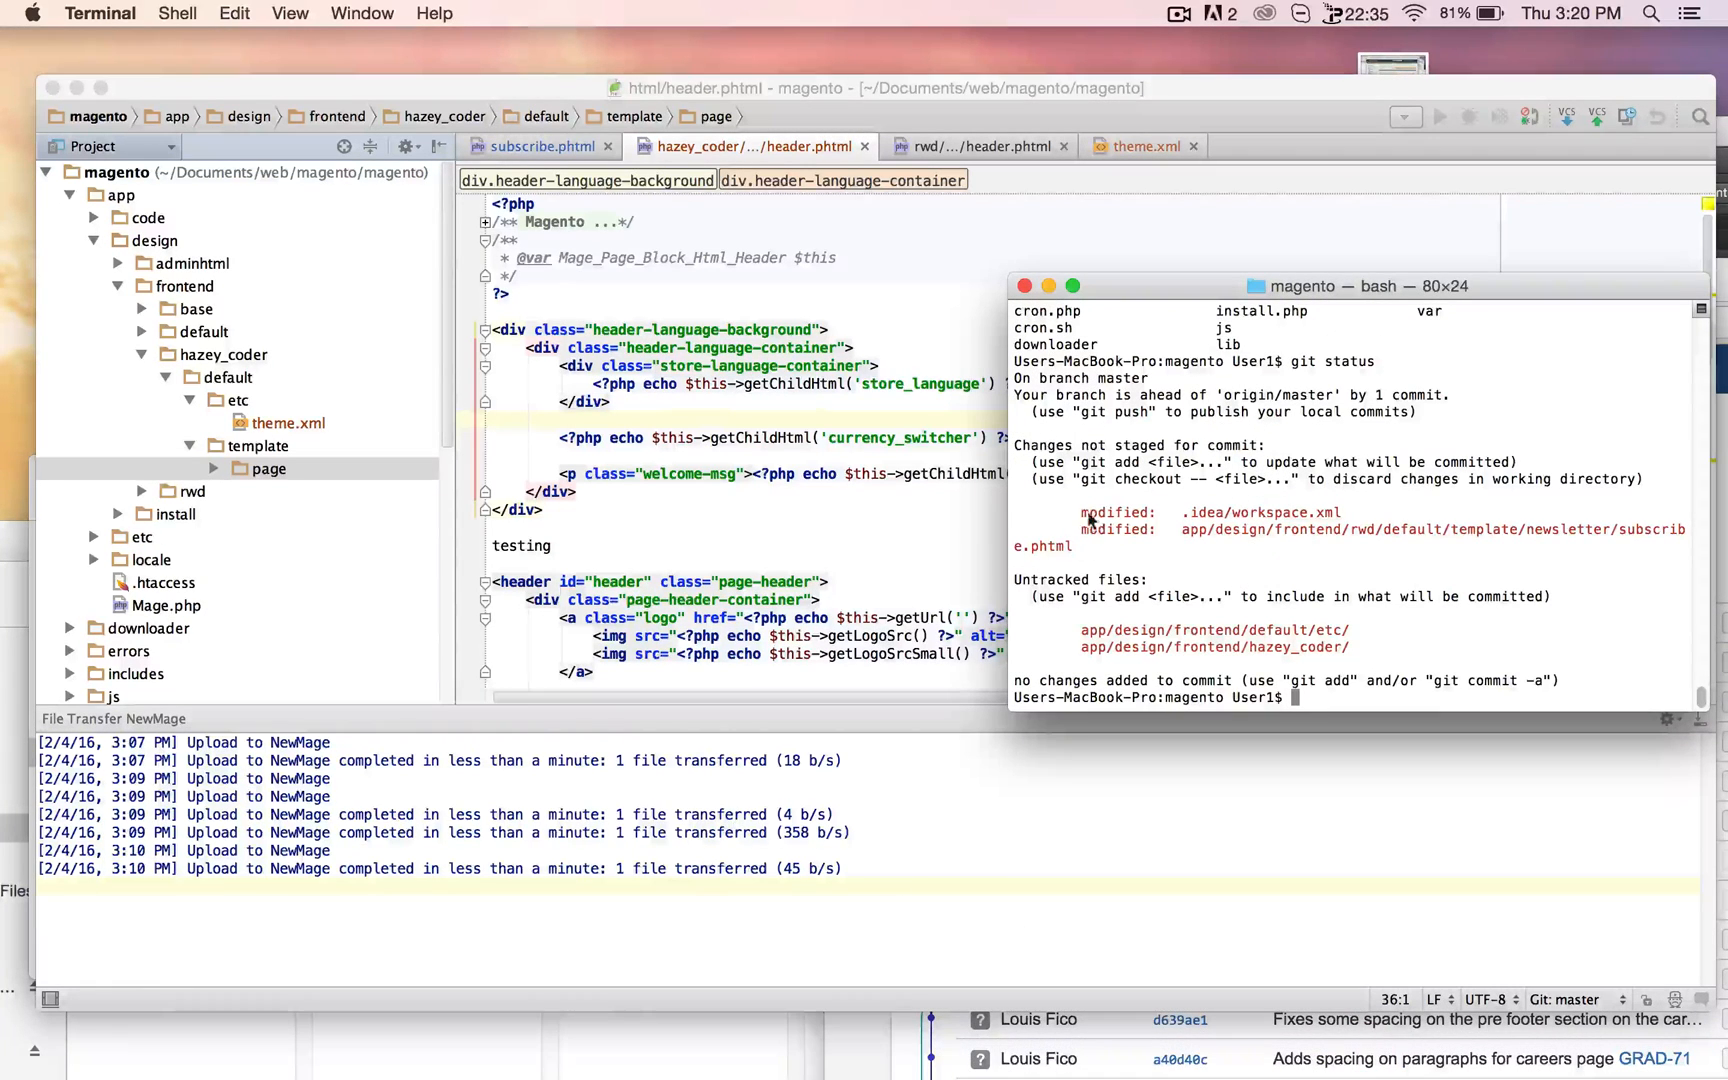
{"action": "mouse_move", "coordinate": [1192, 300]}
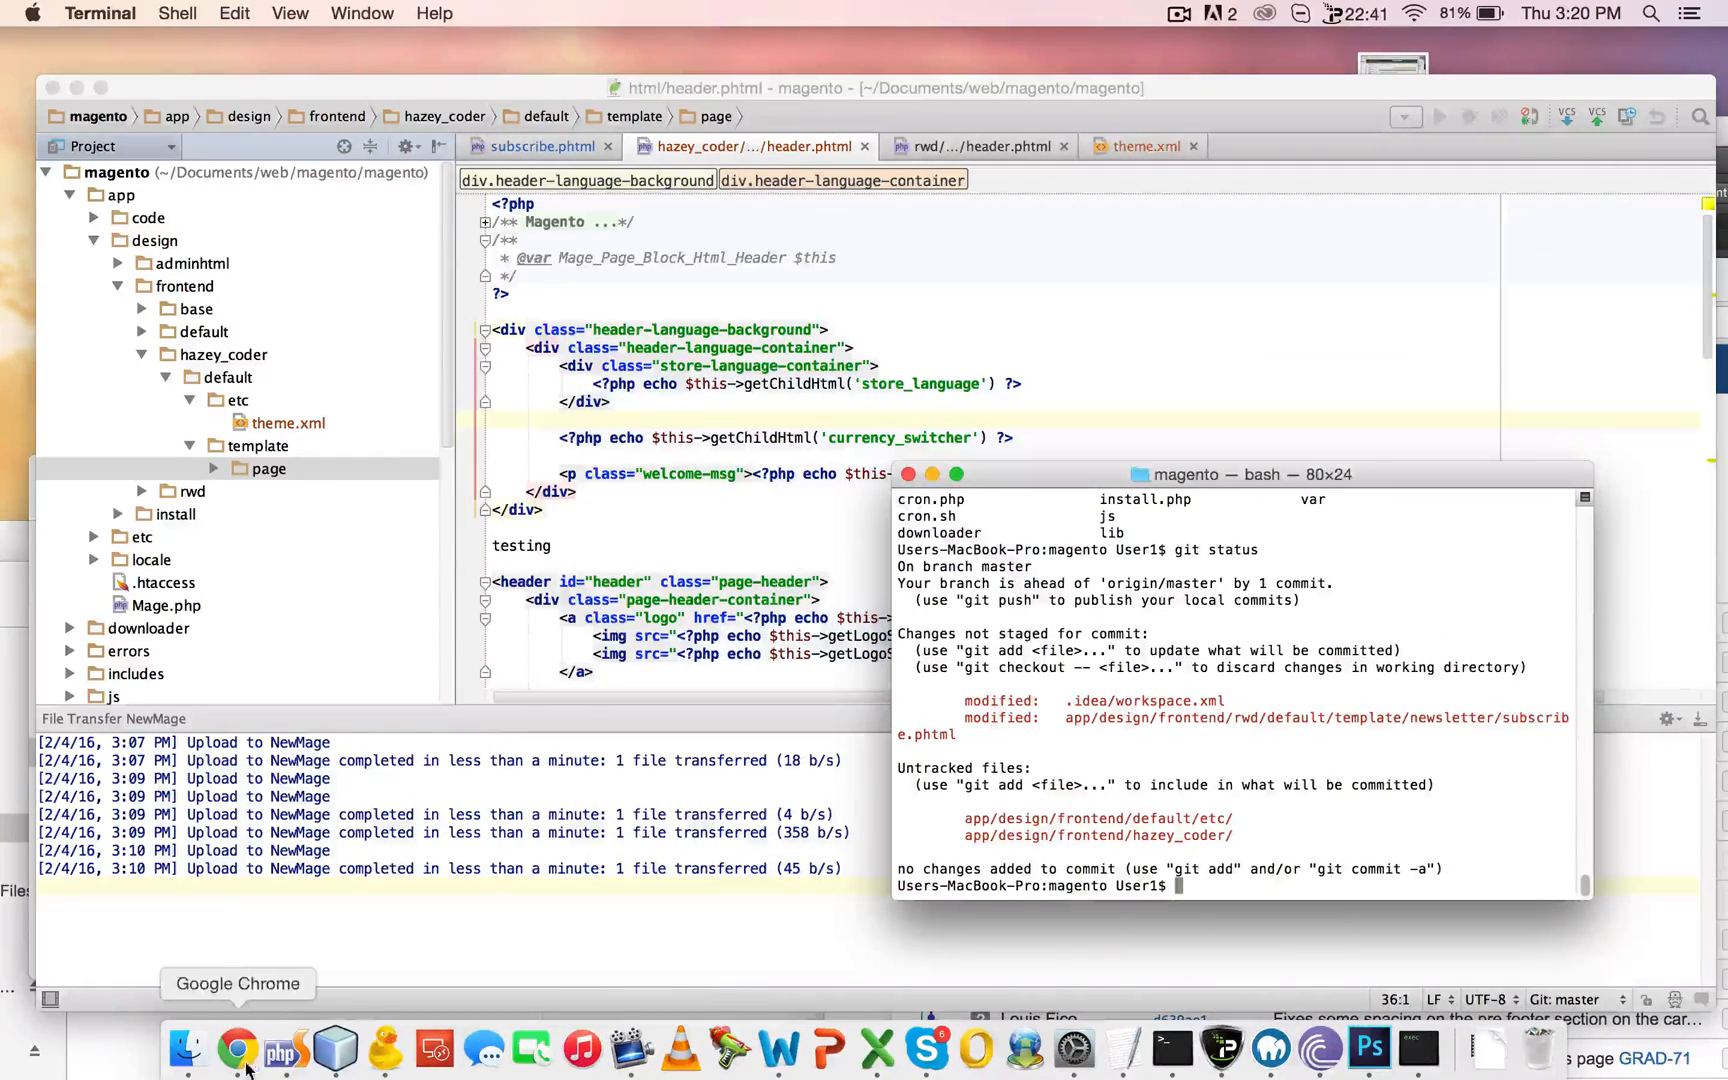
Commit the changes with message "Adds child theme", then type git push
{"action": "left_click", "coordinate": [238, 1047]}
{"action": "type", "text": "git commit -"}
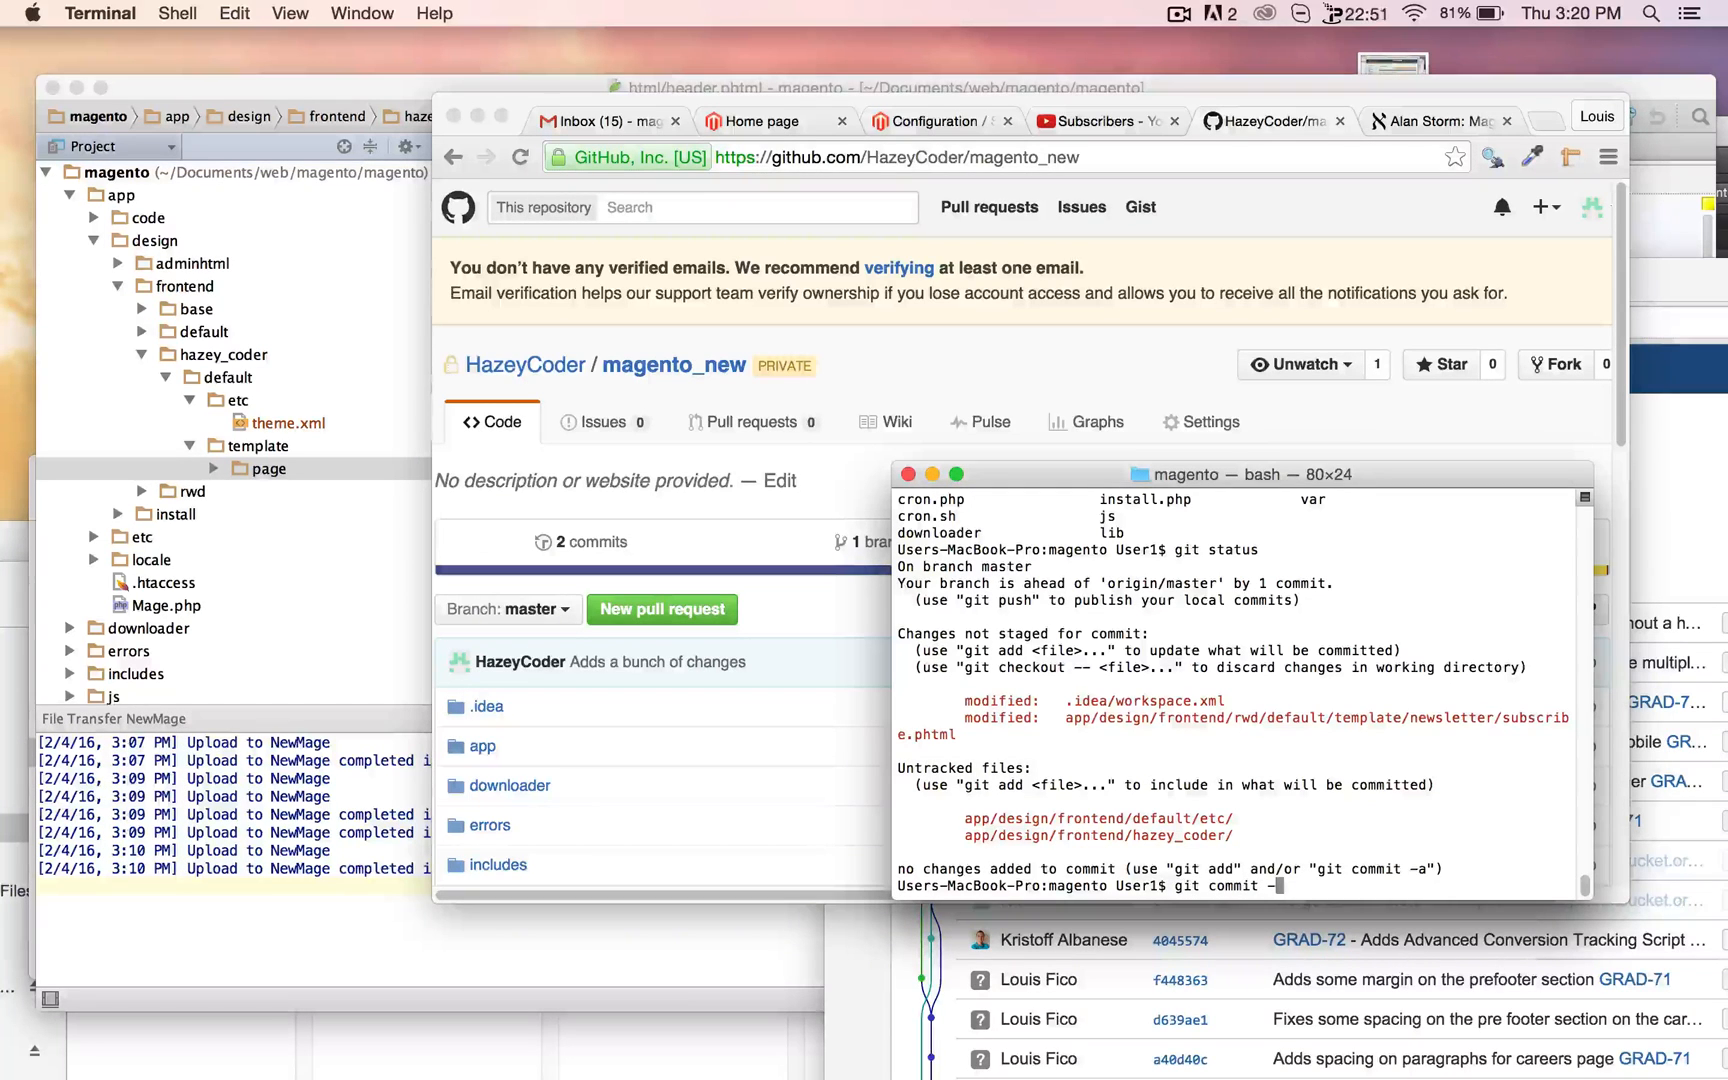
{"action": "type", "text": "am \""}
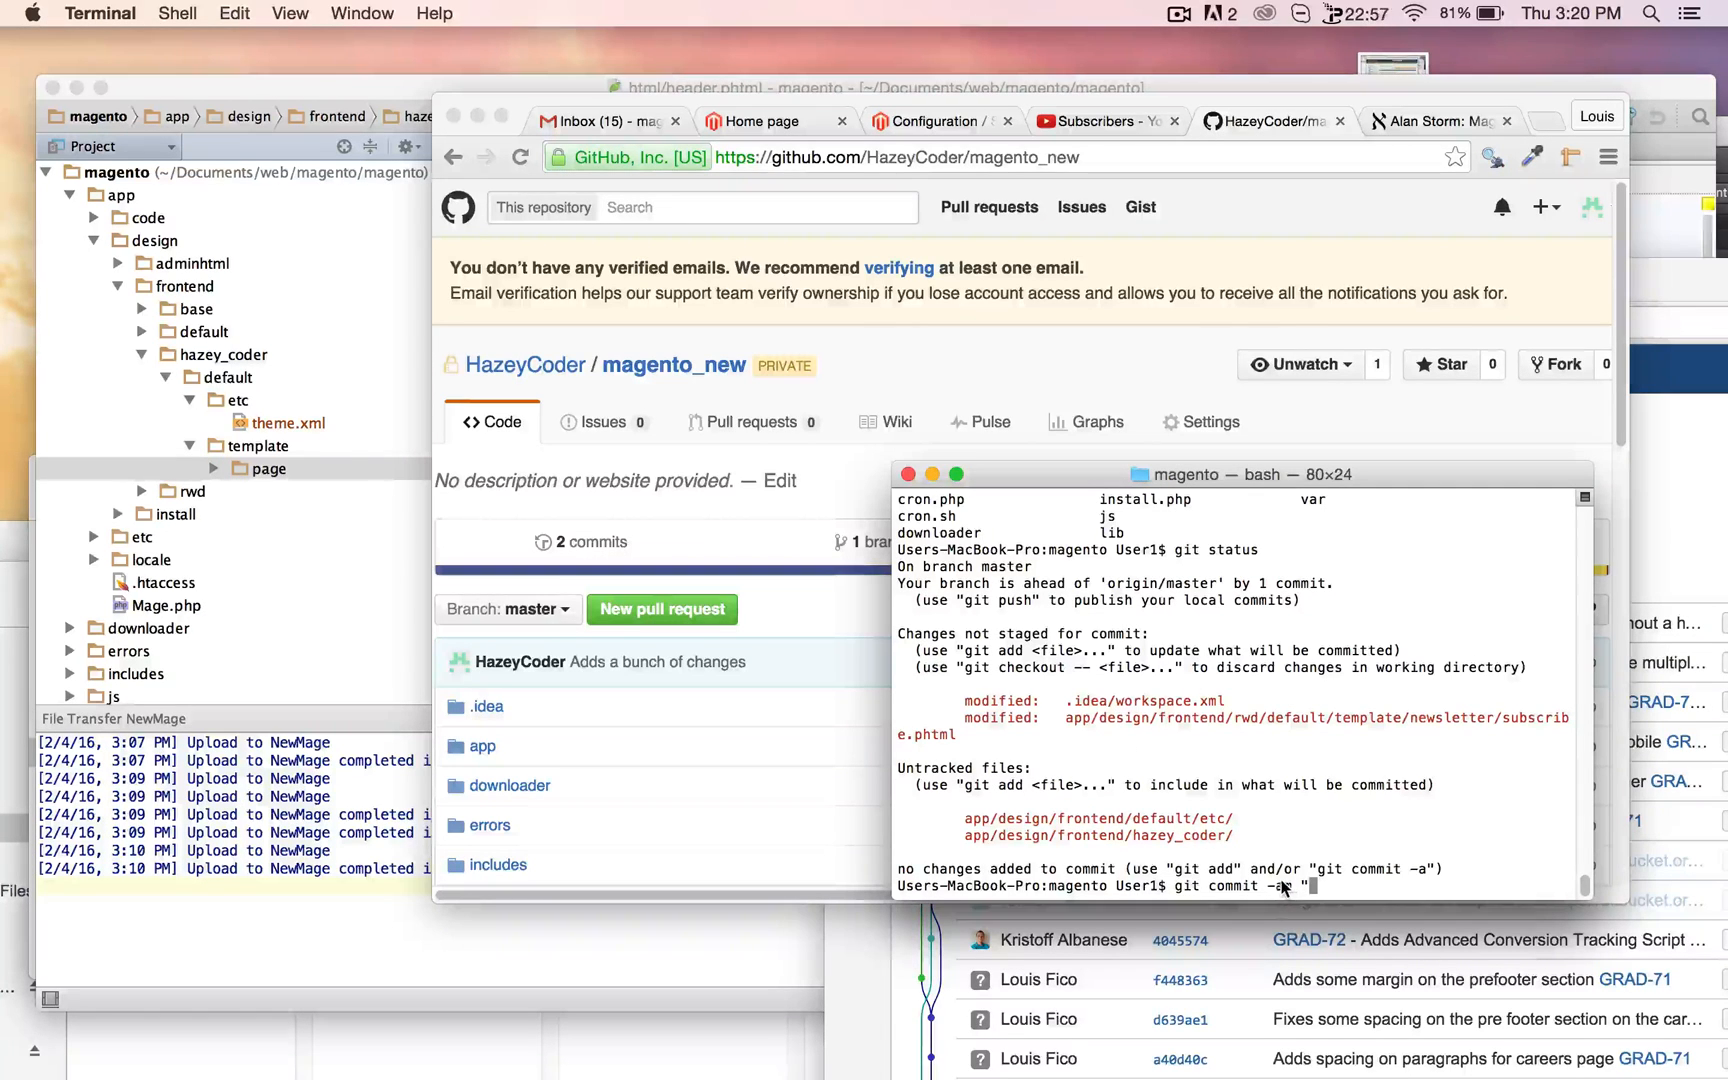
{"action": "type", "text": "m"}
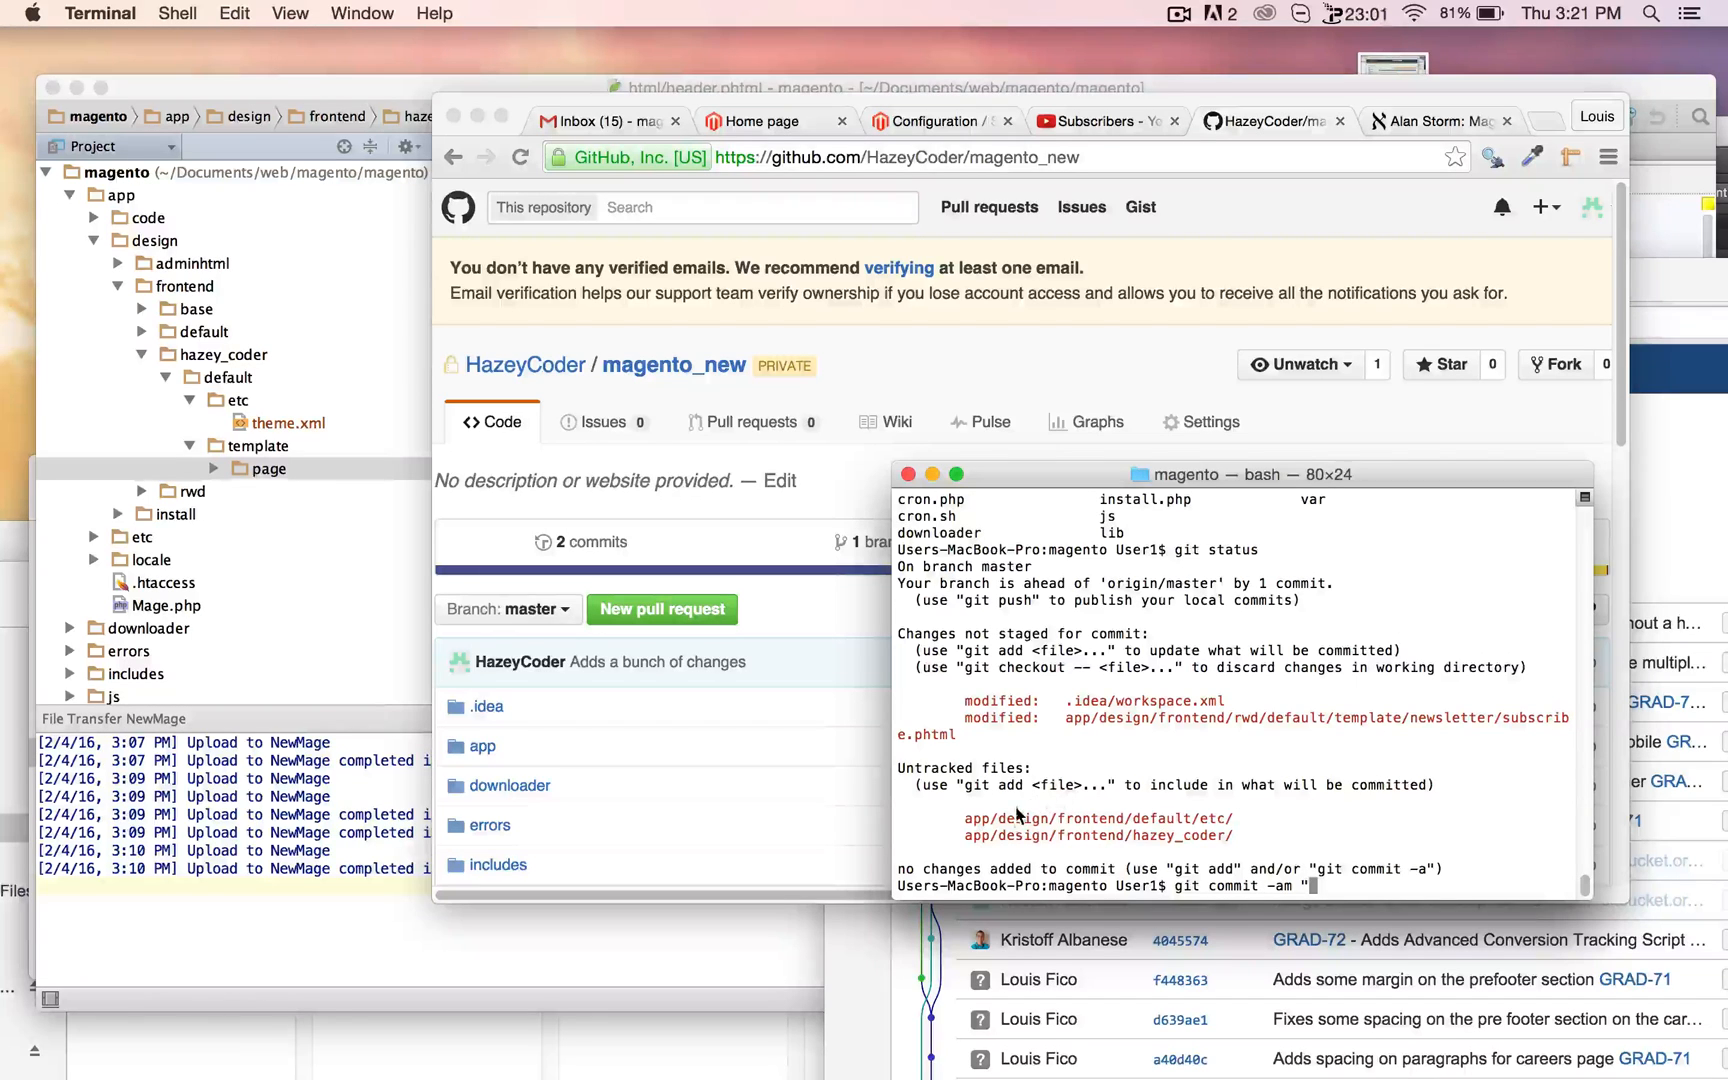
{"action": "mouse_move", "coordinate": [1163, 771]}
{"action": "type", "text": "Adds child"}
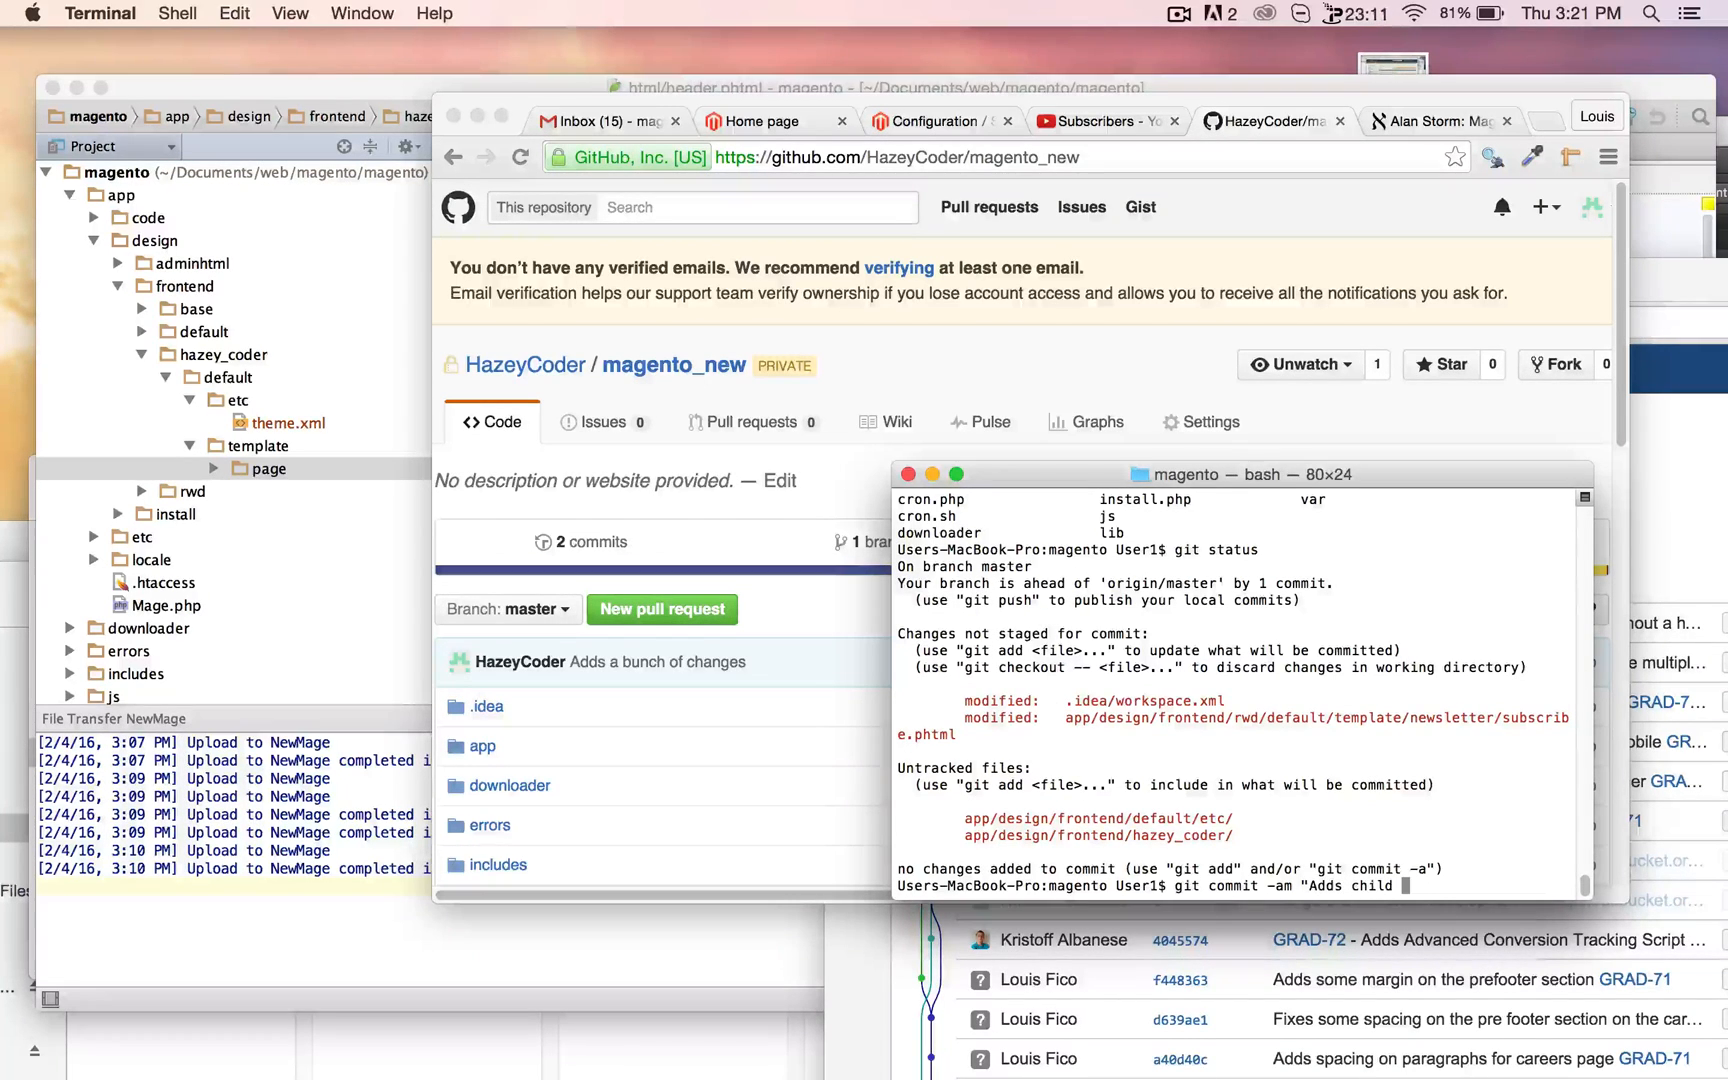
{"action": "type", "text": "theme\""}
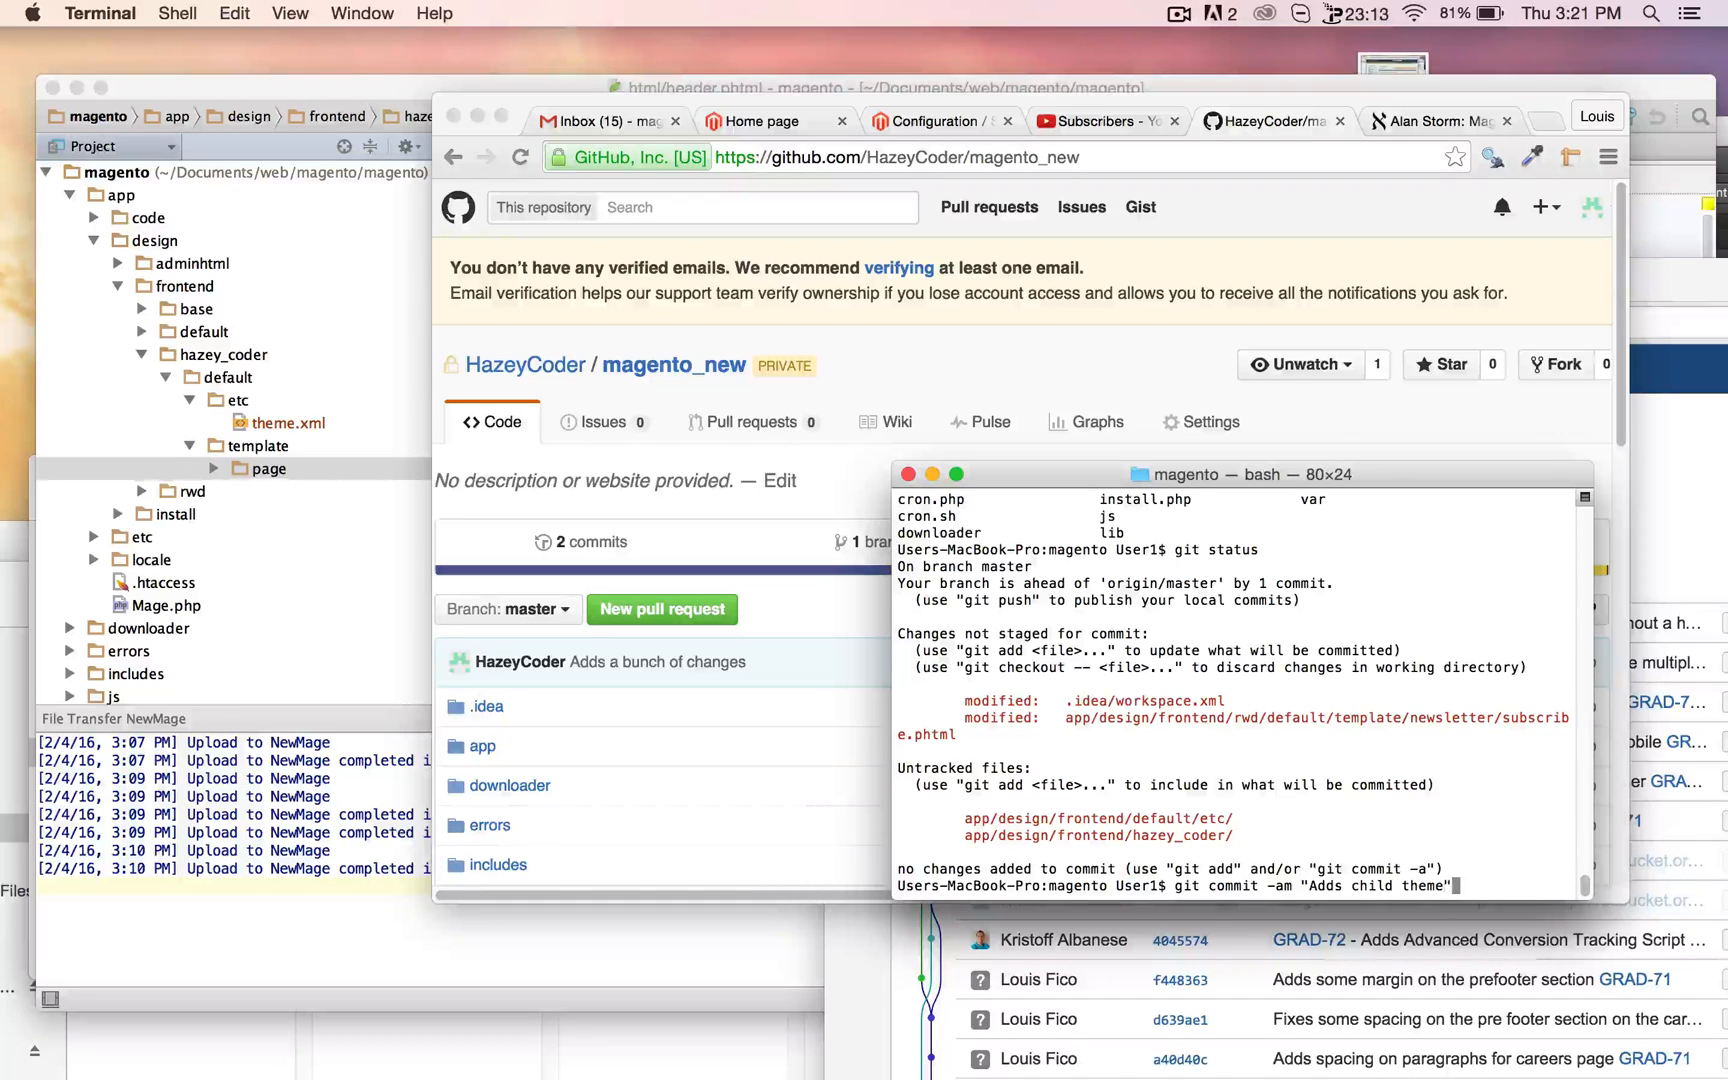
{"action": "key", "text": "Return"}
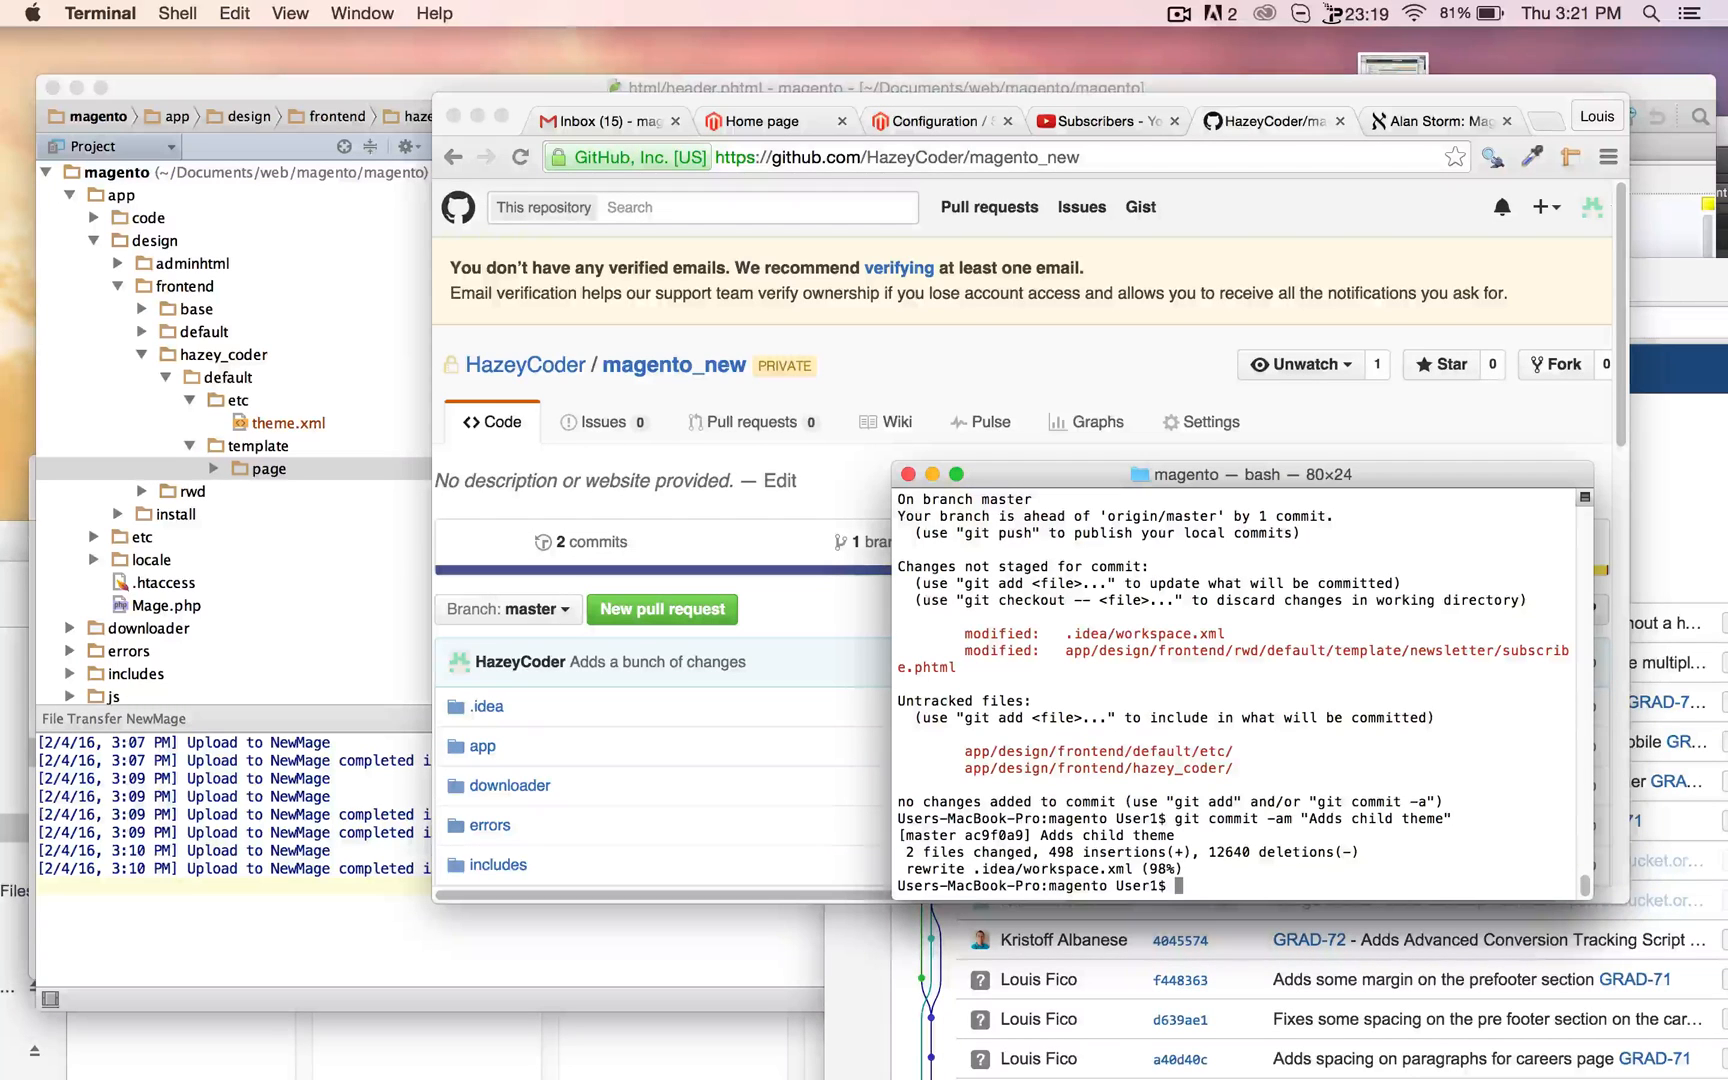
{"action": "type", "text": "git push"}
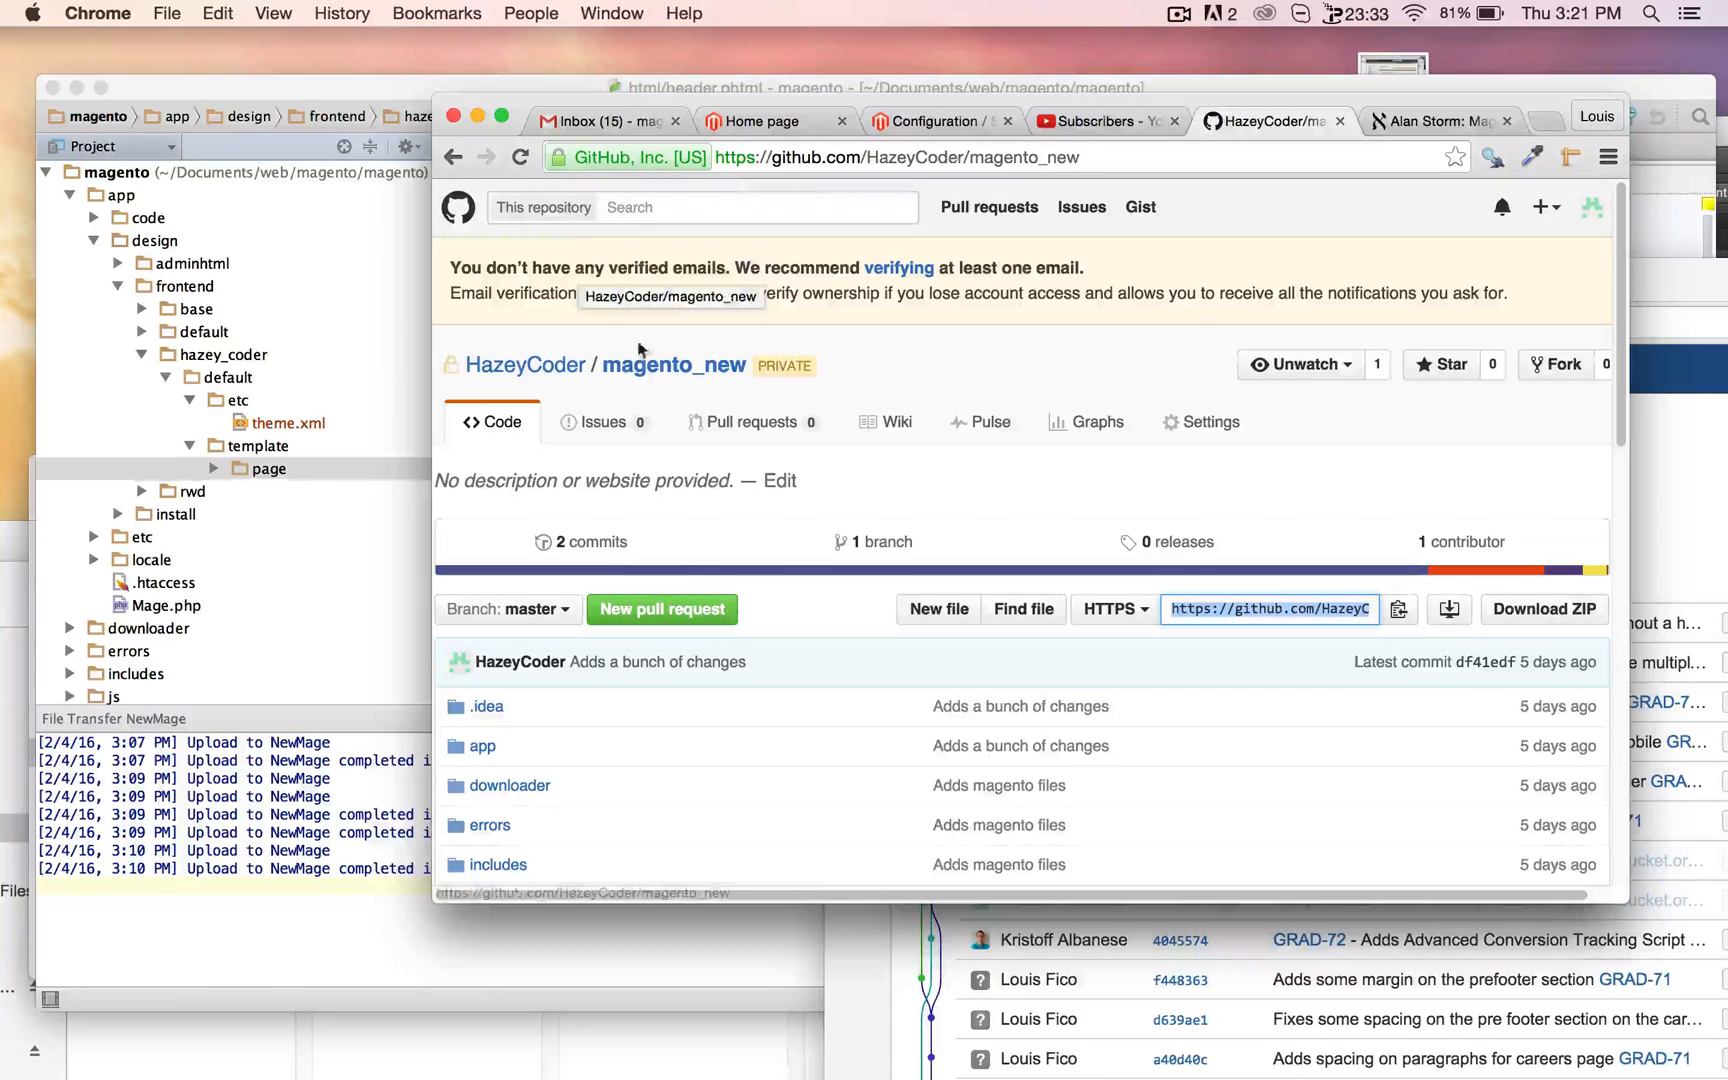
Review the 'Adds child theme' commit in magento_new, then switch to YouTube subscribers
{"action": "left_click", "coordinate": [520, 156]}
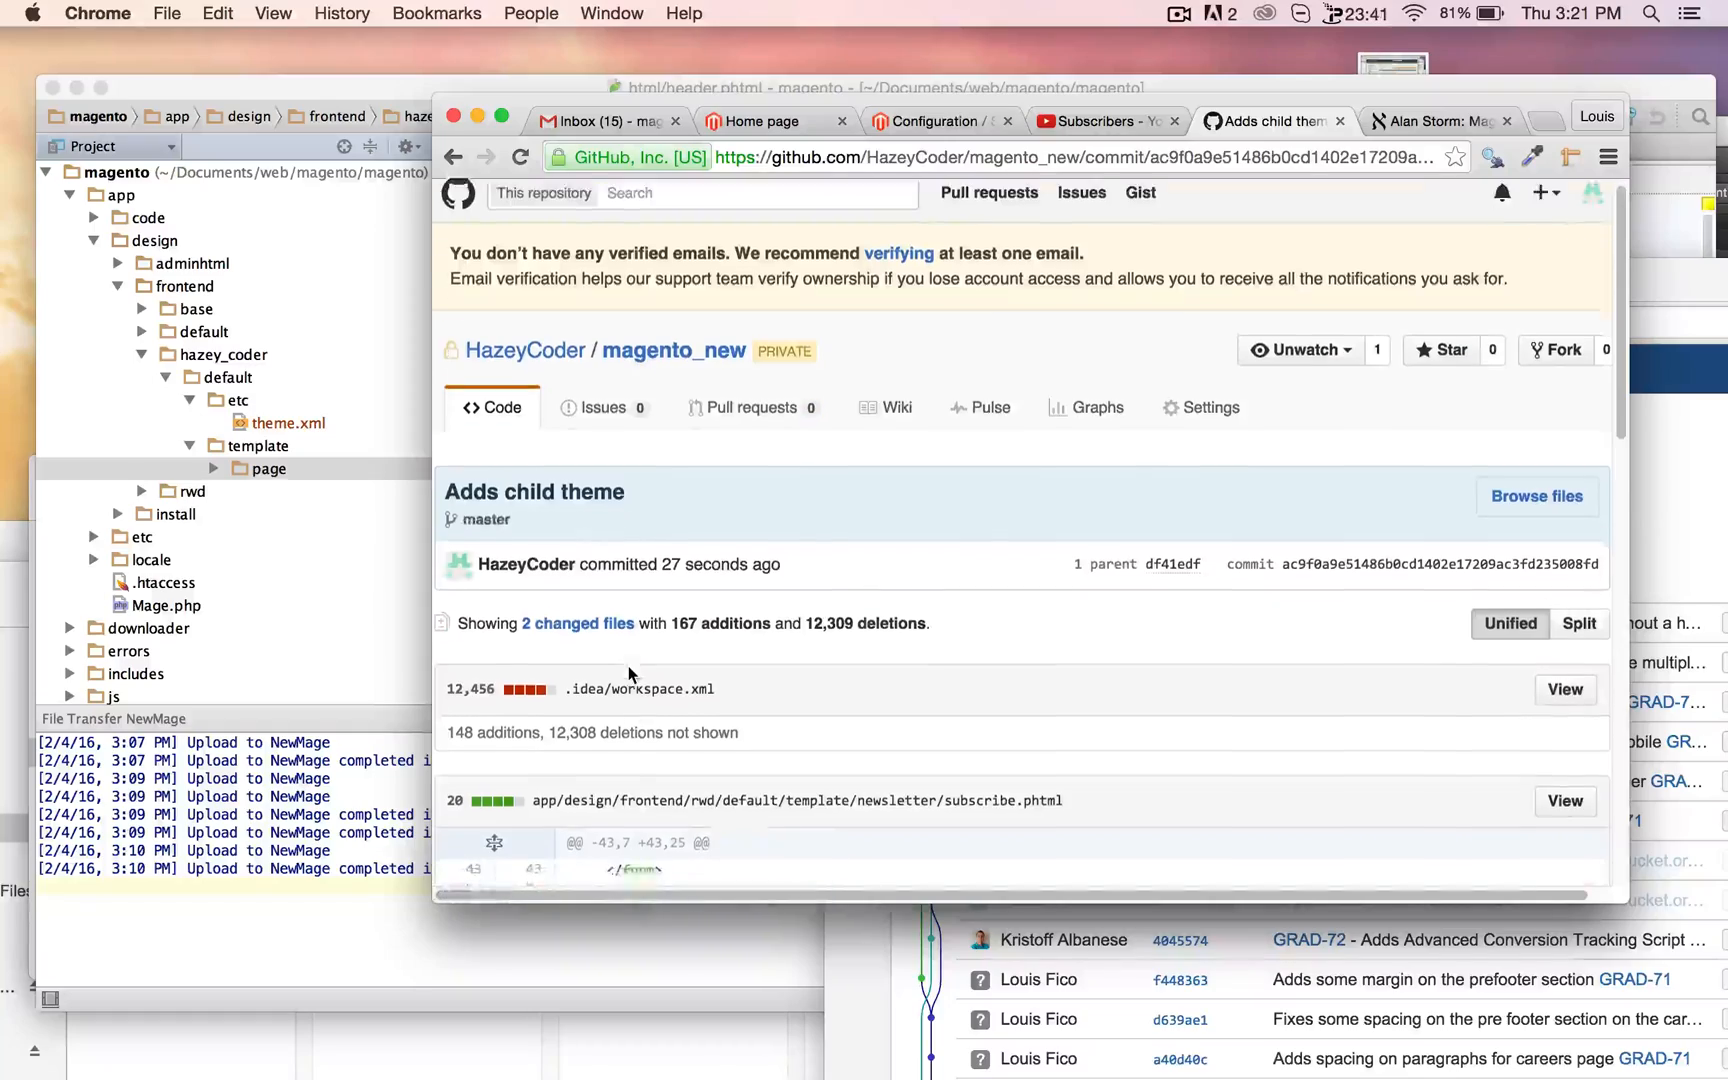
{"action": "scroll", "scroll_direction": "down", "scroll_amount": 3}
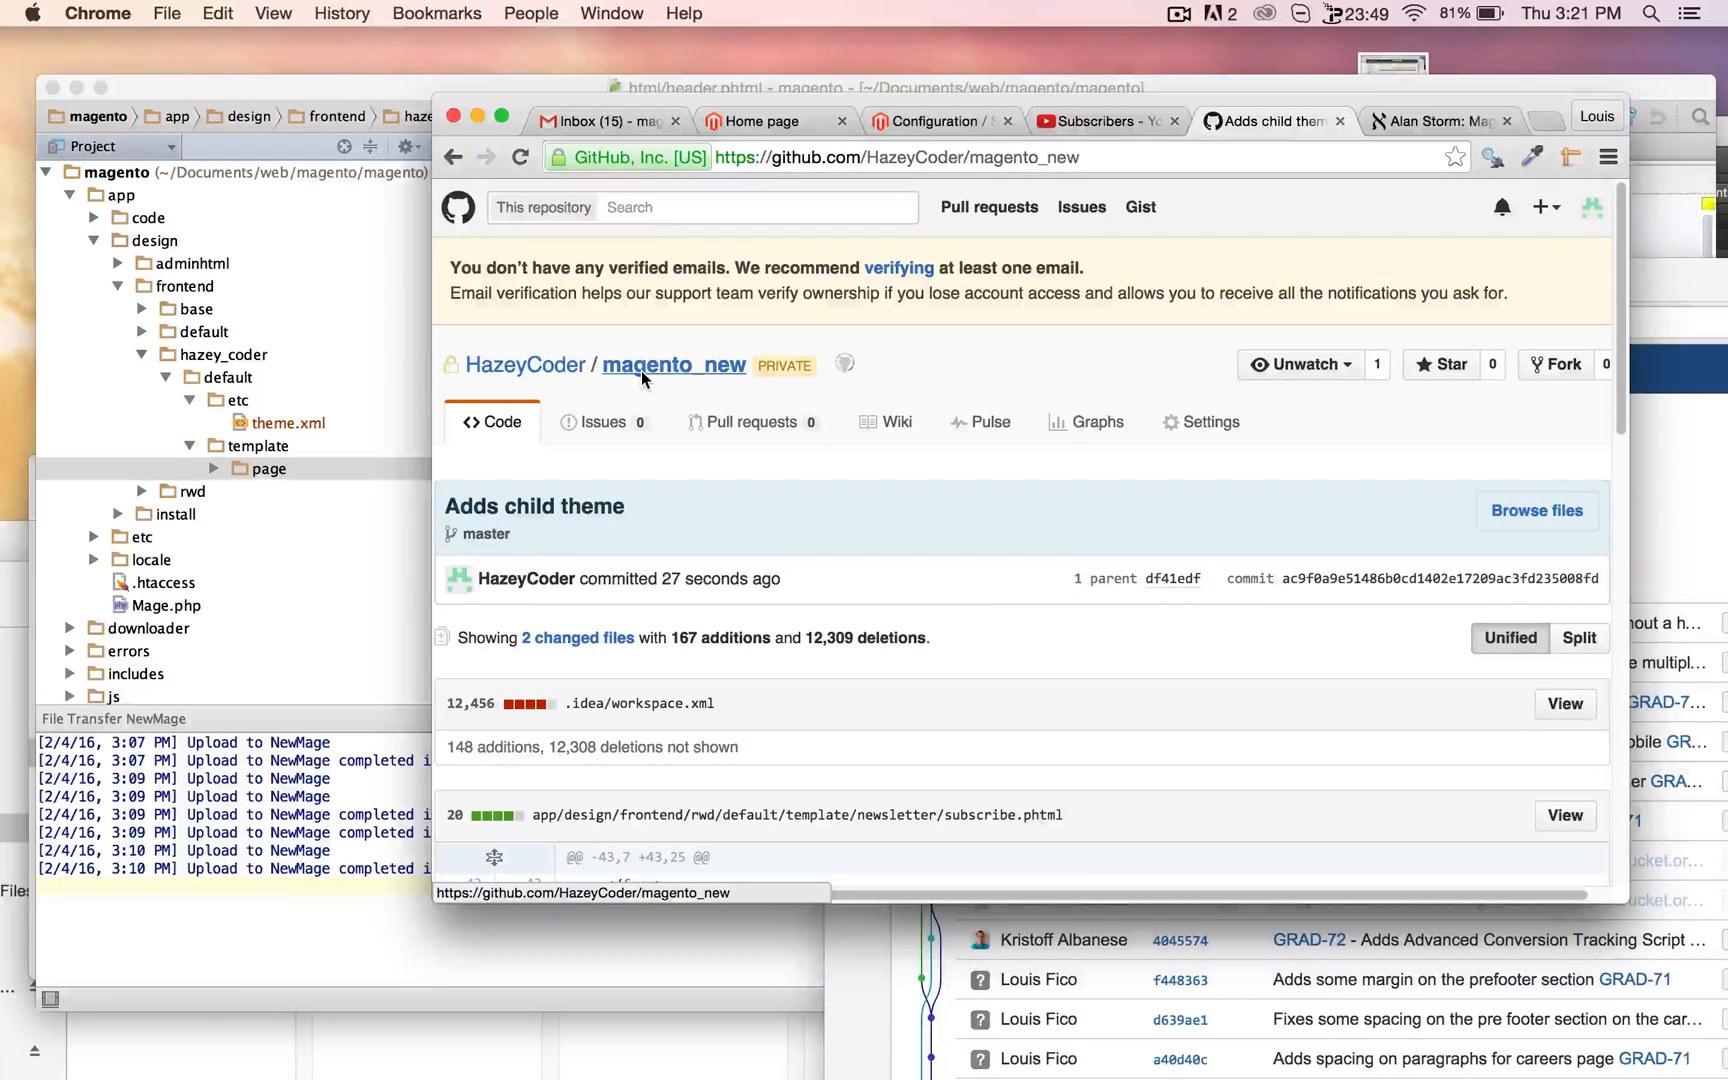
{"action": "left_click", "coordinate": [673, 365]}
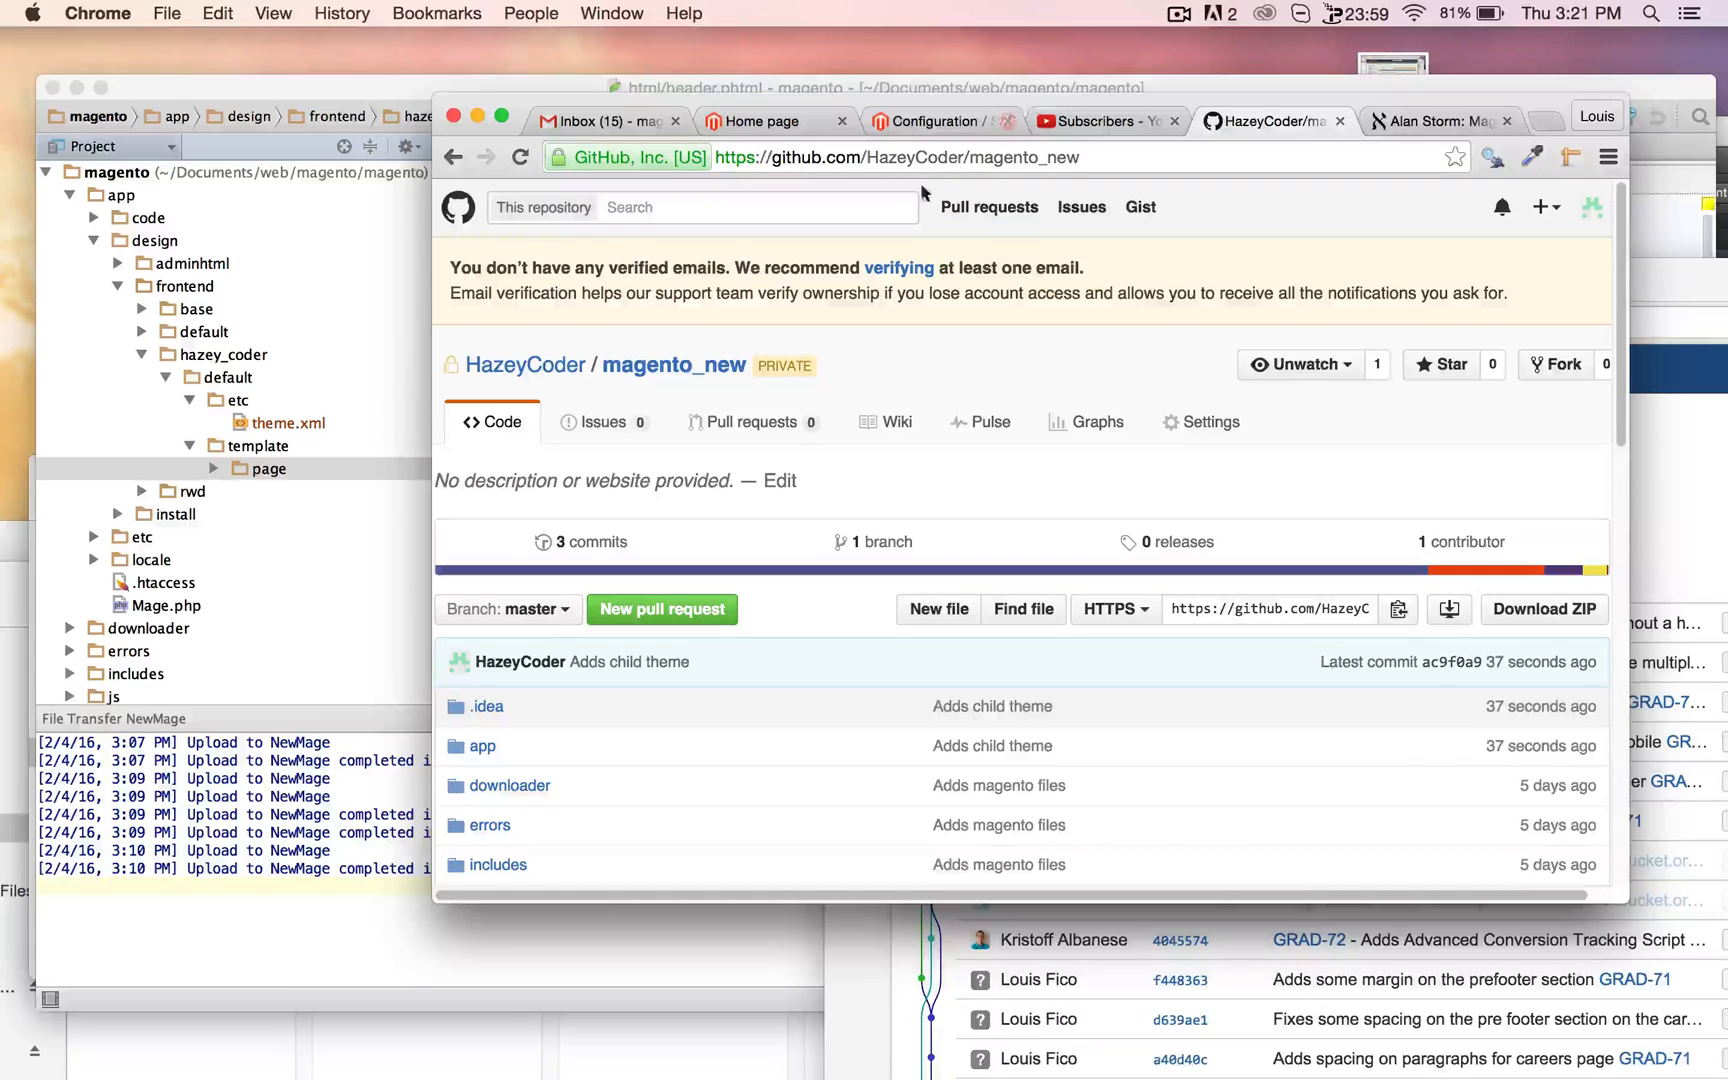
{"action": "left_click", "coordinate": [1103, 120]}
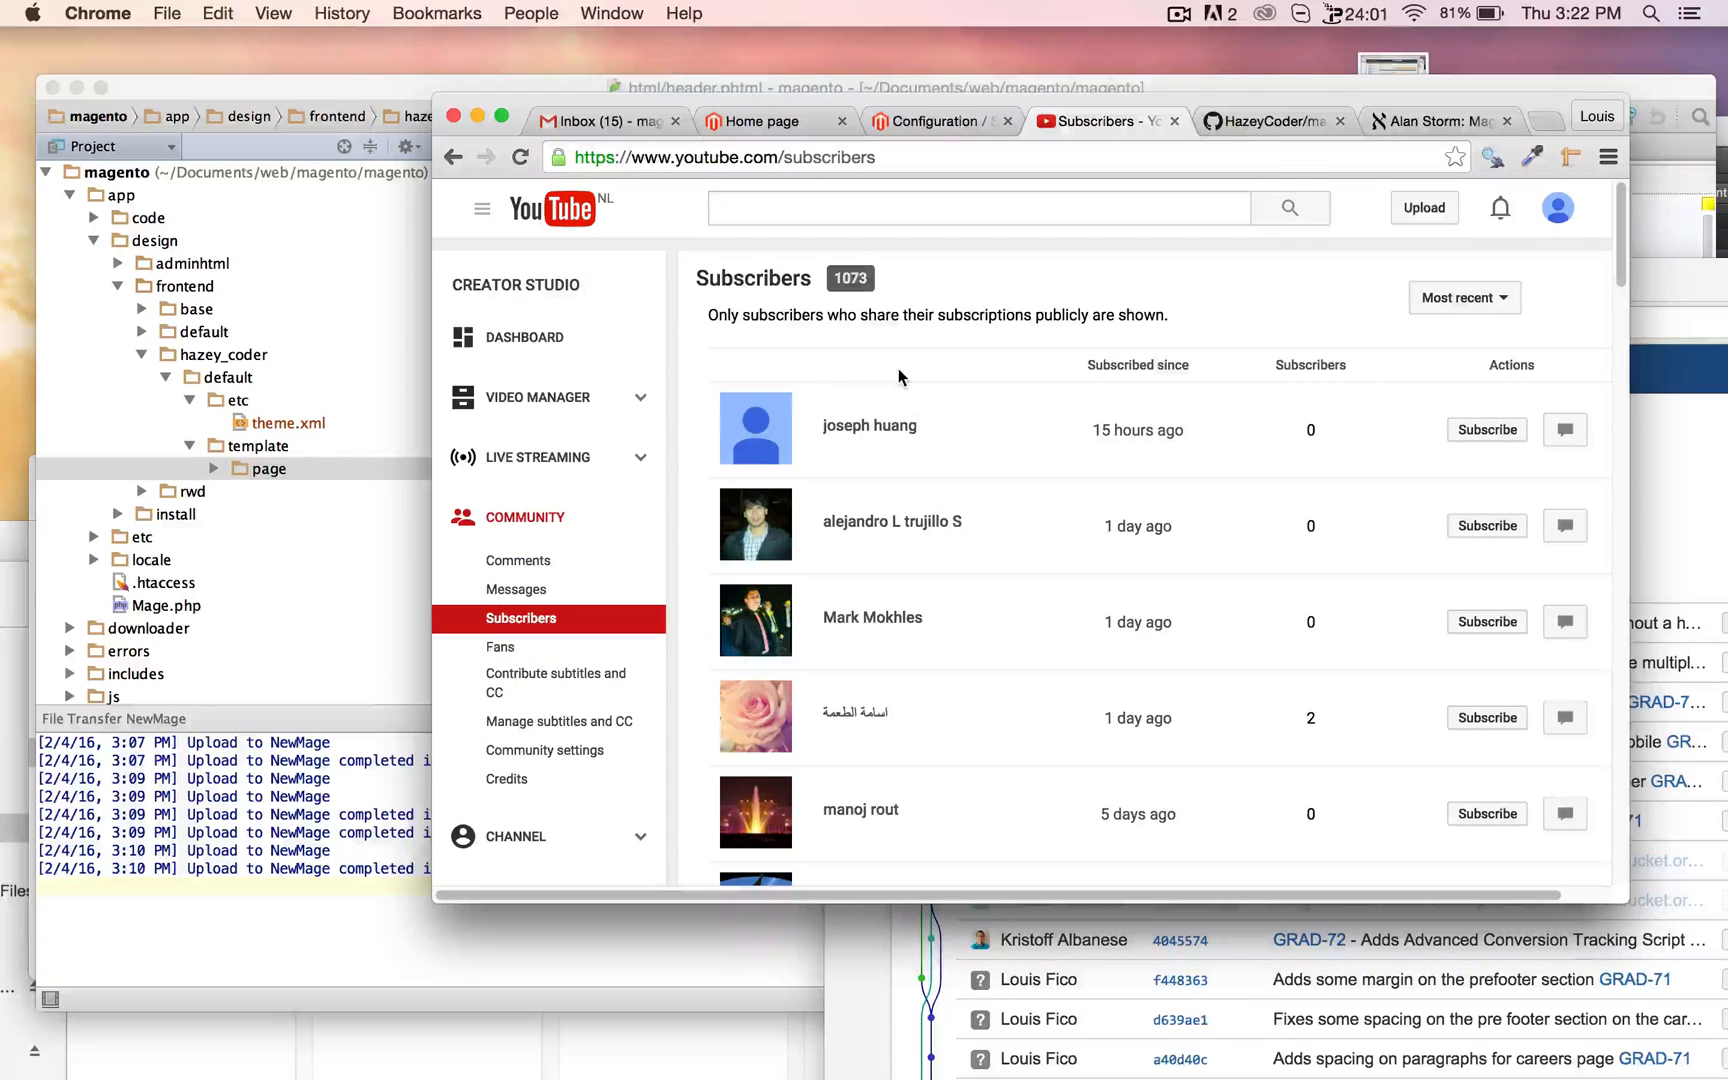